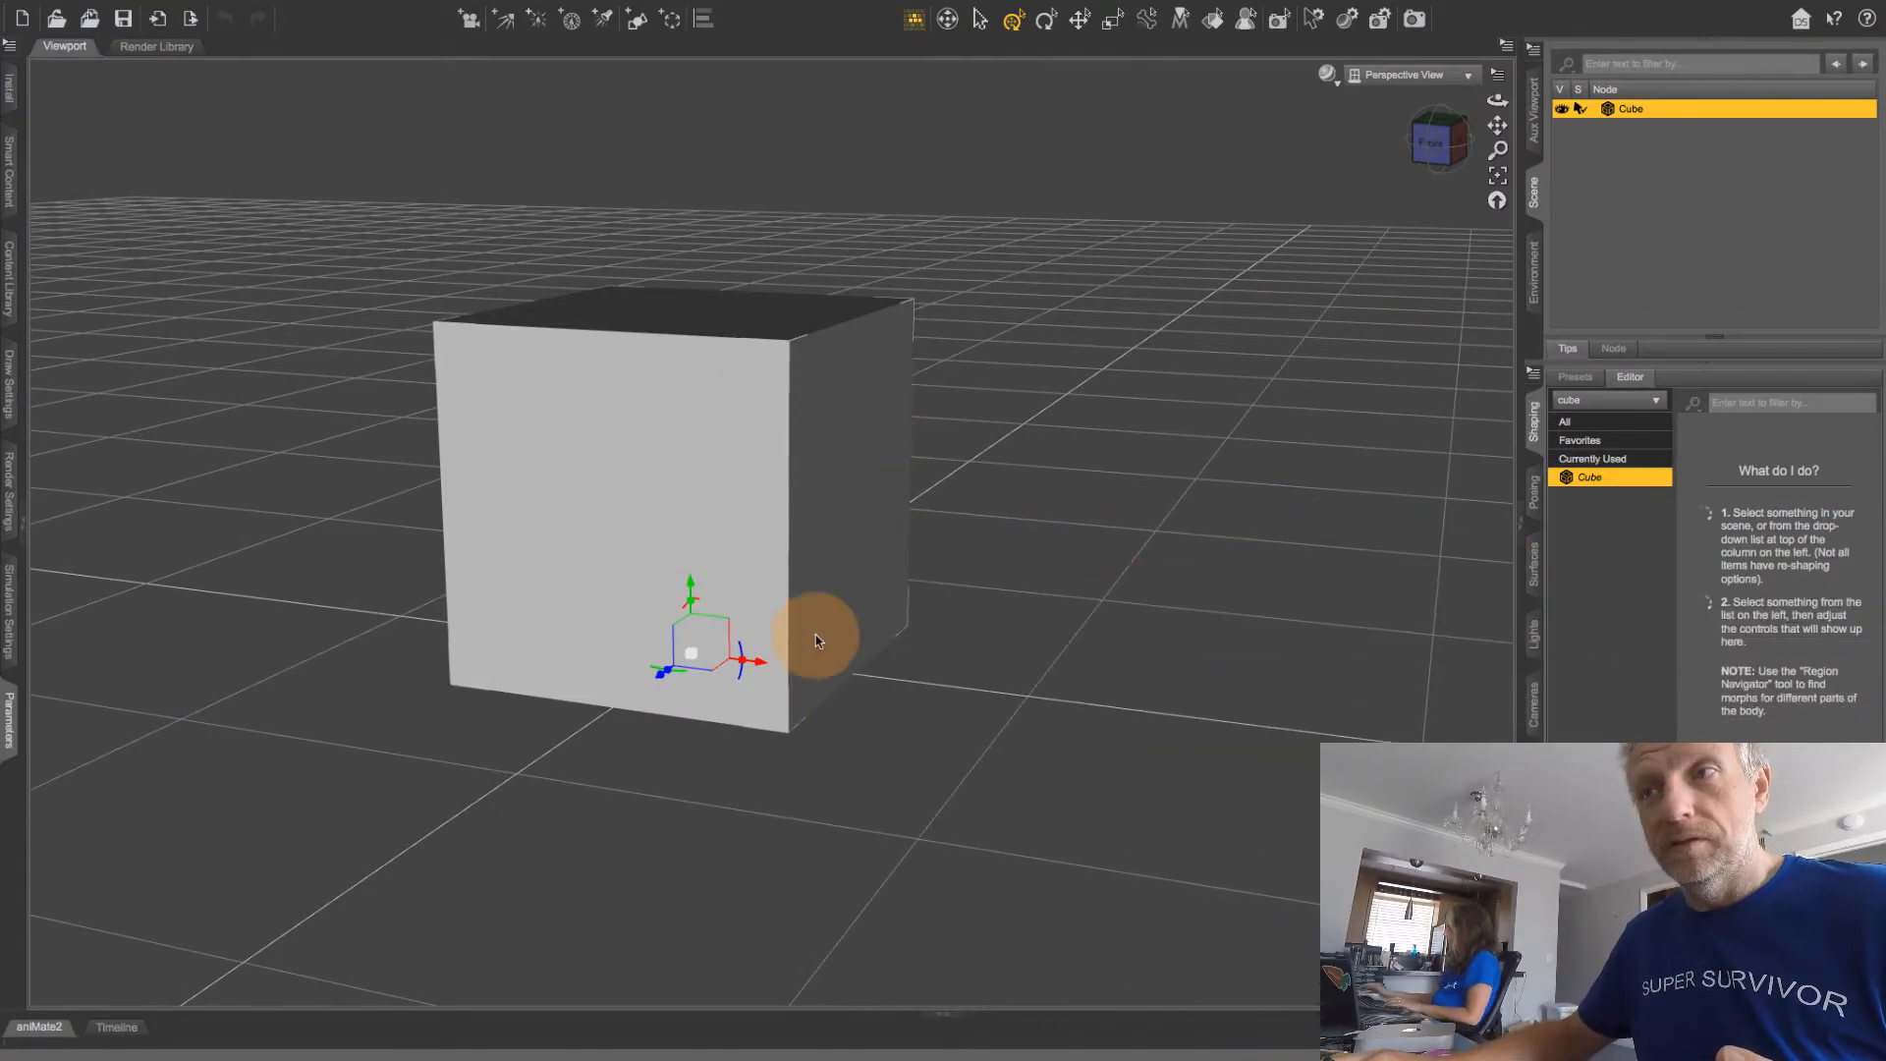
mouse_move(968, 572)
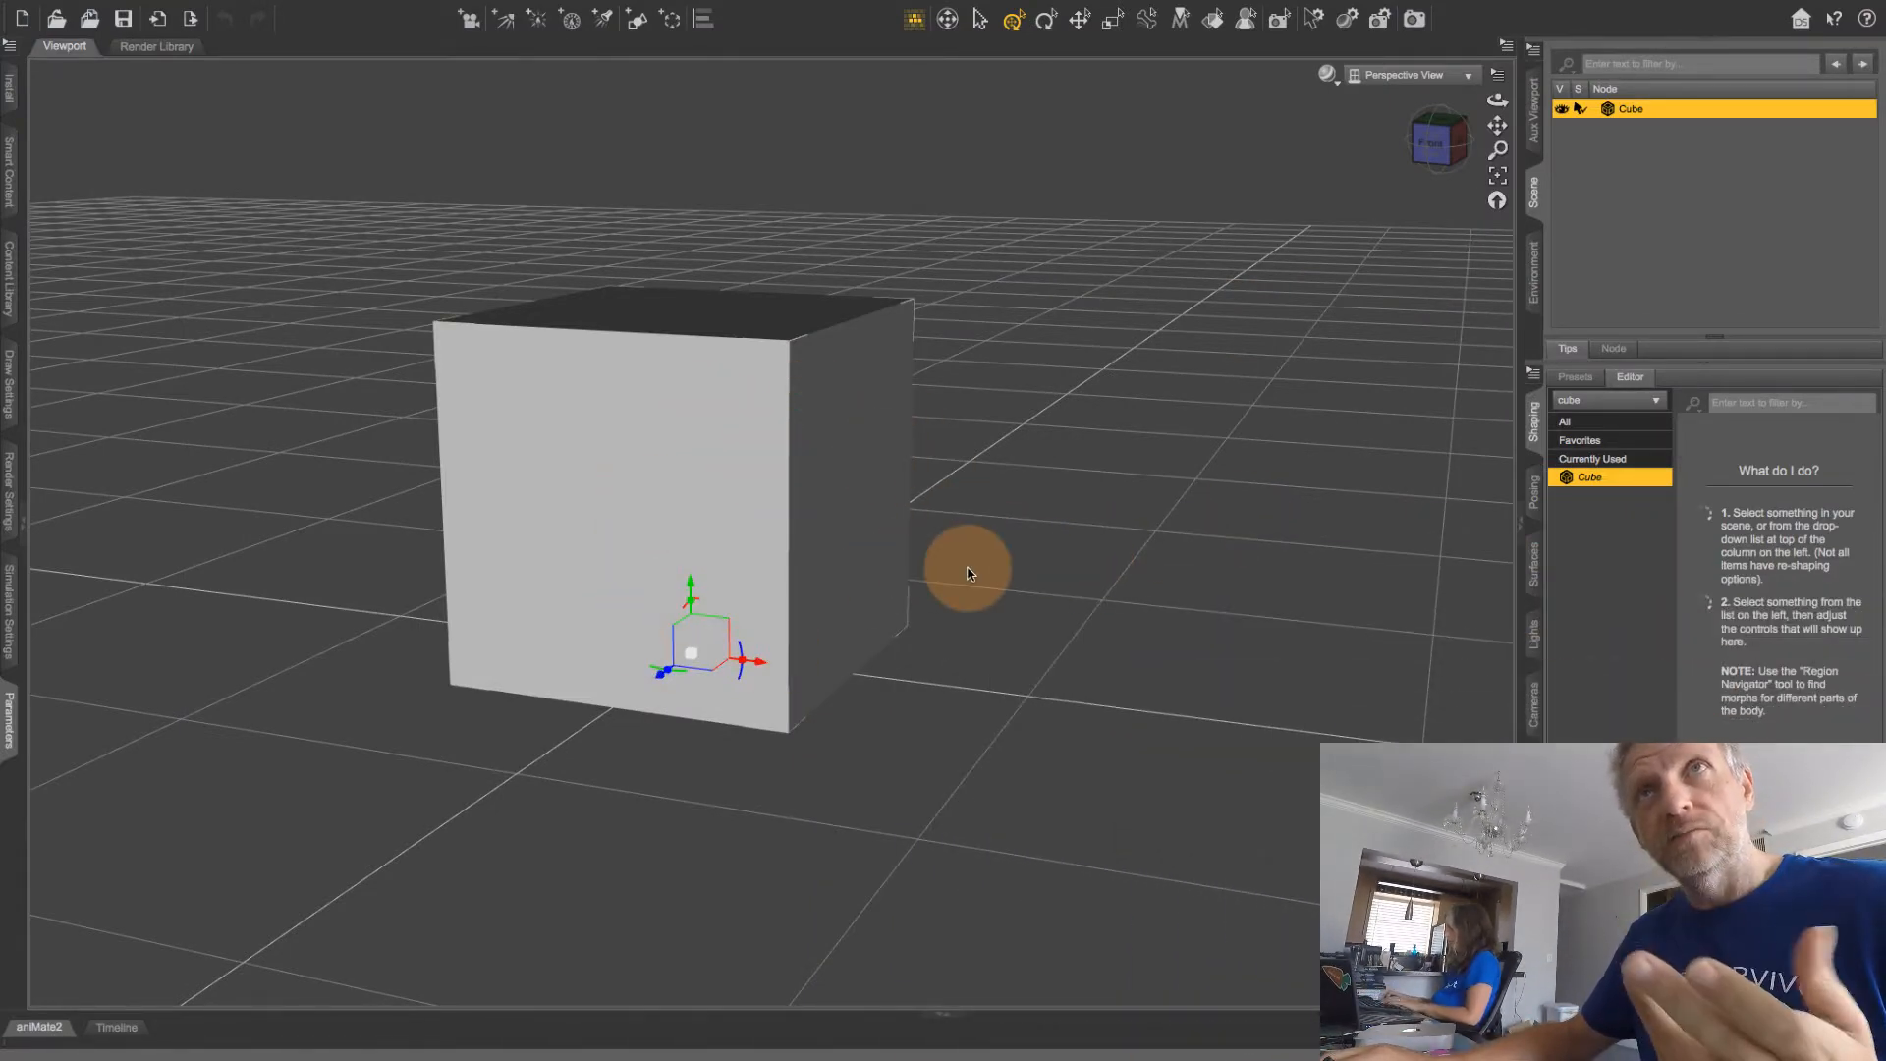
mouse_move(826, 641)
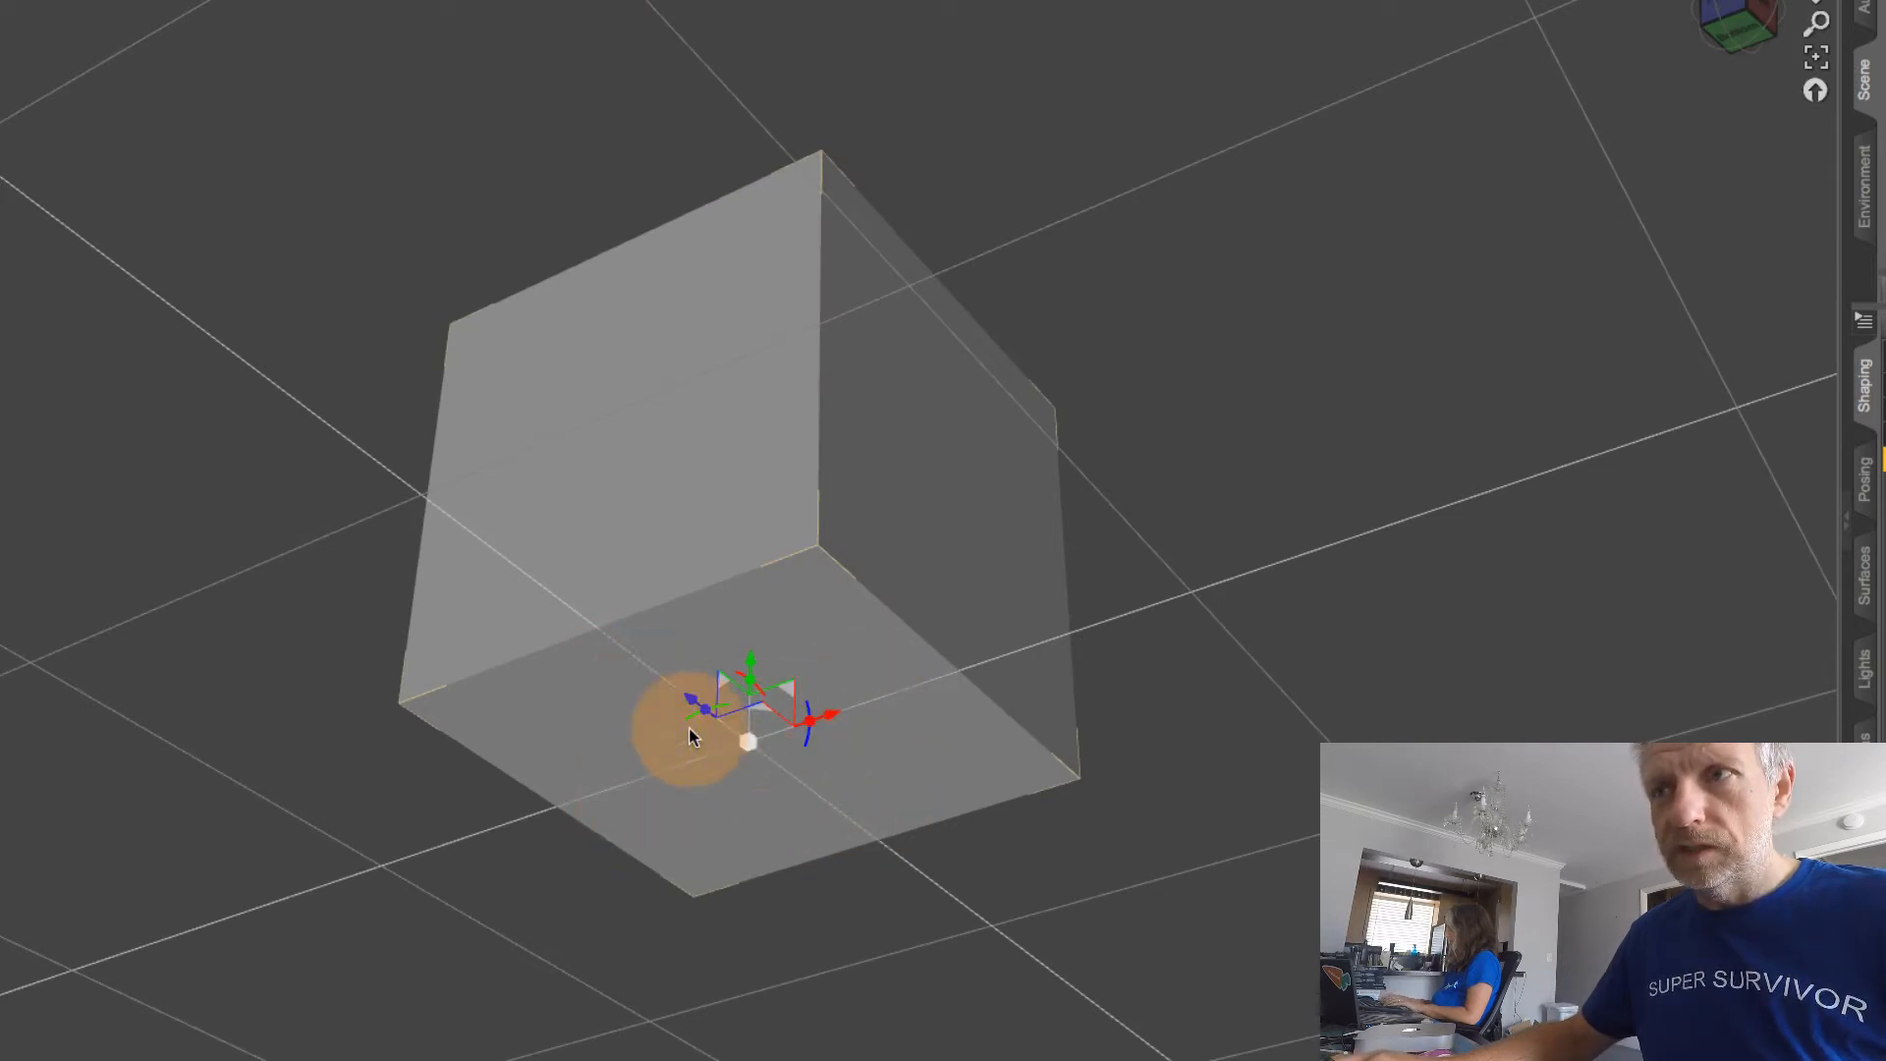
mouse_move(963, 707)
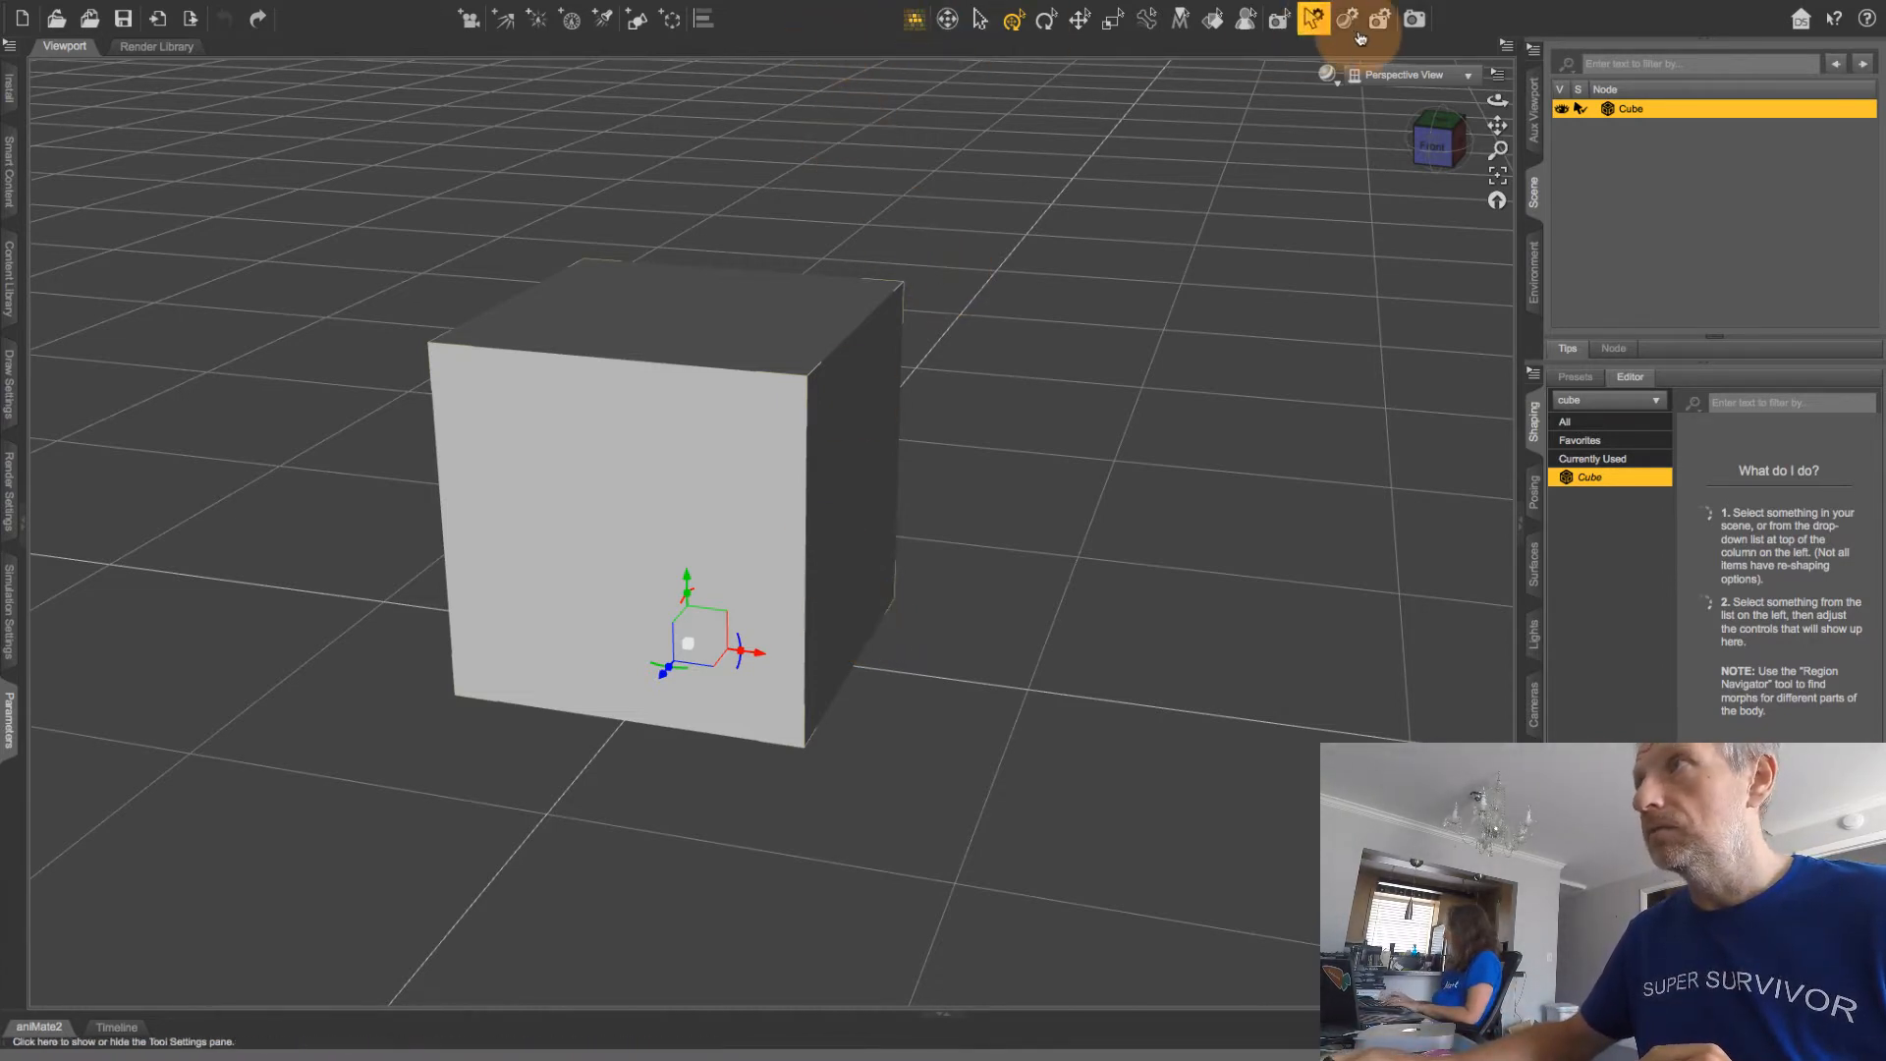
mouse_move(944, 204)
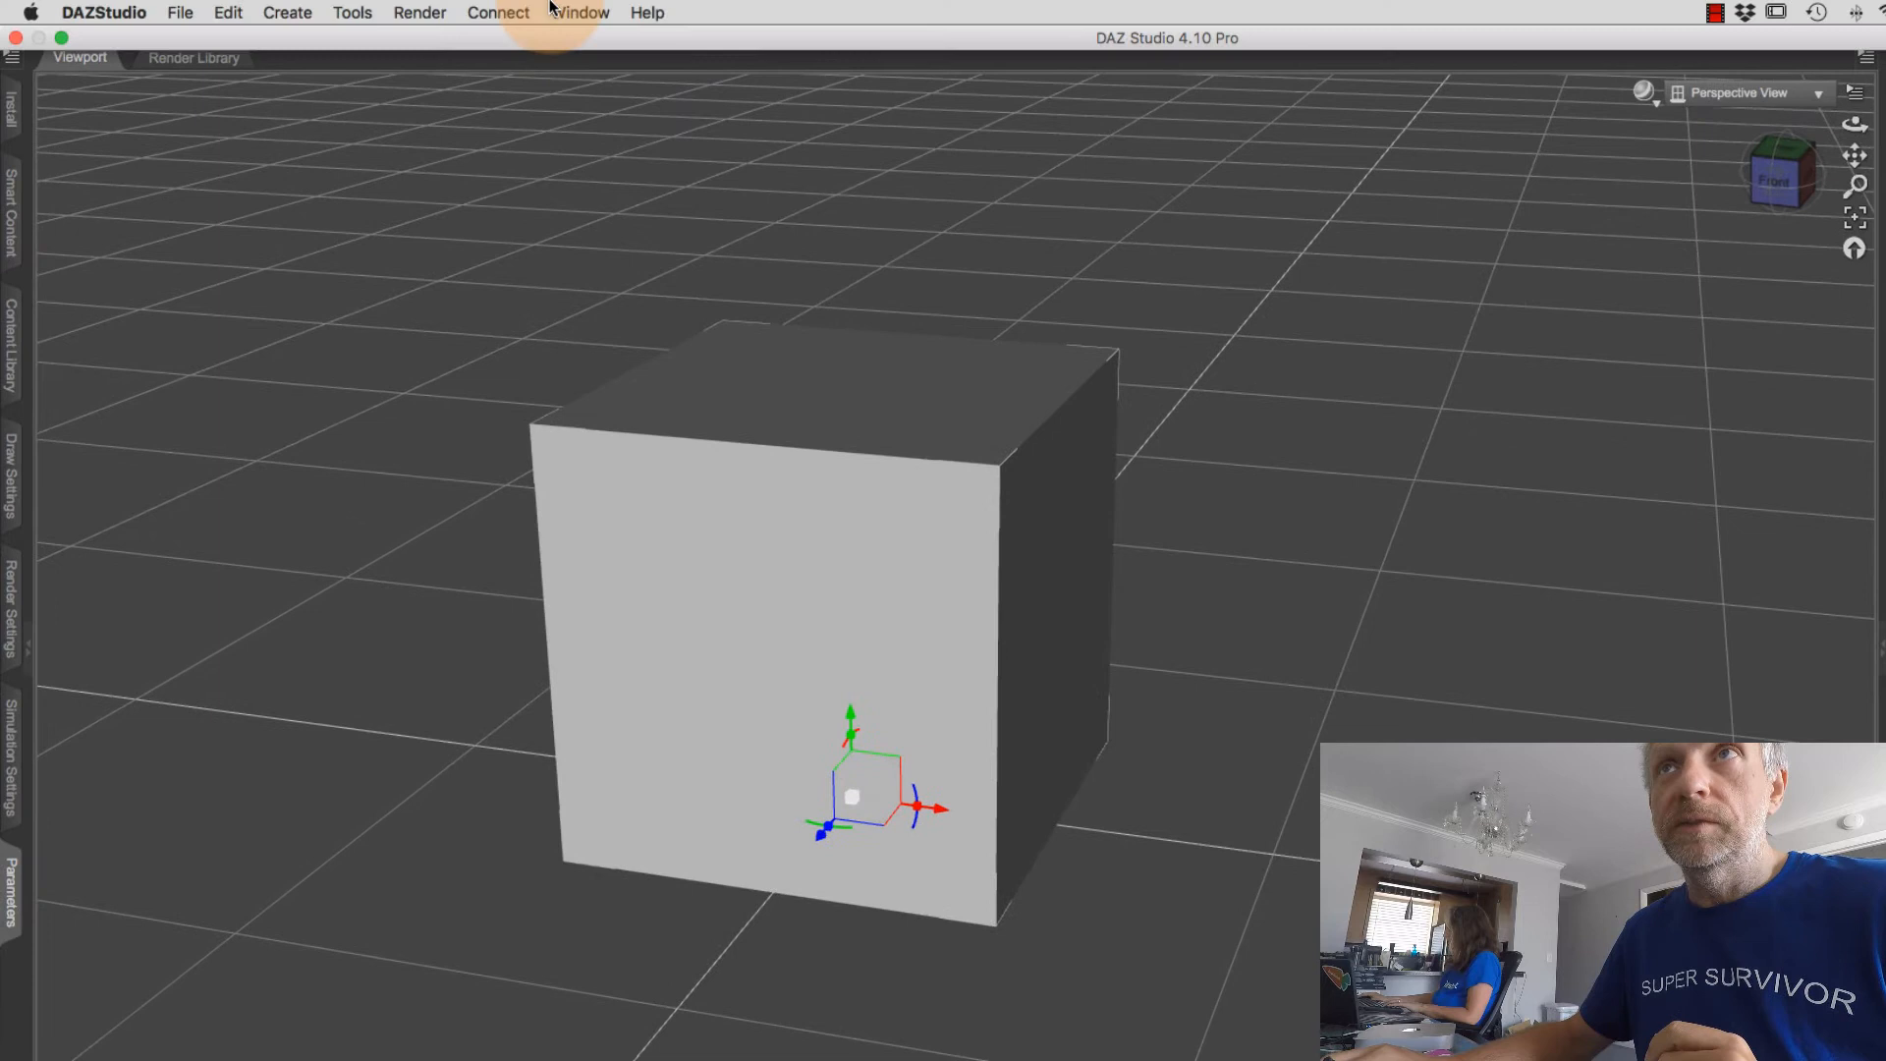
Step: Choose Joint Editor from the Tools menu
click(352, 12)
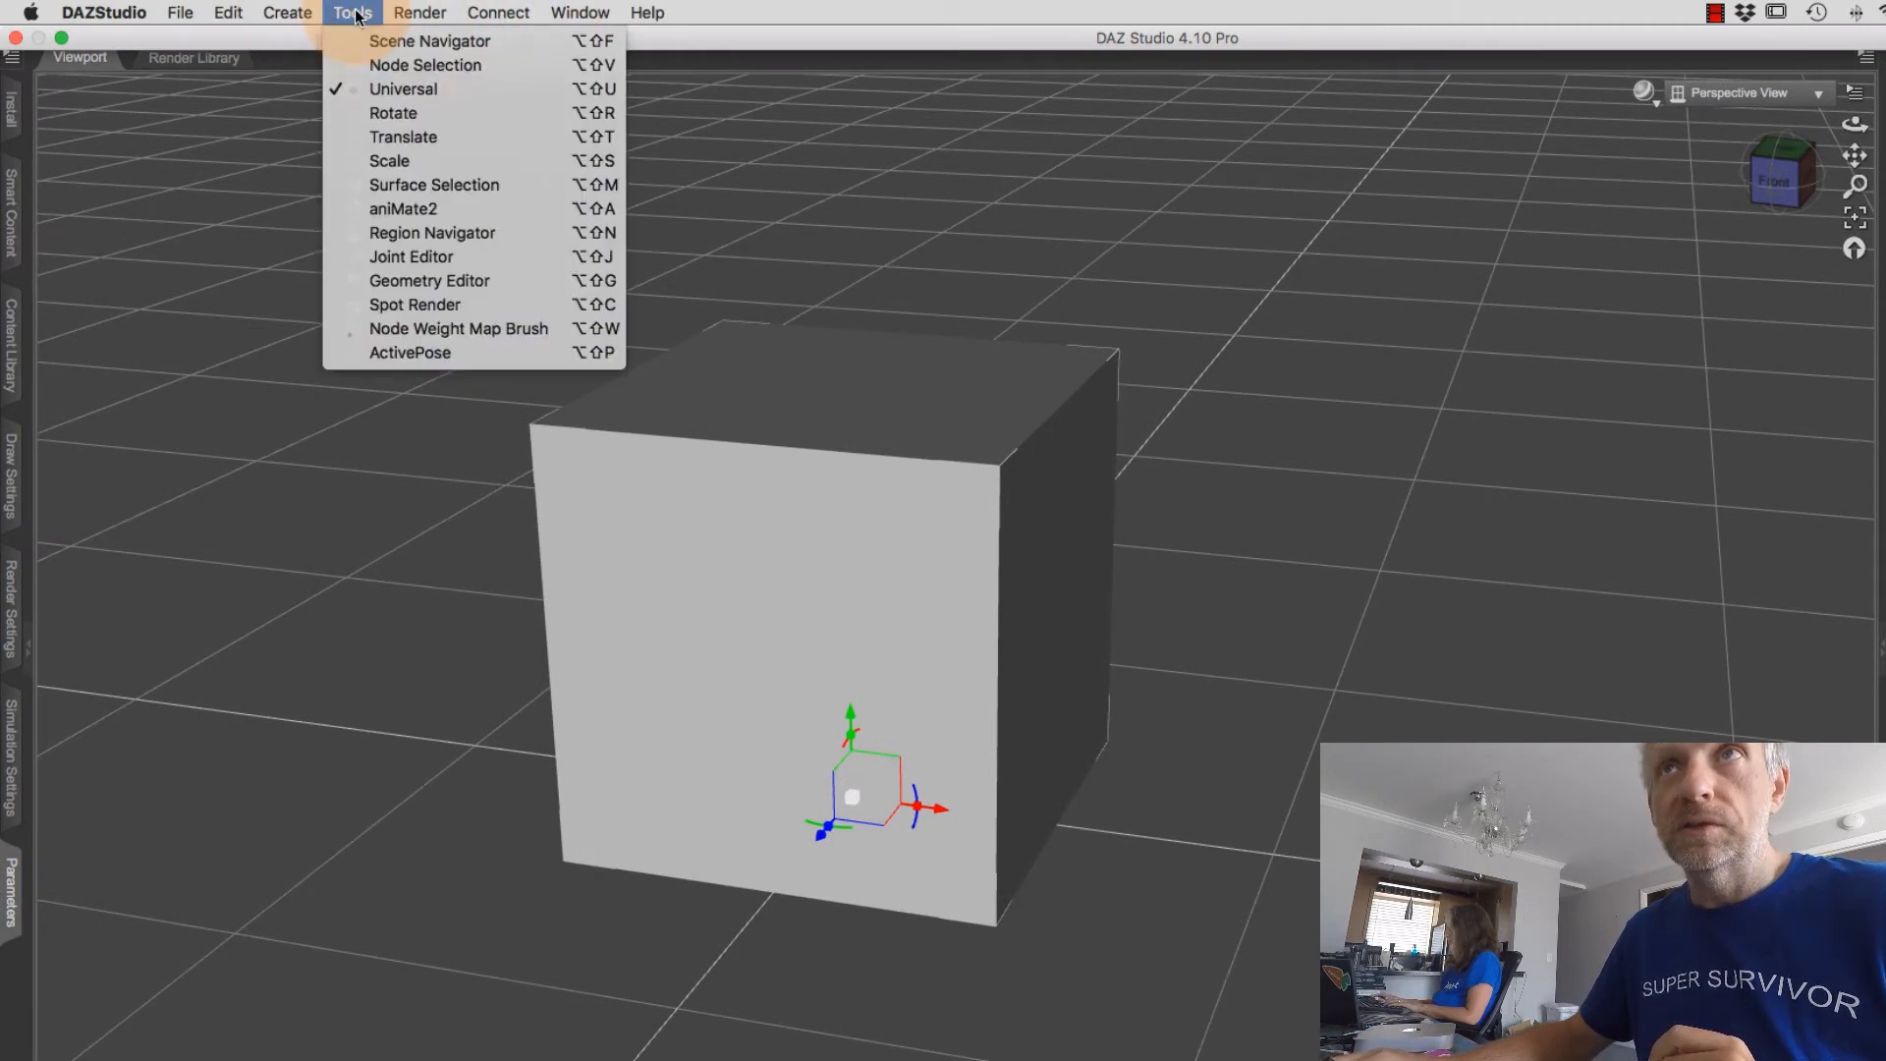
mouse_move(456, 232)
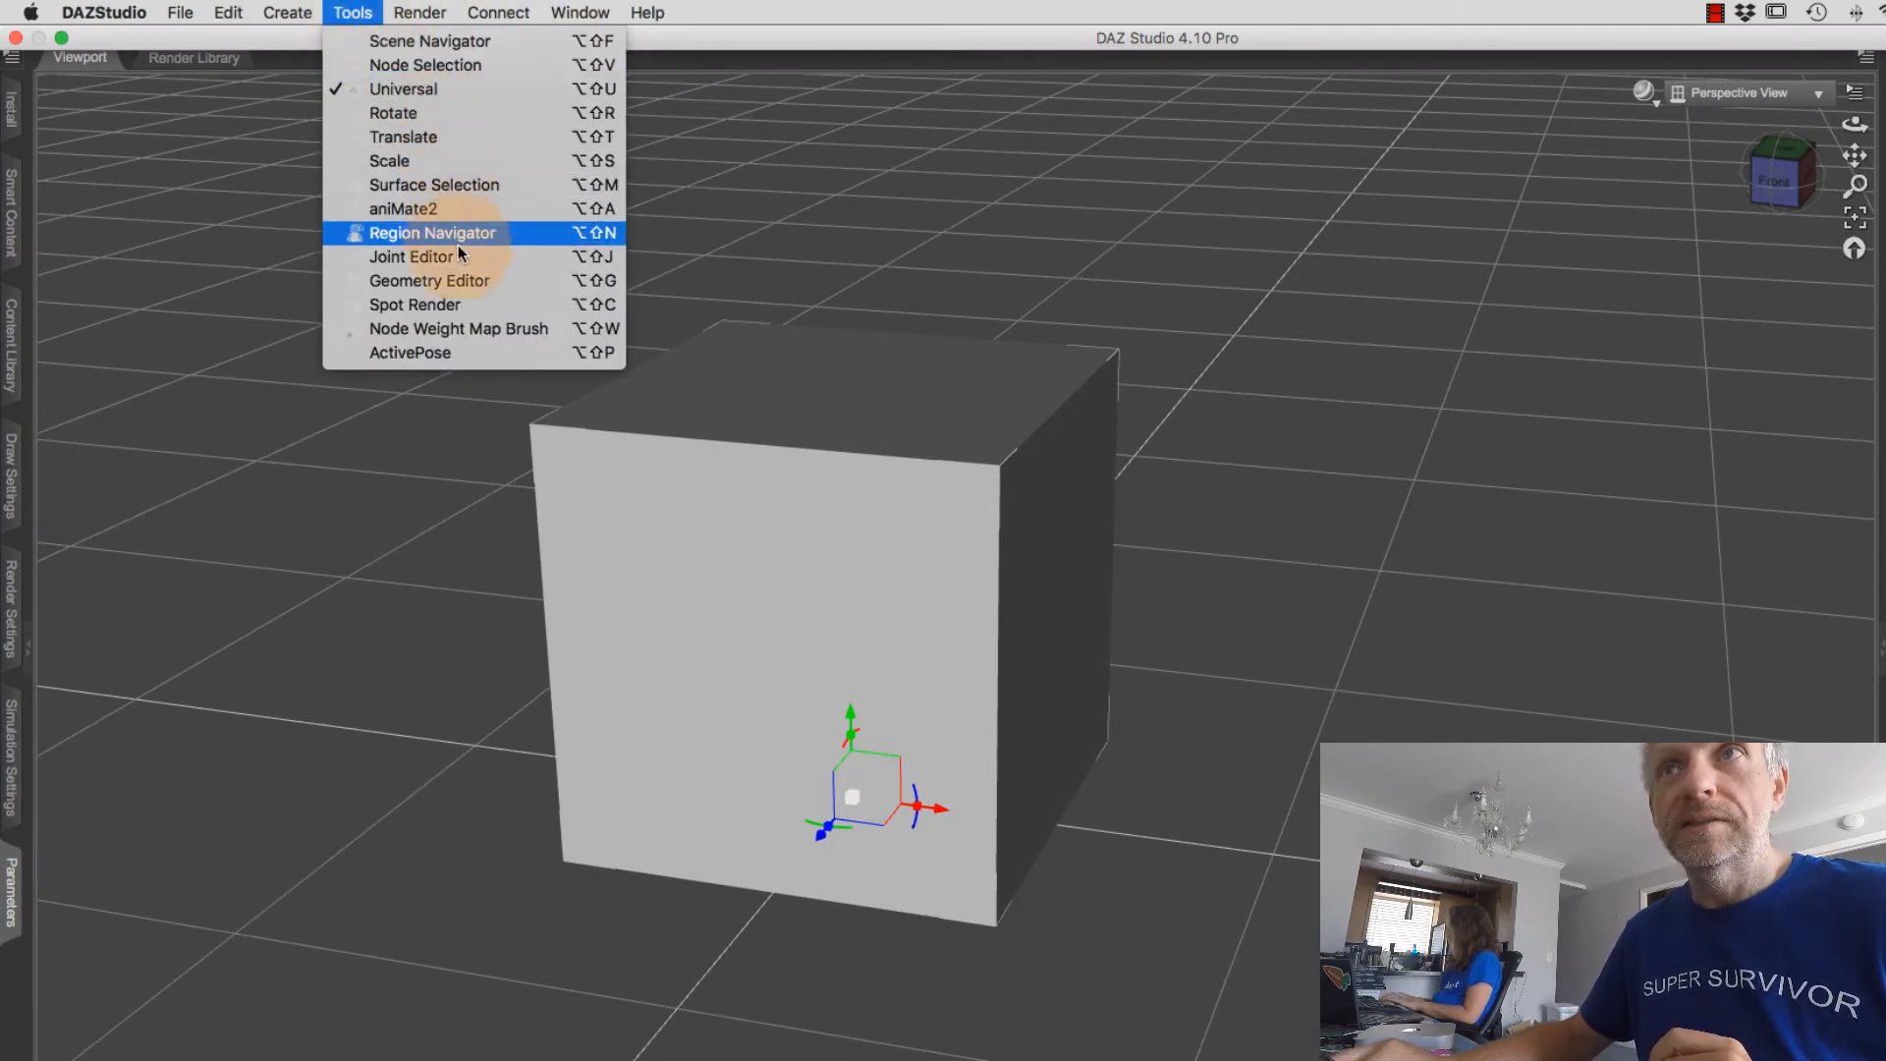
mouse_move(412, 257)
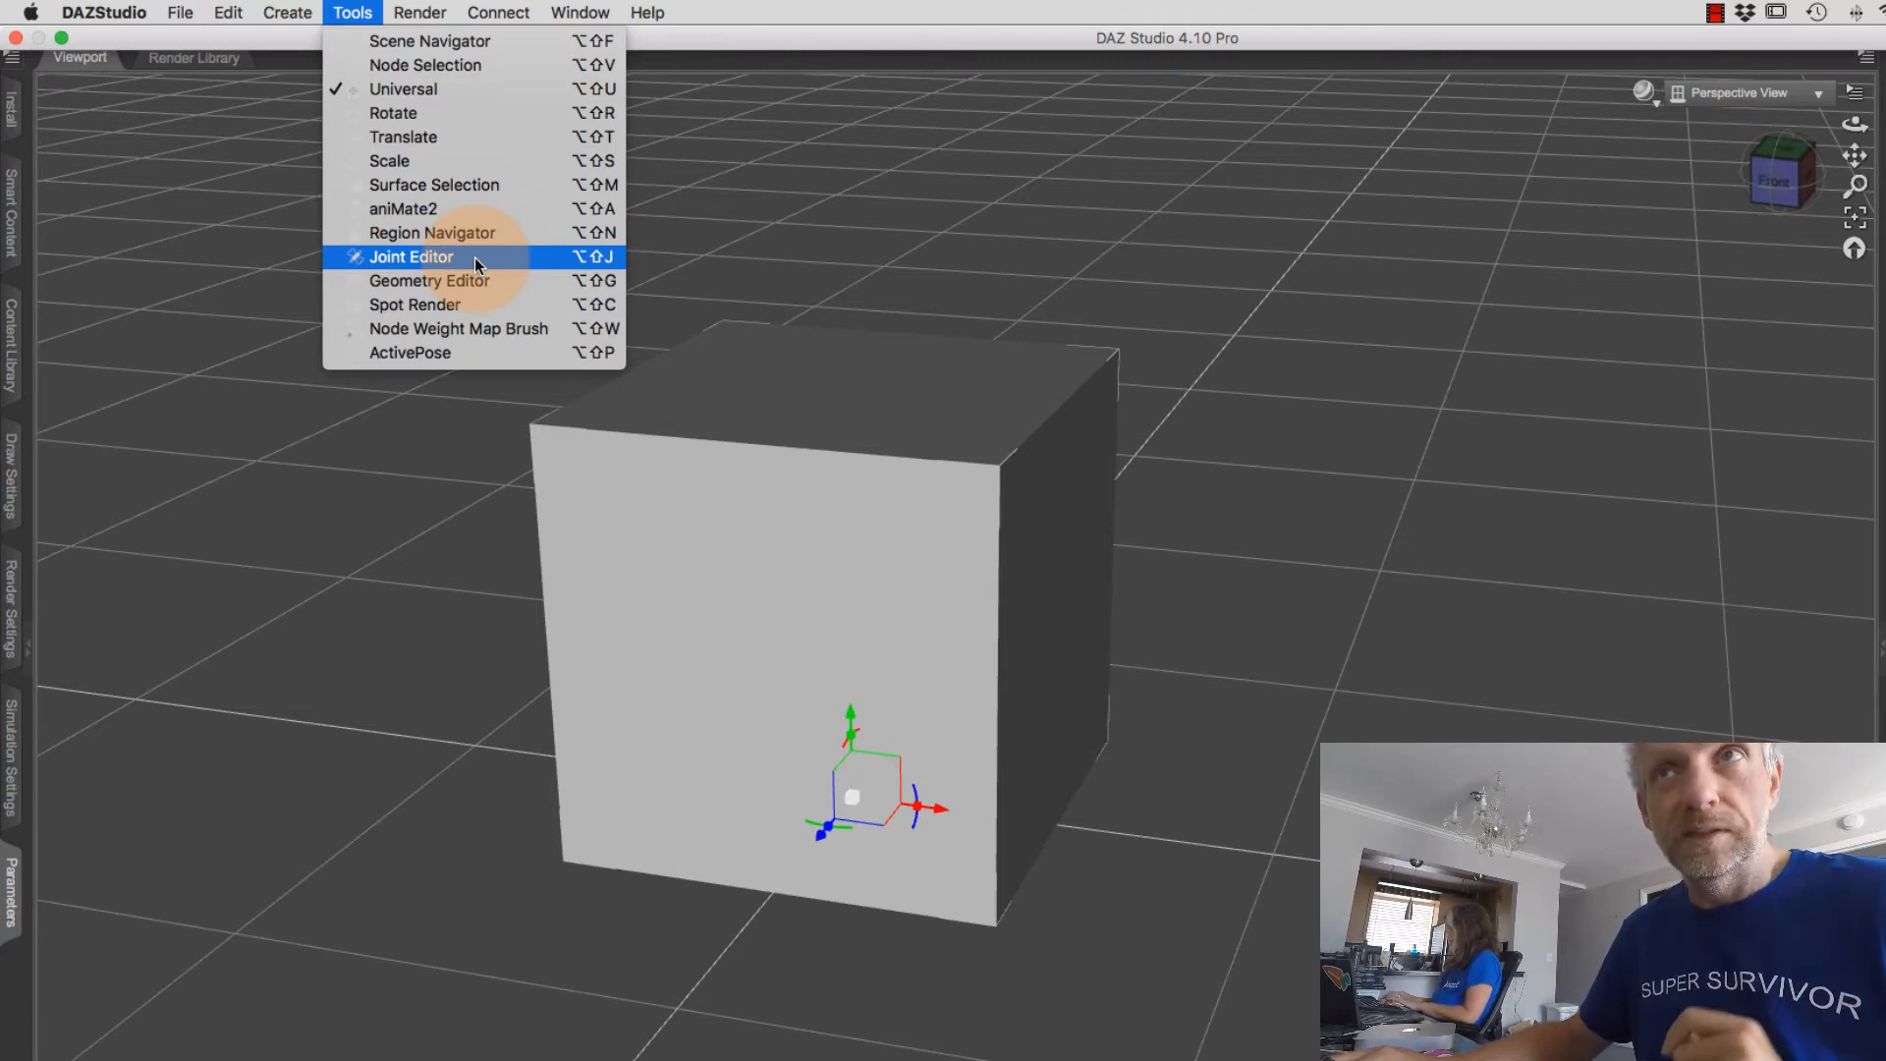
click(410, 257)
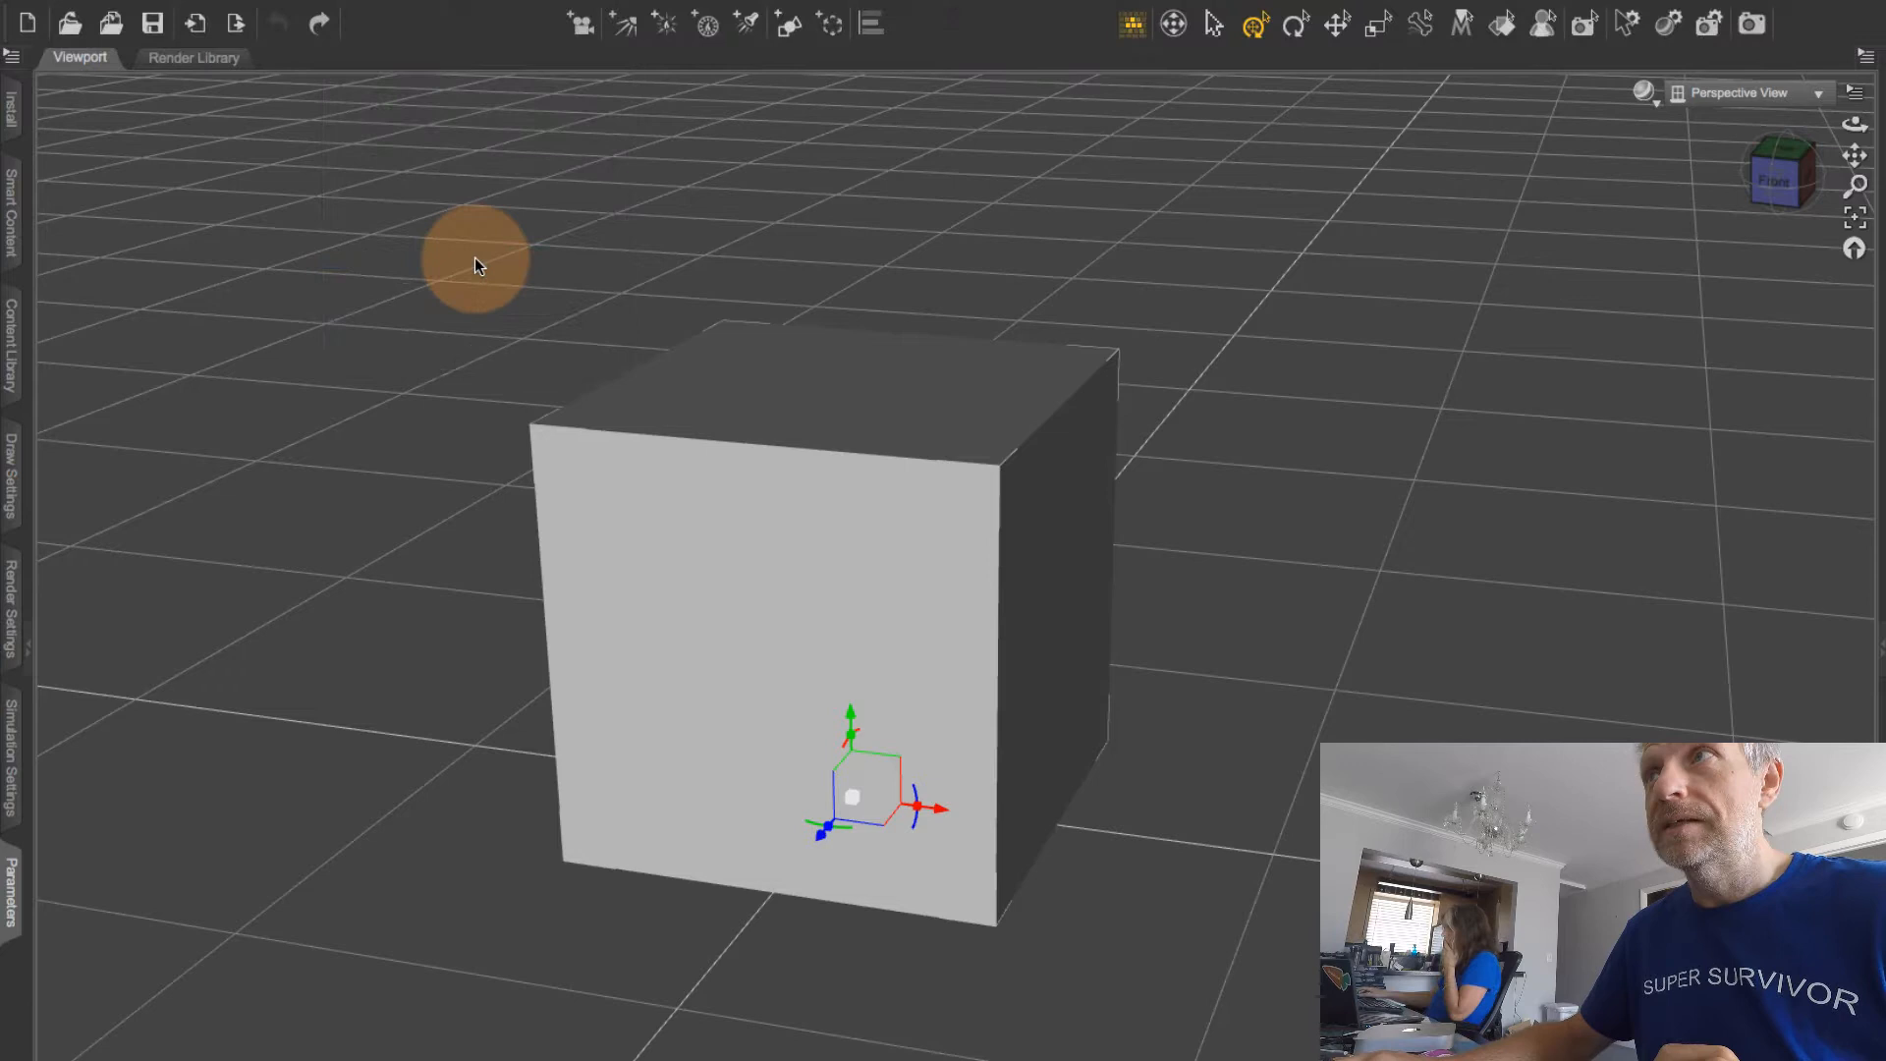
Step: Select the cube to display its joint center and end markers
click(1751, 22)
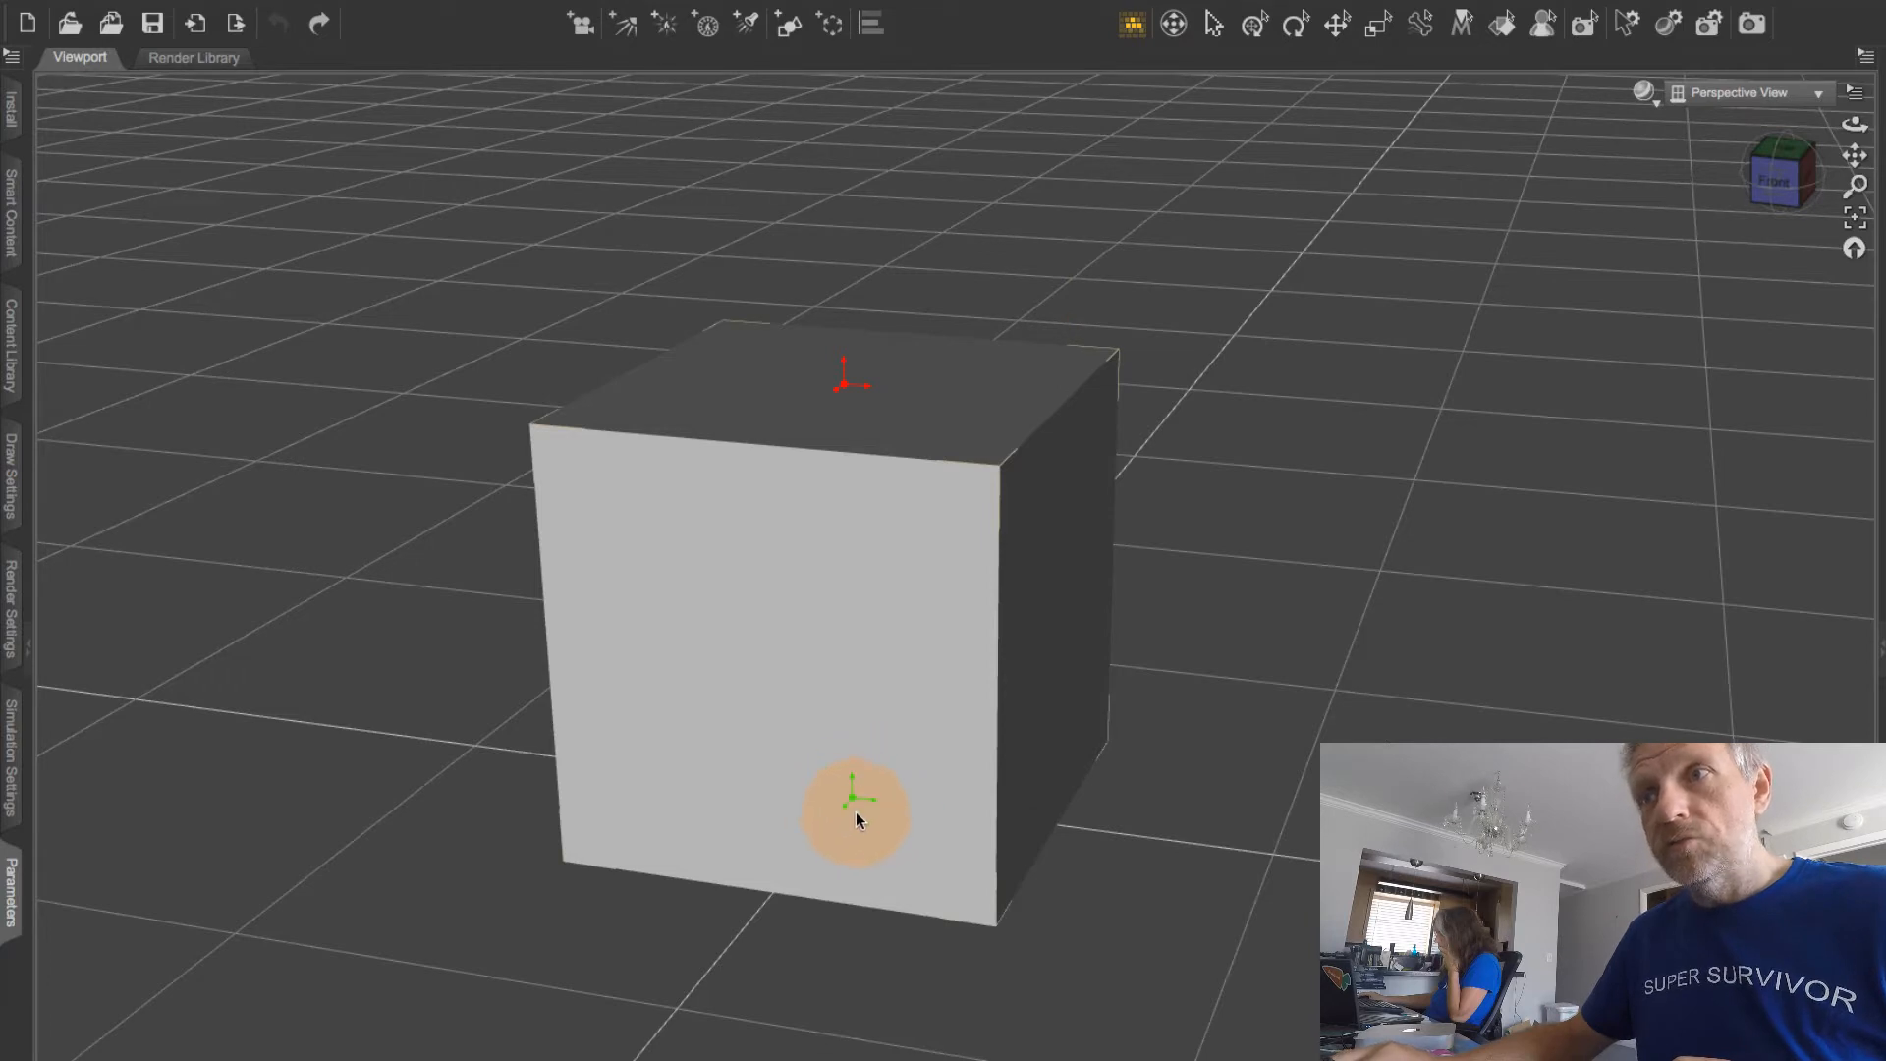
mouse_move(895, 492)
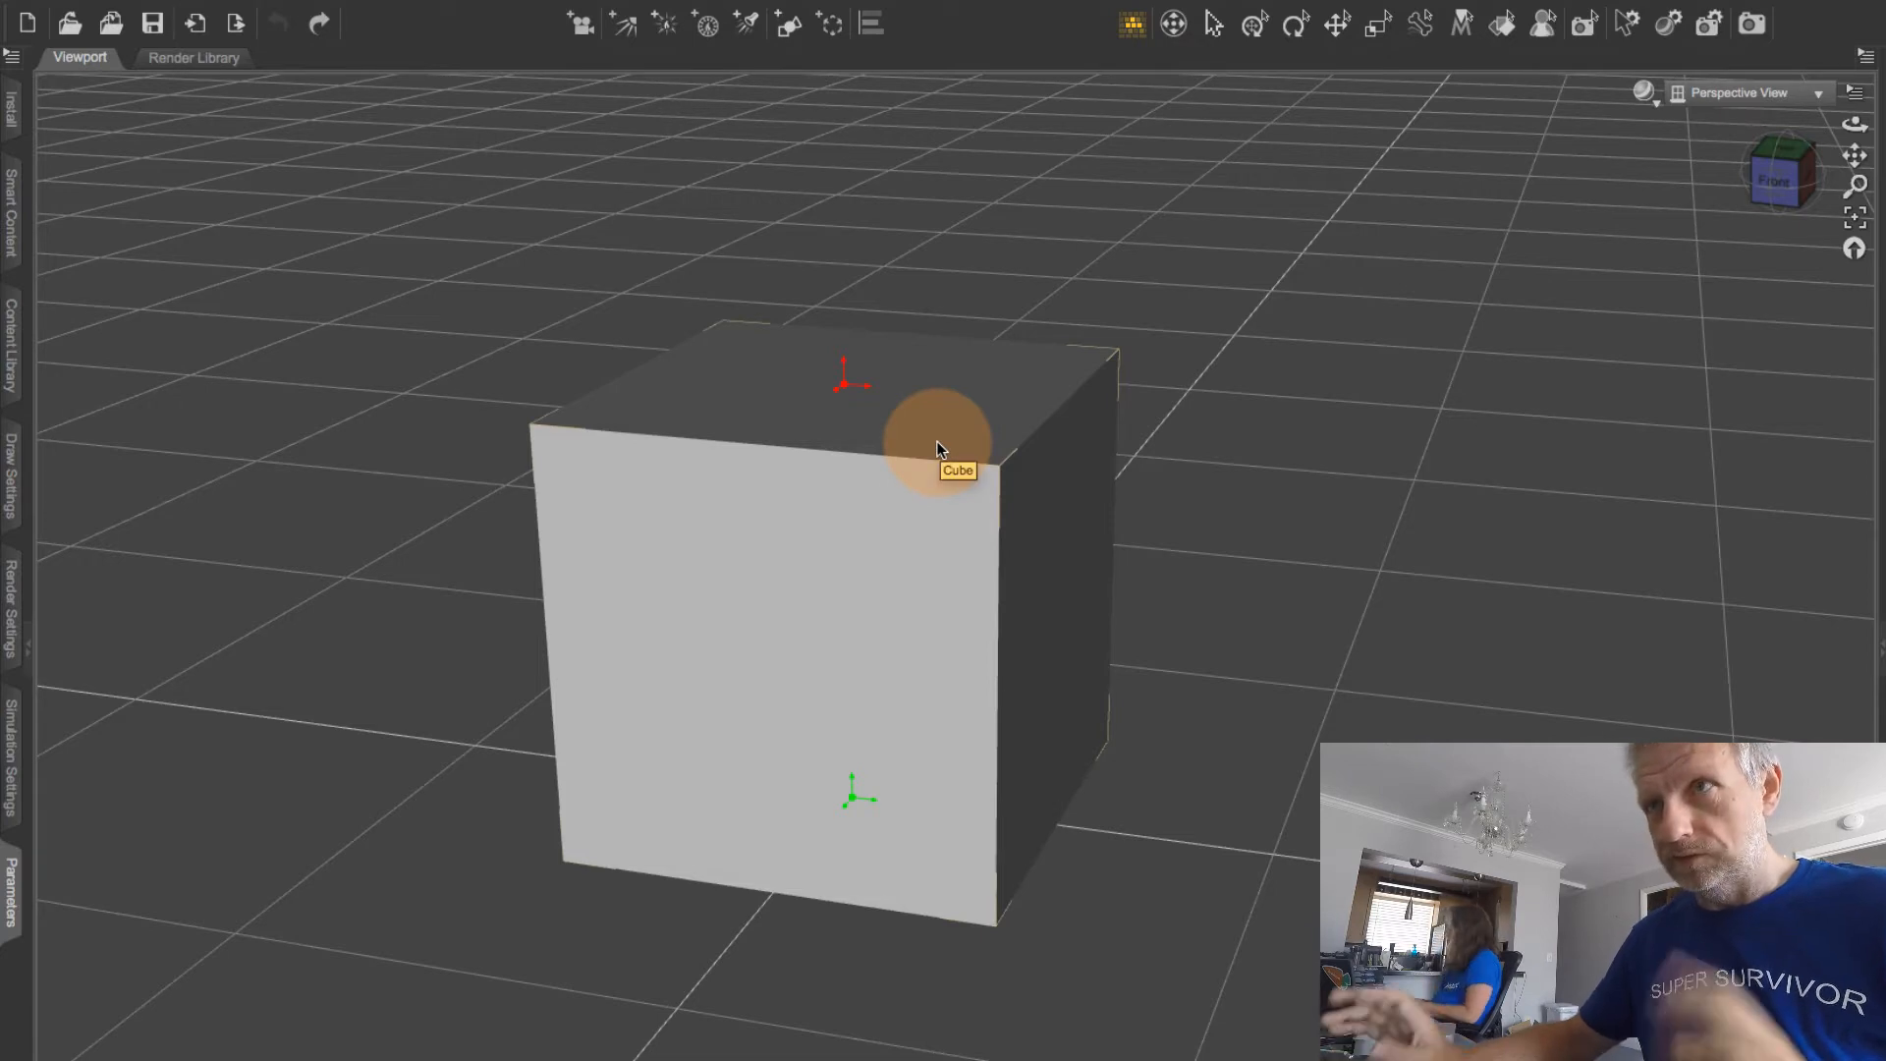
mouse_move(890, 617)
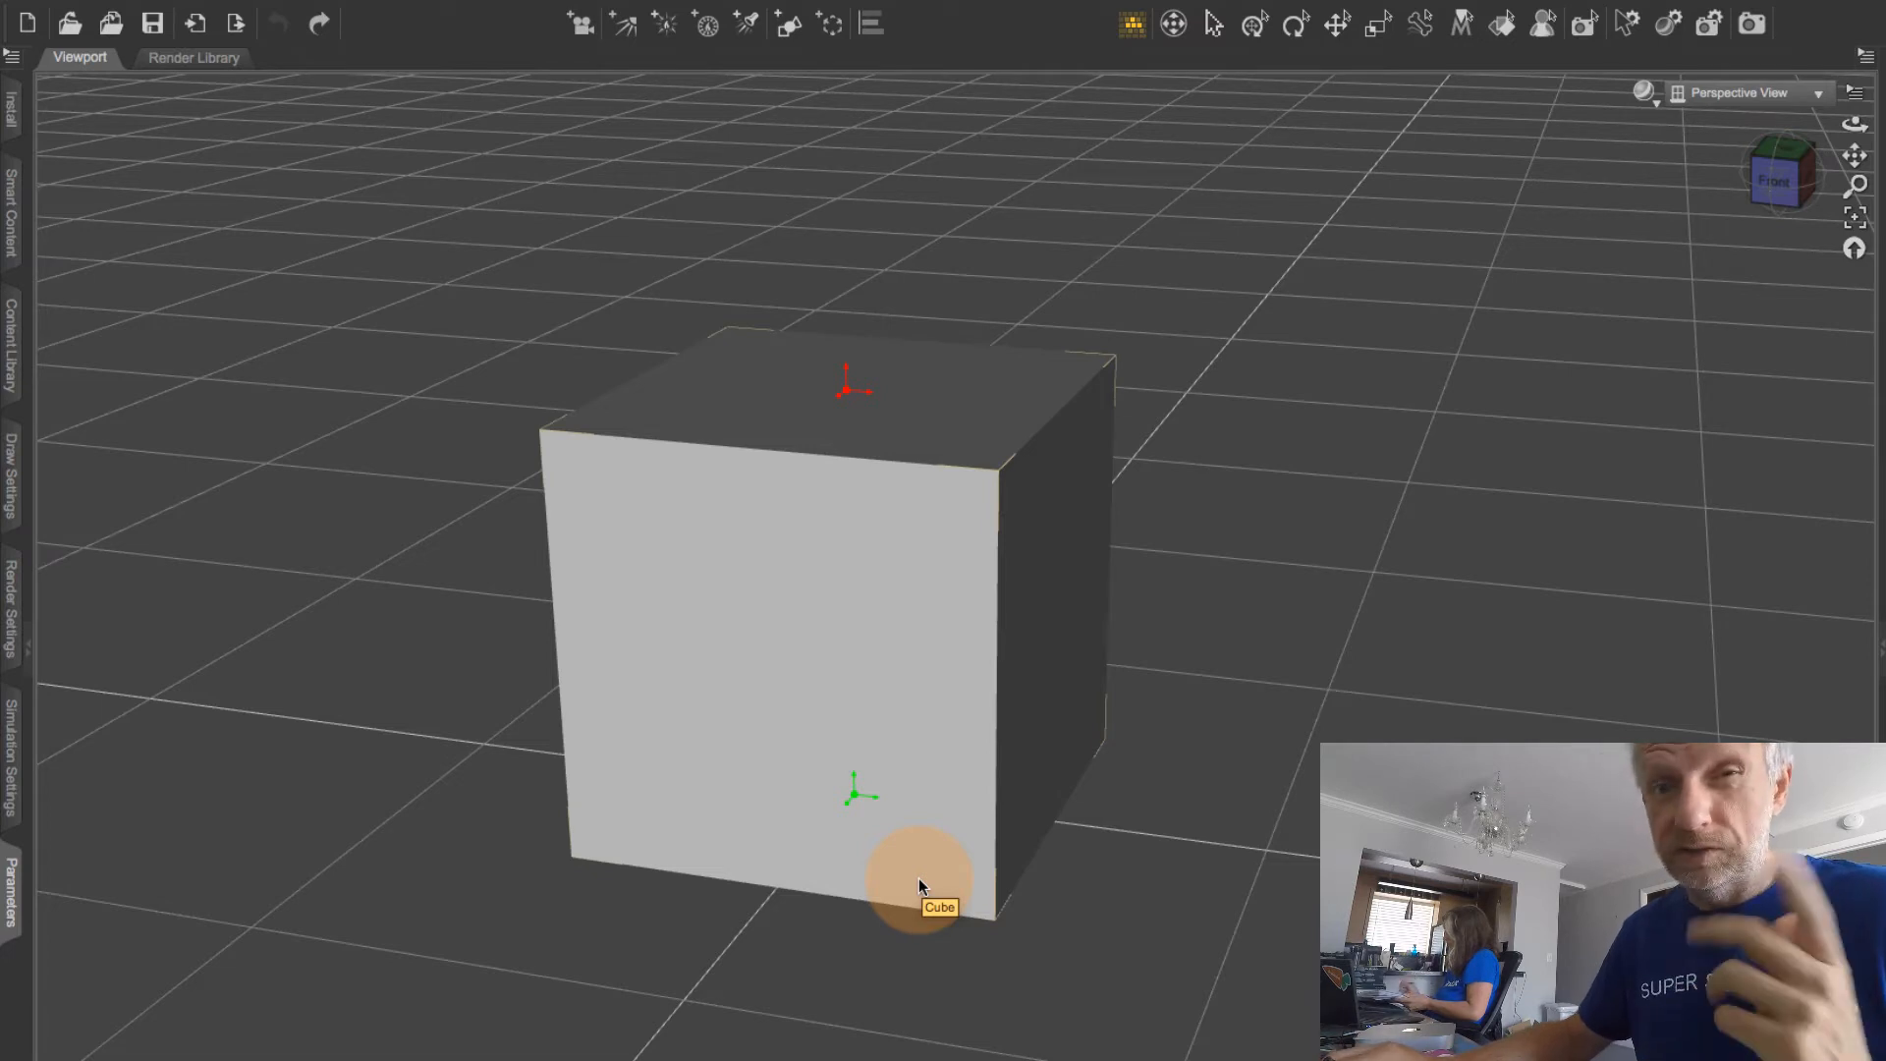
mouse_move(890, 770)
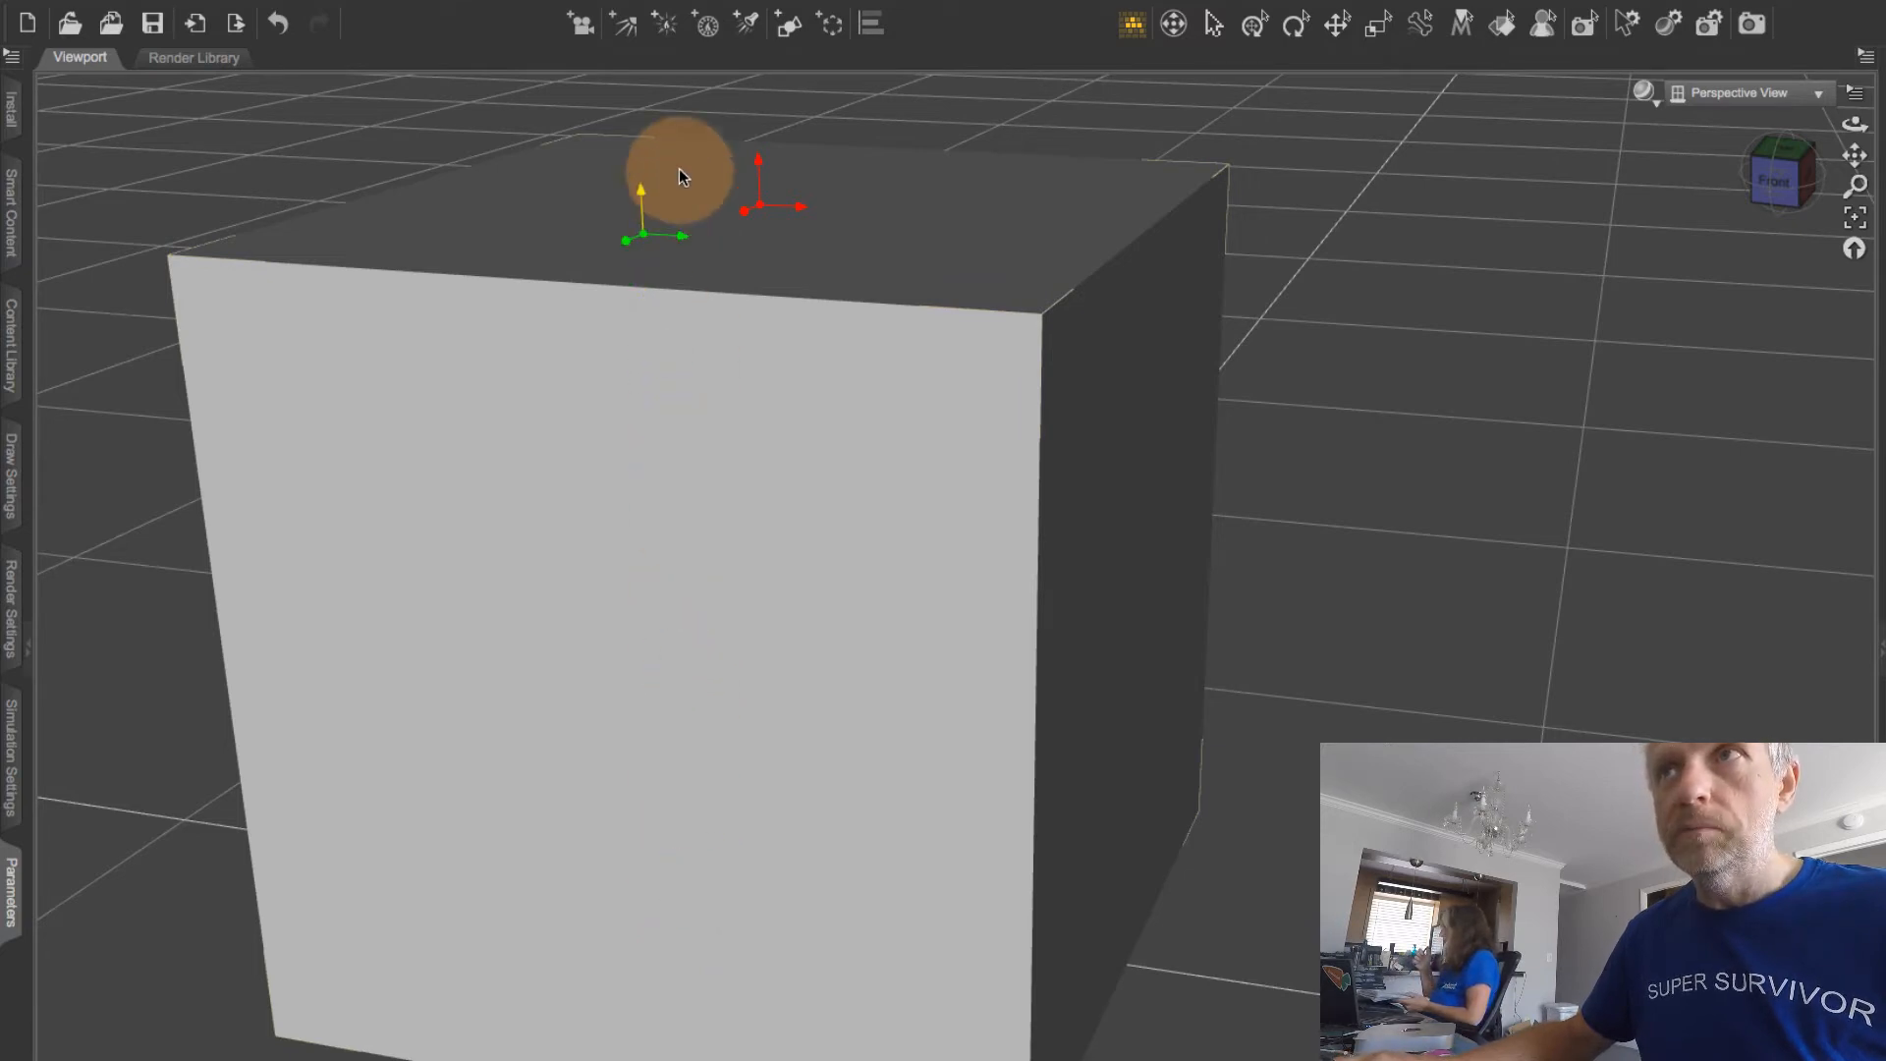
Step: Drag the green pivot origin up and onto the cube's top front-right corner
drag(680, 175, 670, 129)
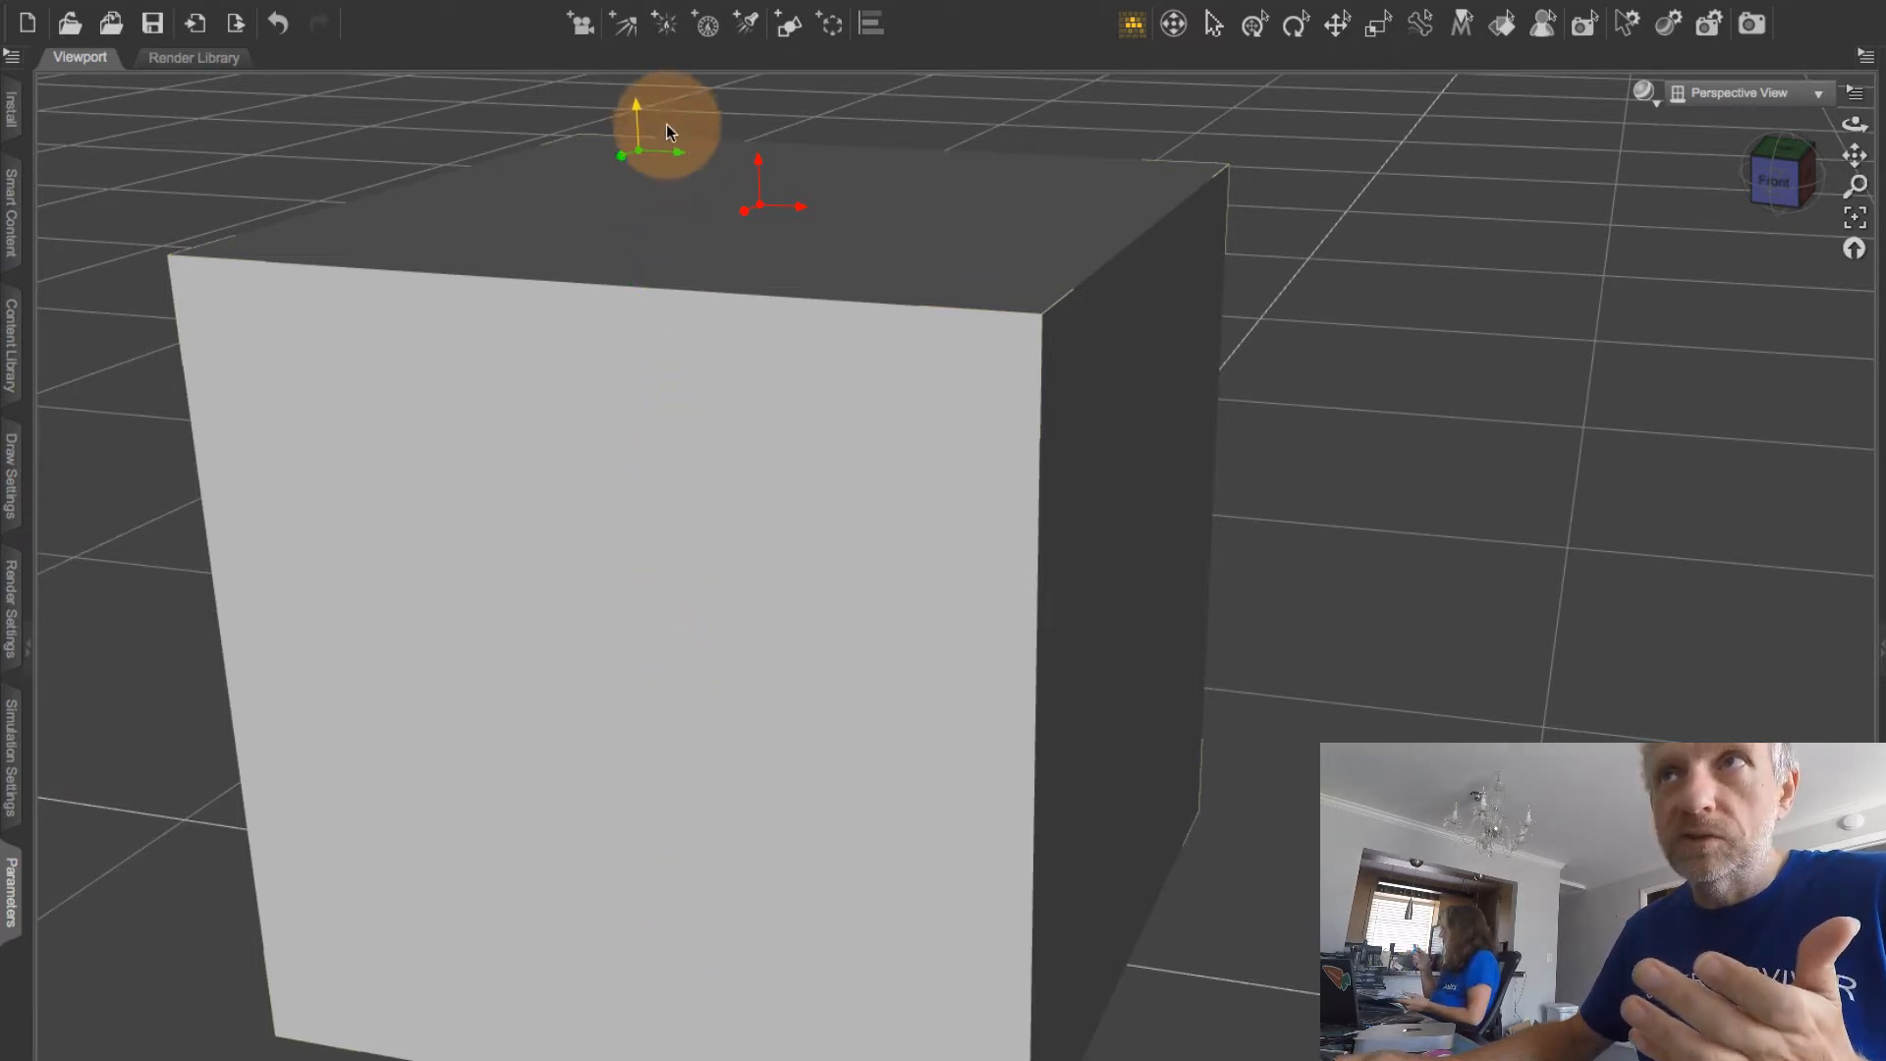
drag(668, 128, 680, 241)
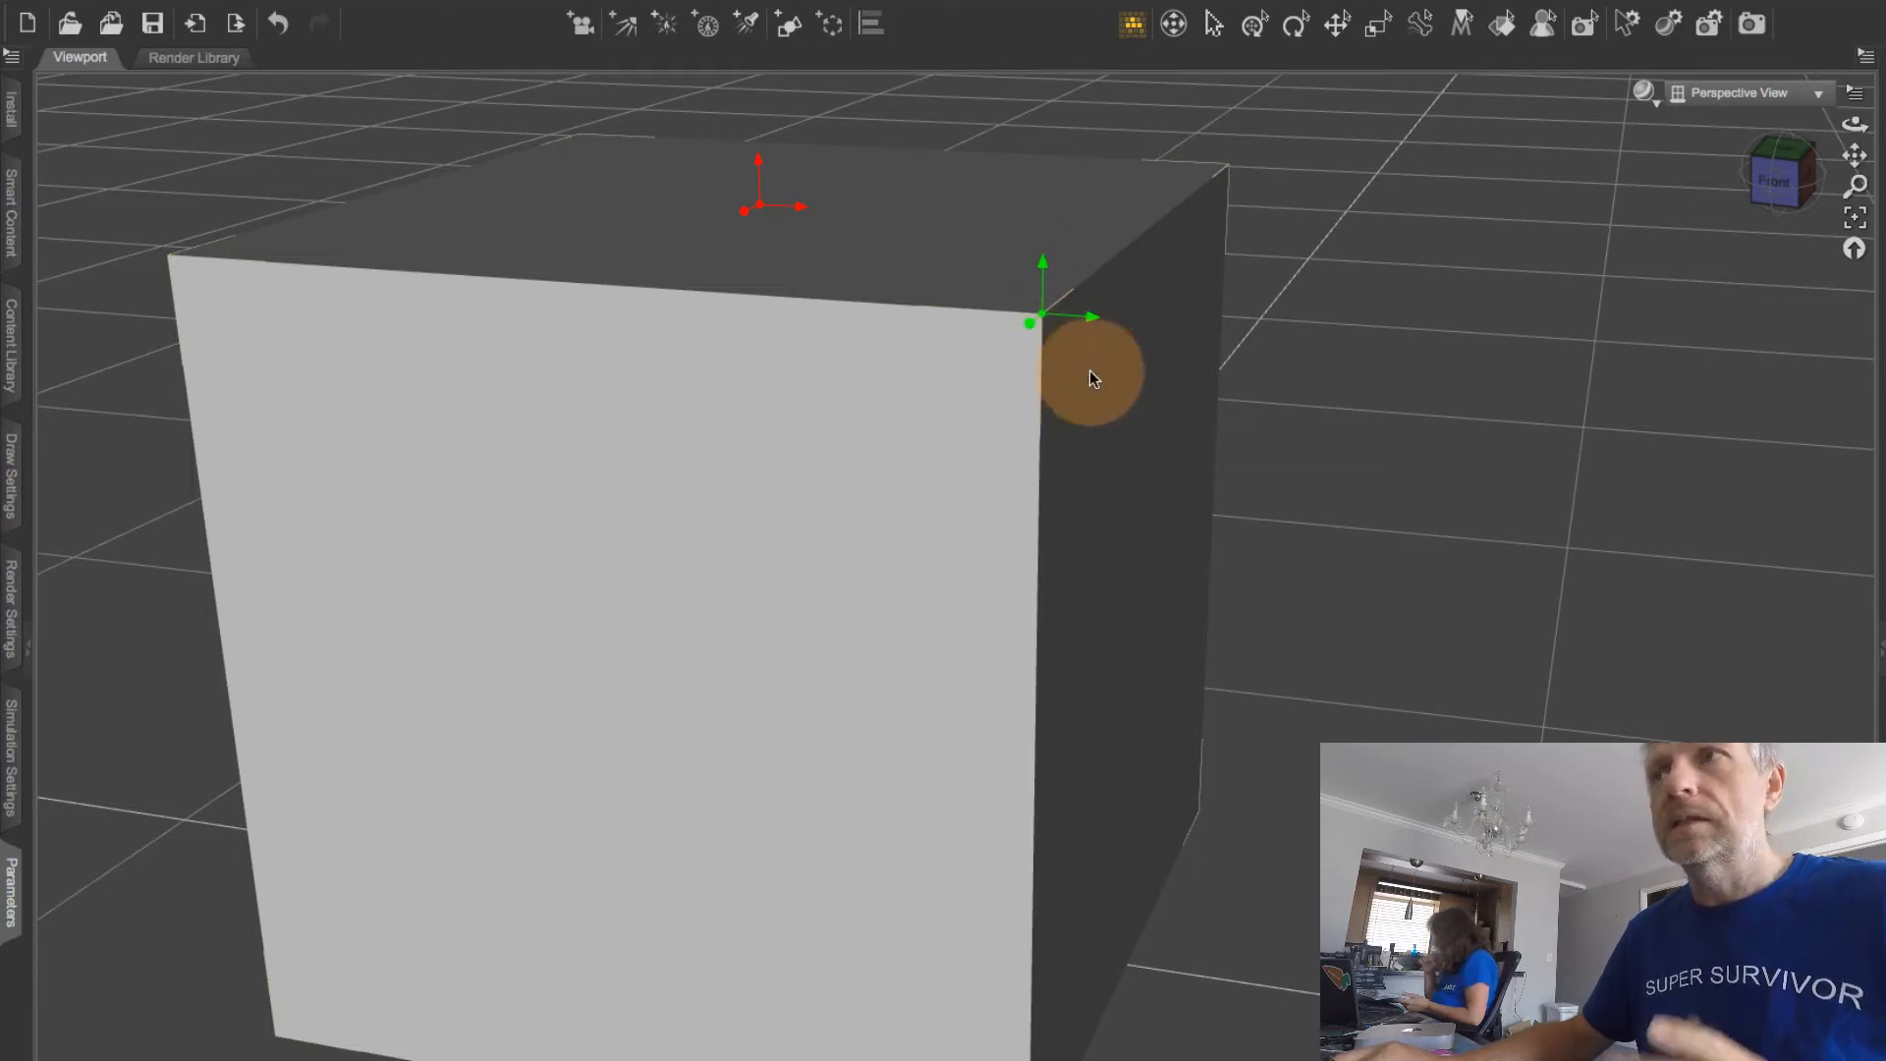
mouse_move(1131, 397)
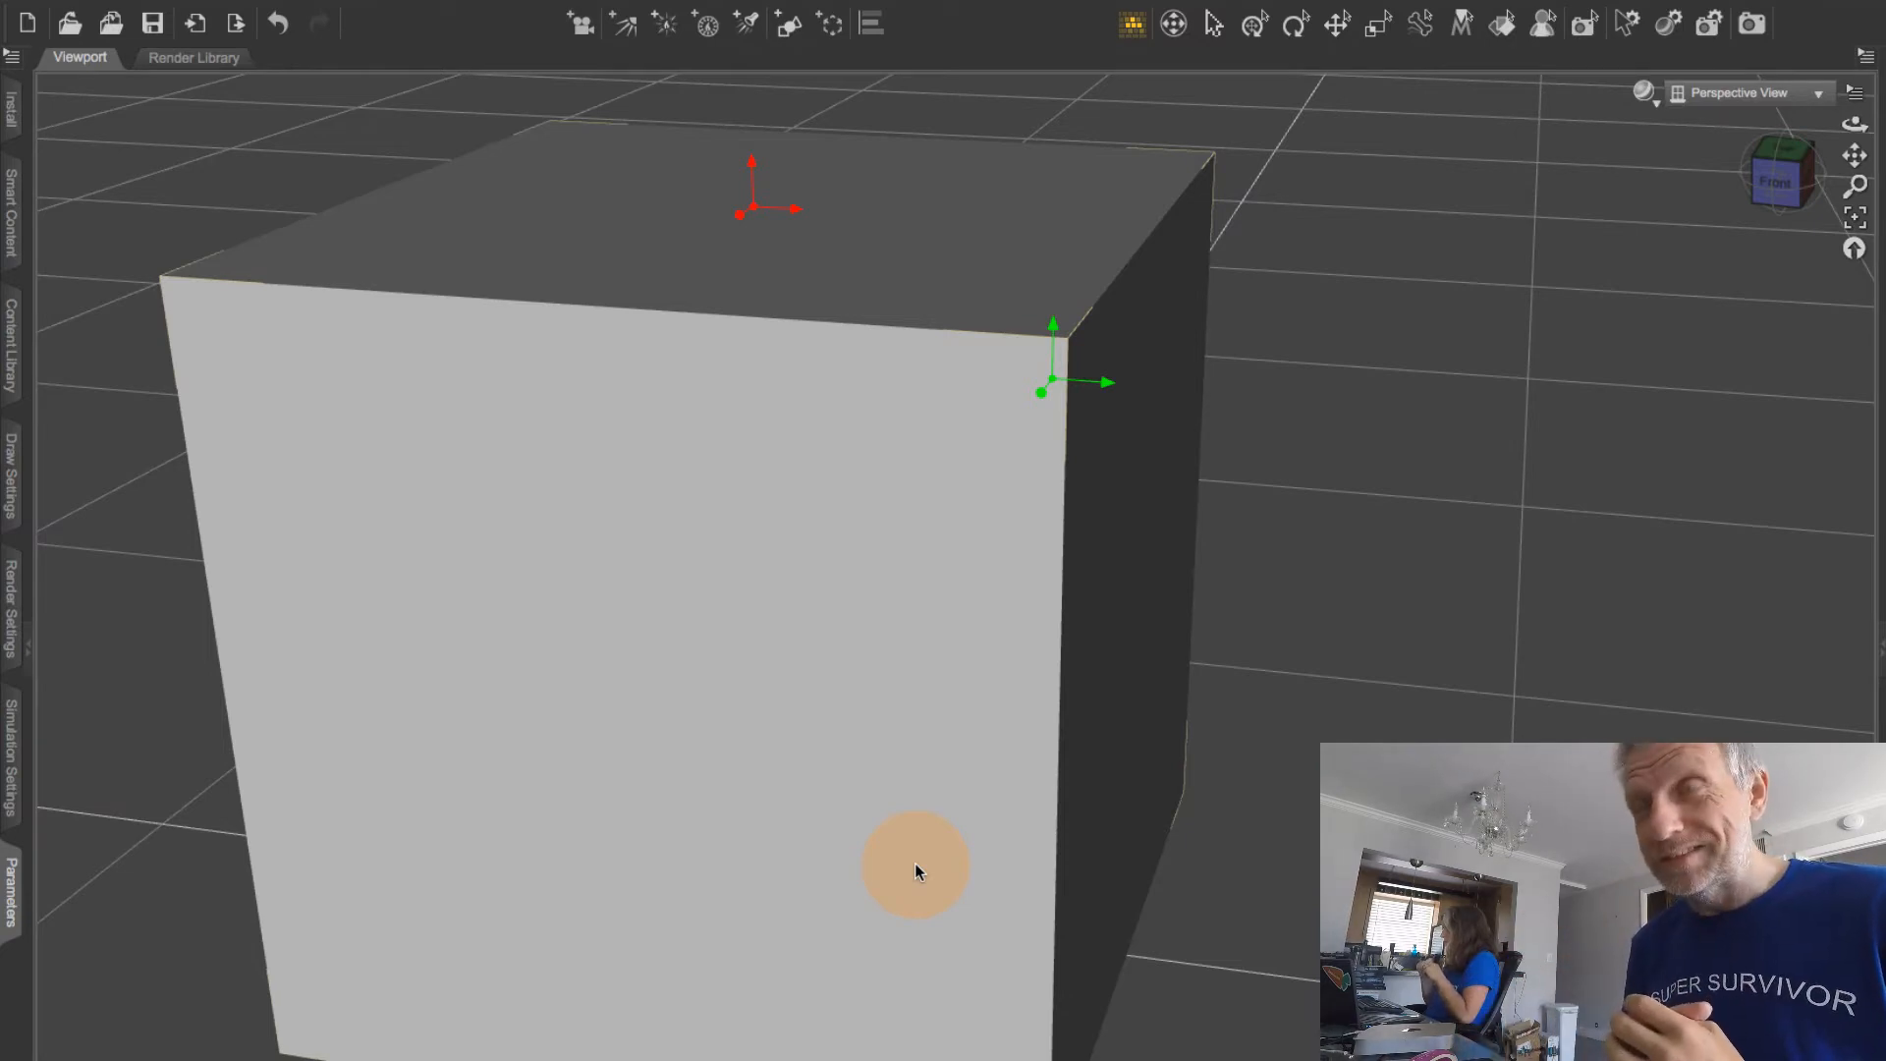
mouse_move(1730, 256)
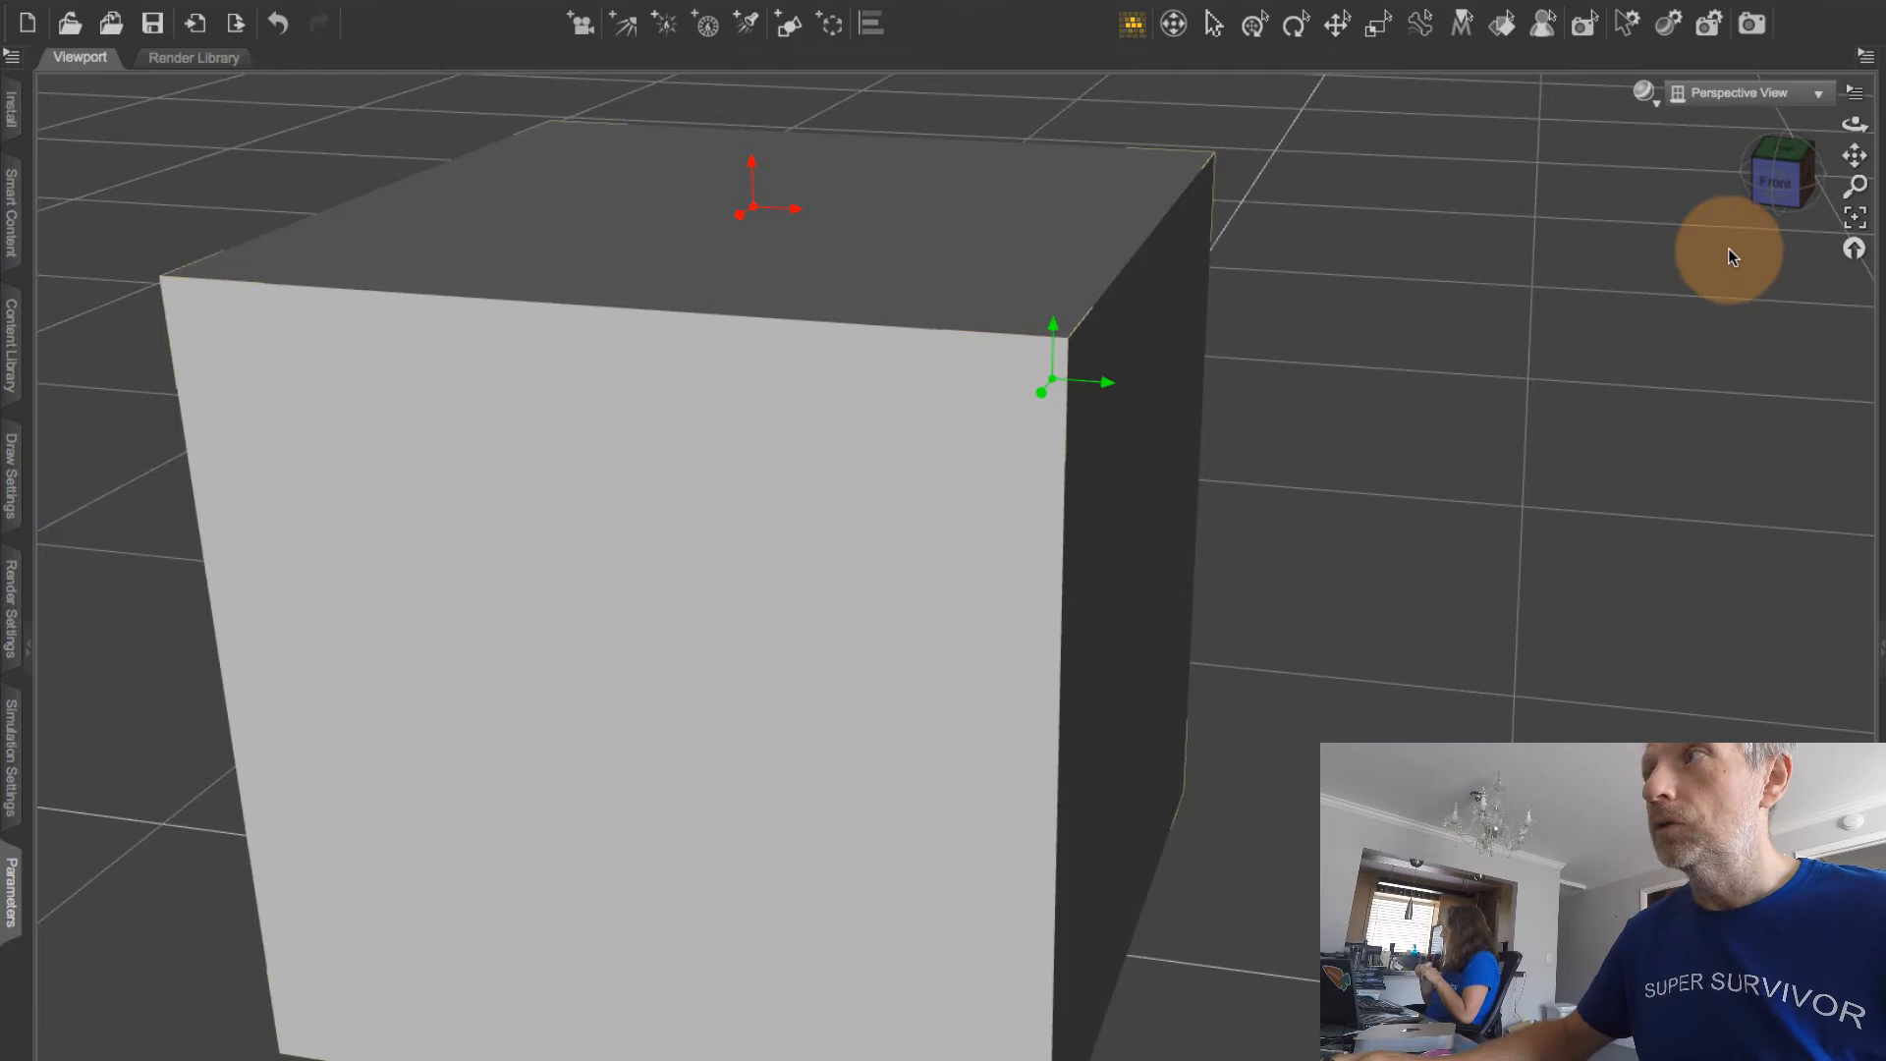
mouse_move(1745, 93)
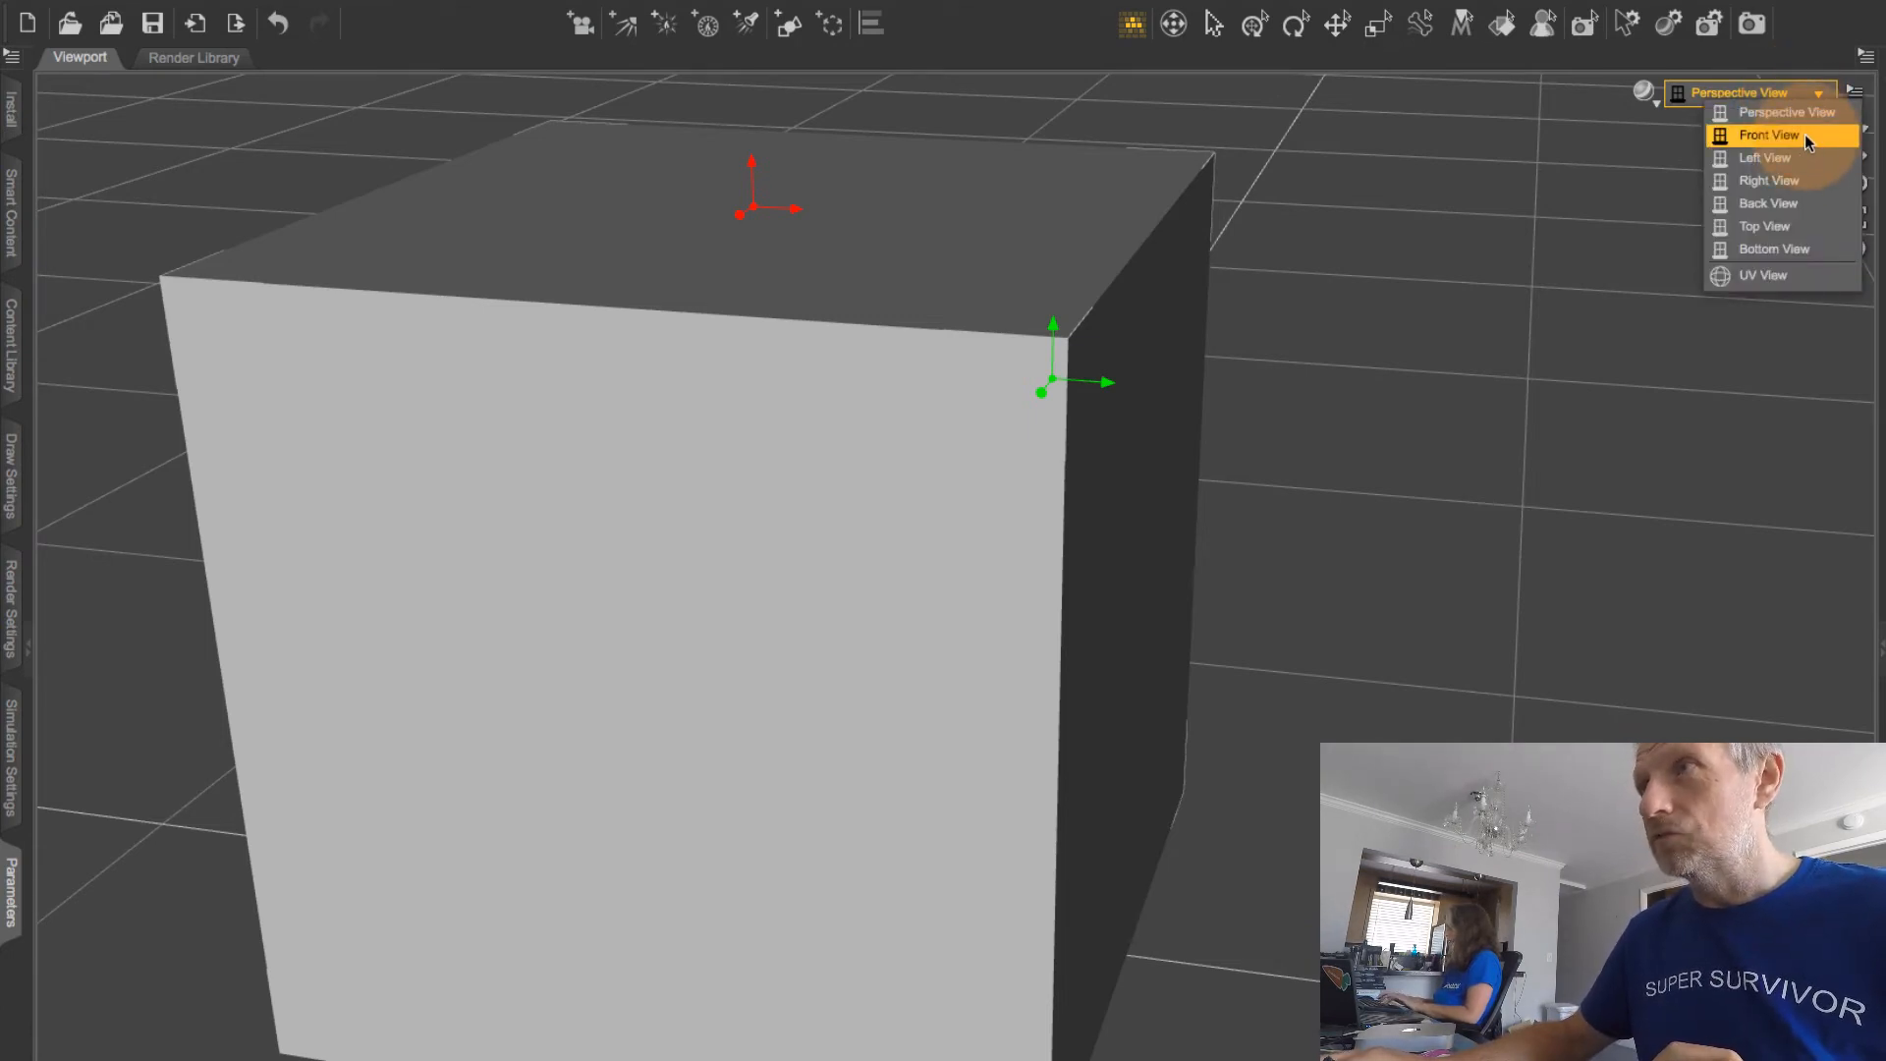
Step: Switch the viewport to Front View to check the top-right corner pivot
click(1767, 134)
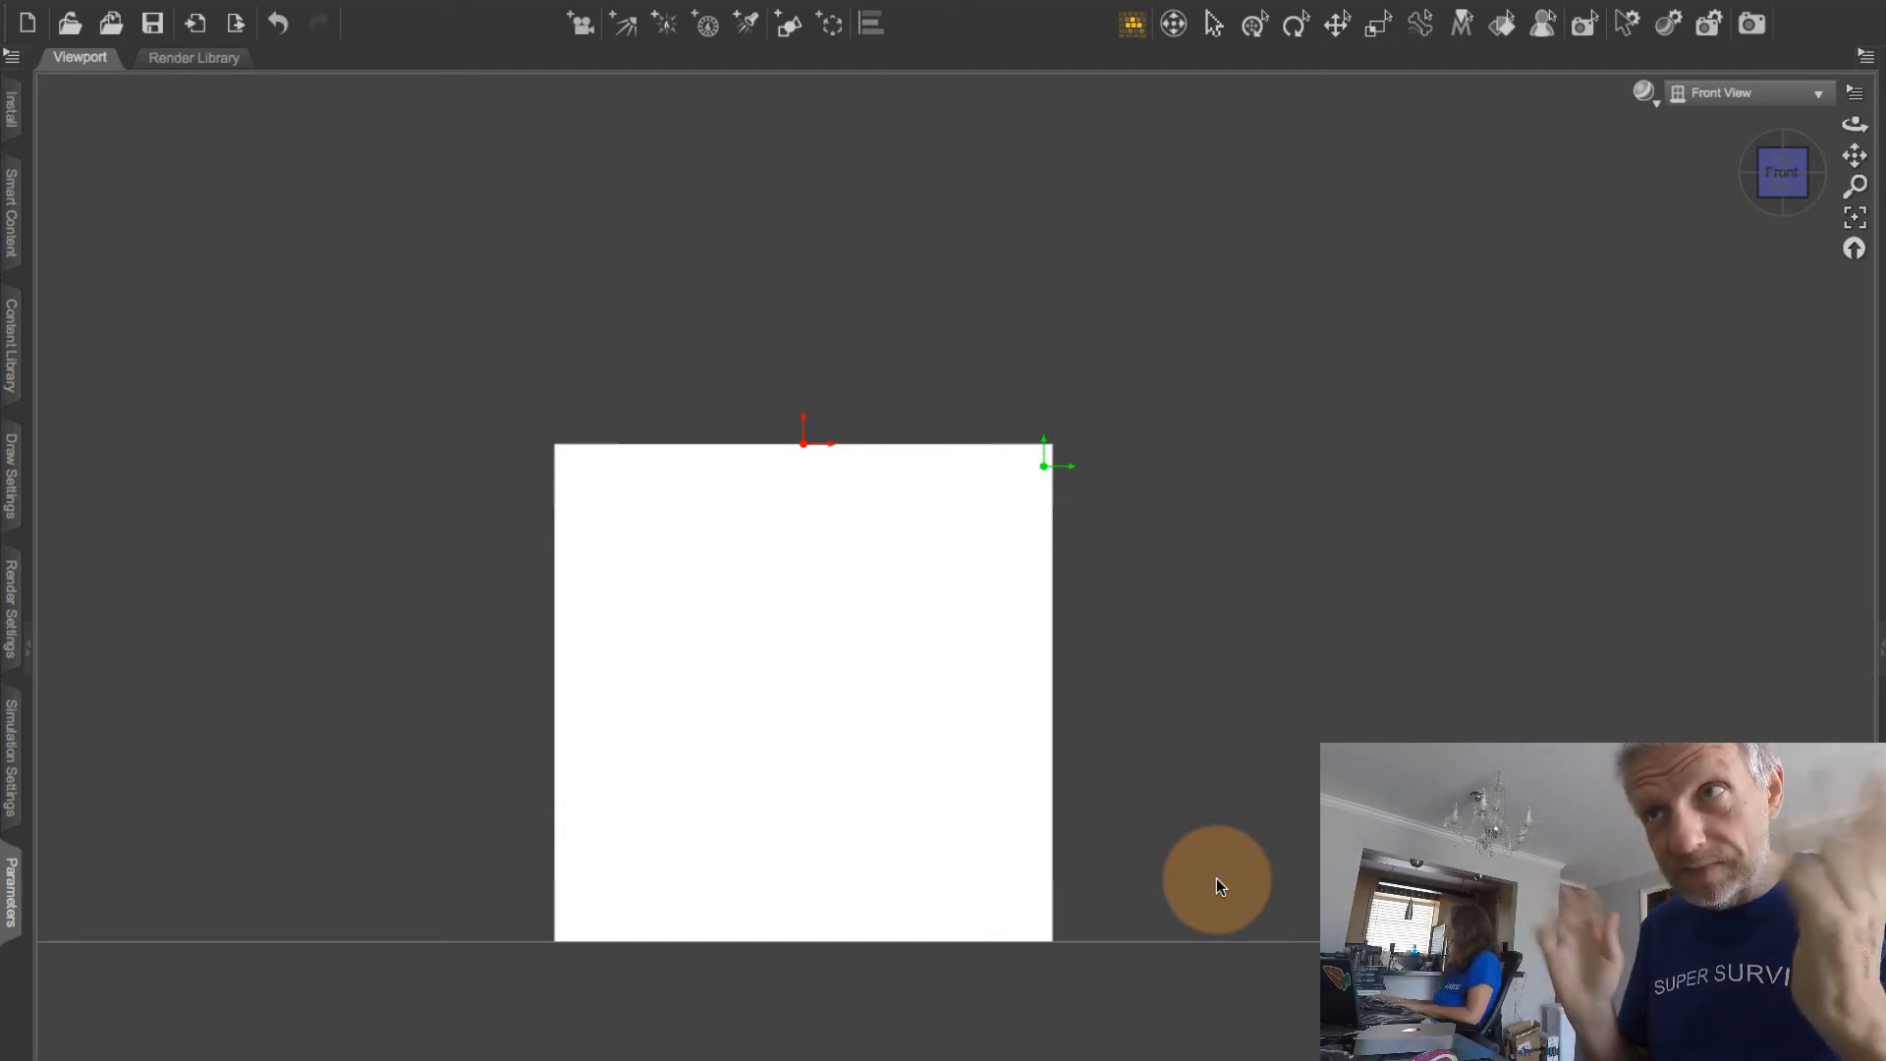
mouse_move(1092, 572)
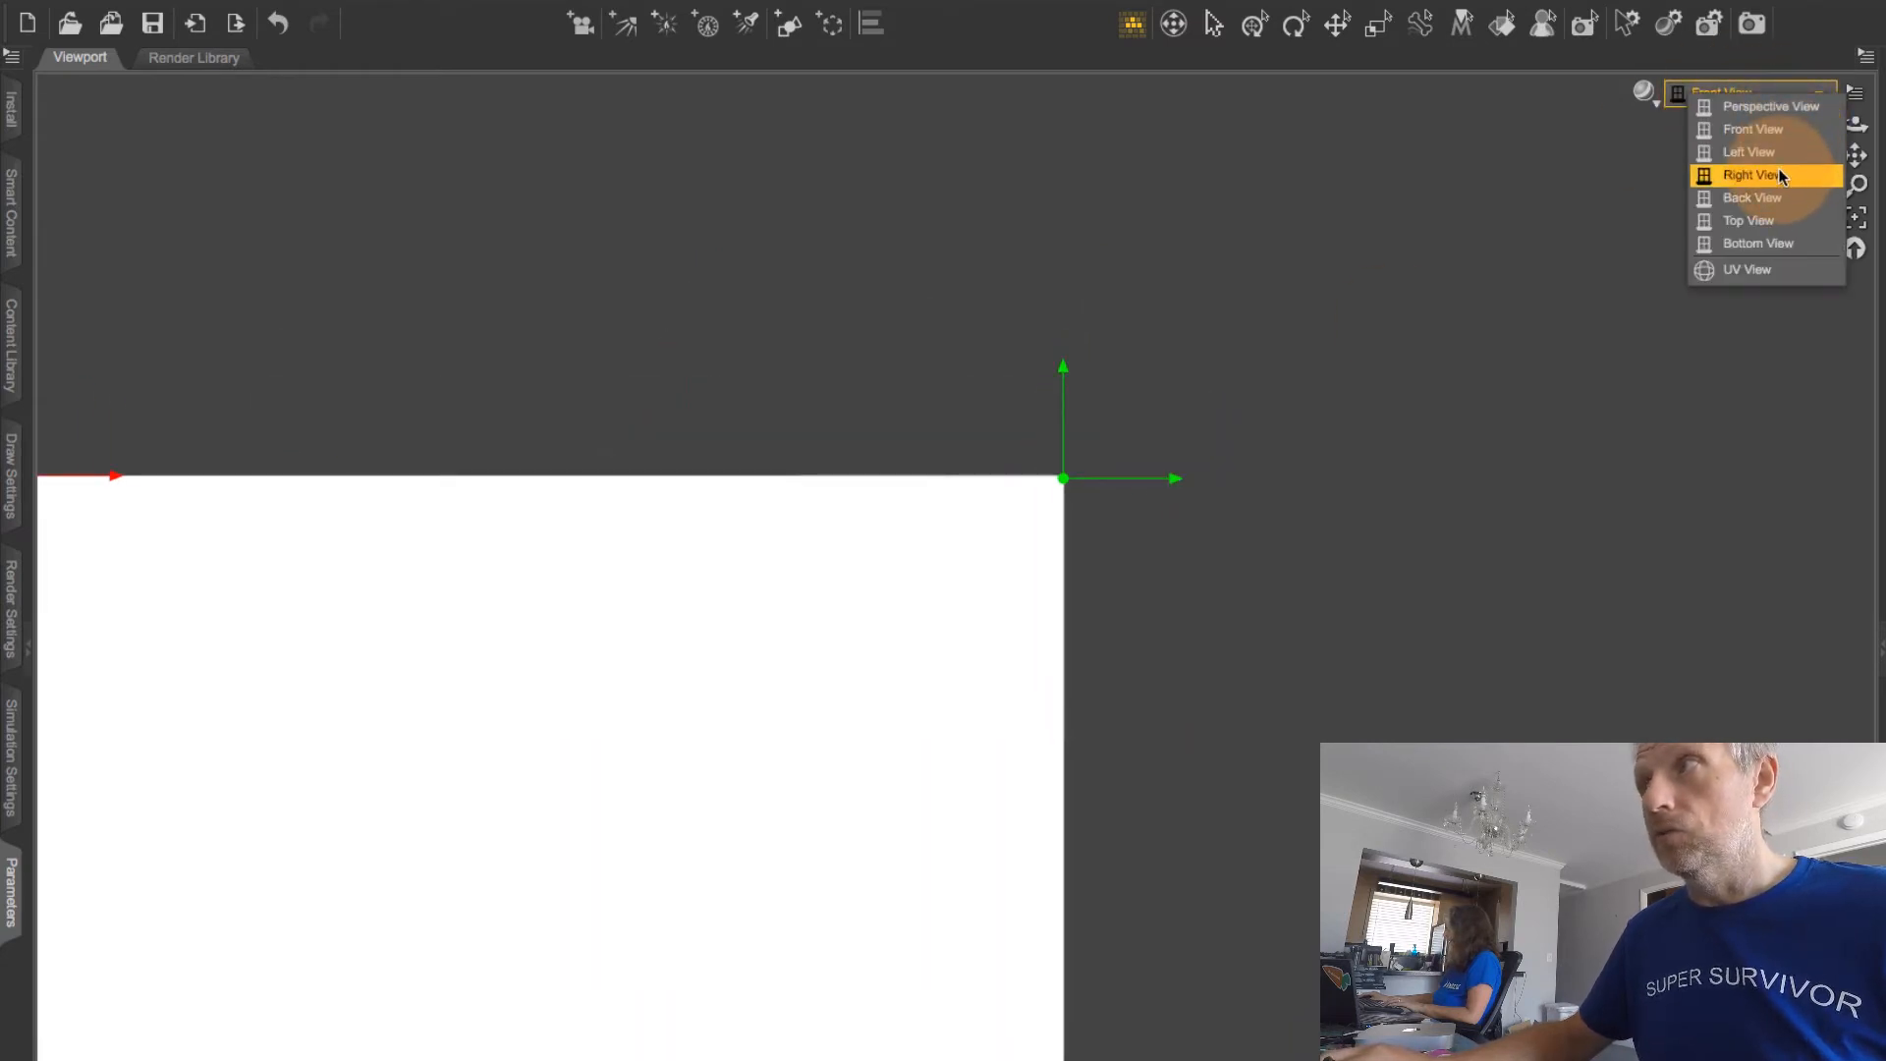
Step: Switch the viewport to Right View to confirm the corner pivot
click(1751, 175)
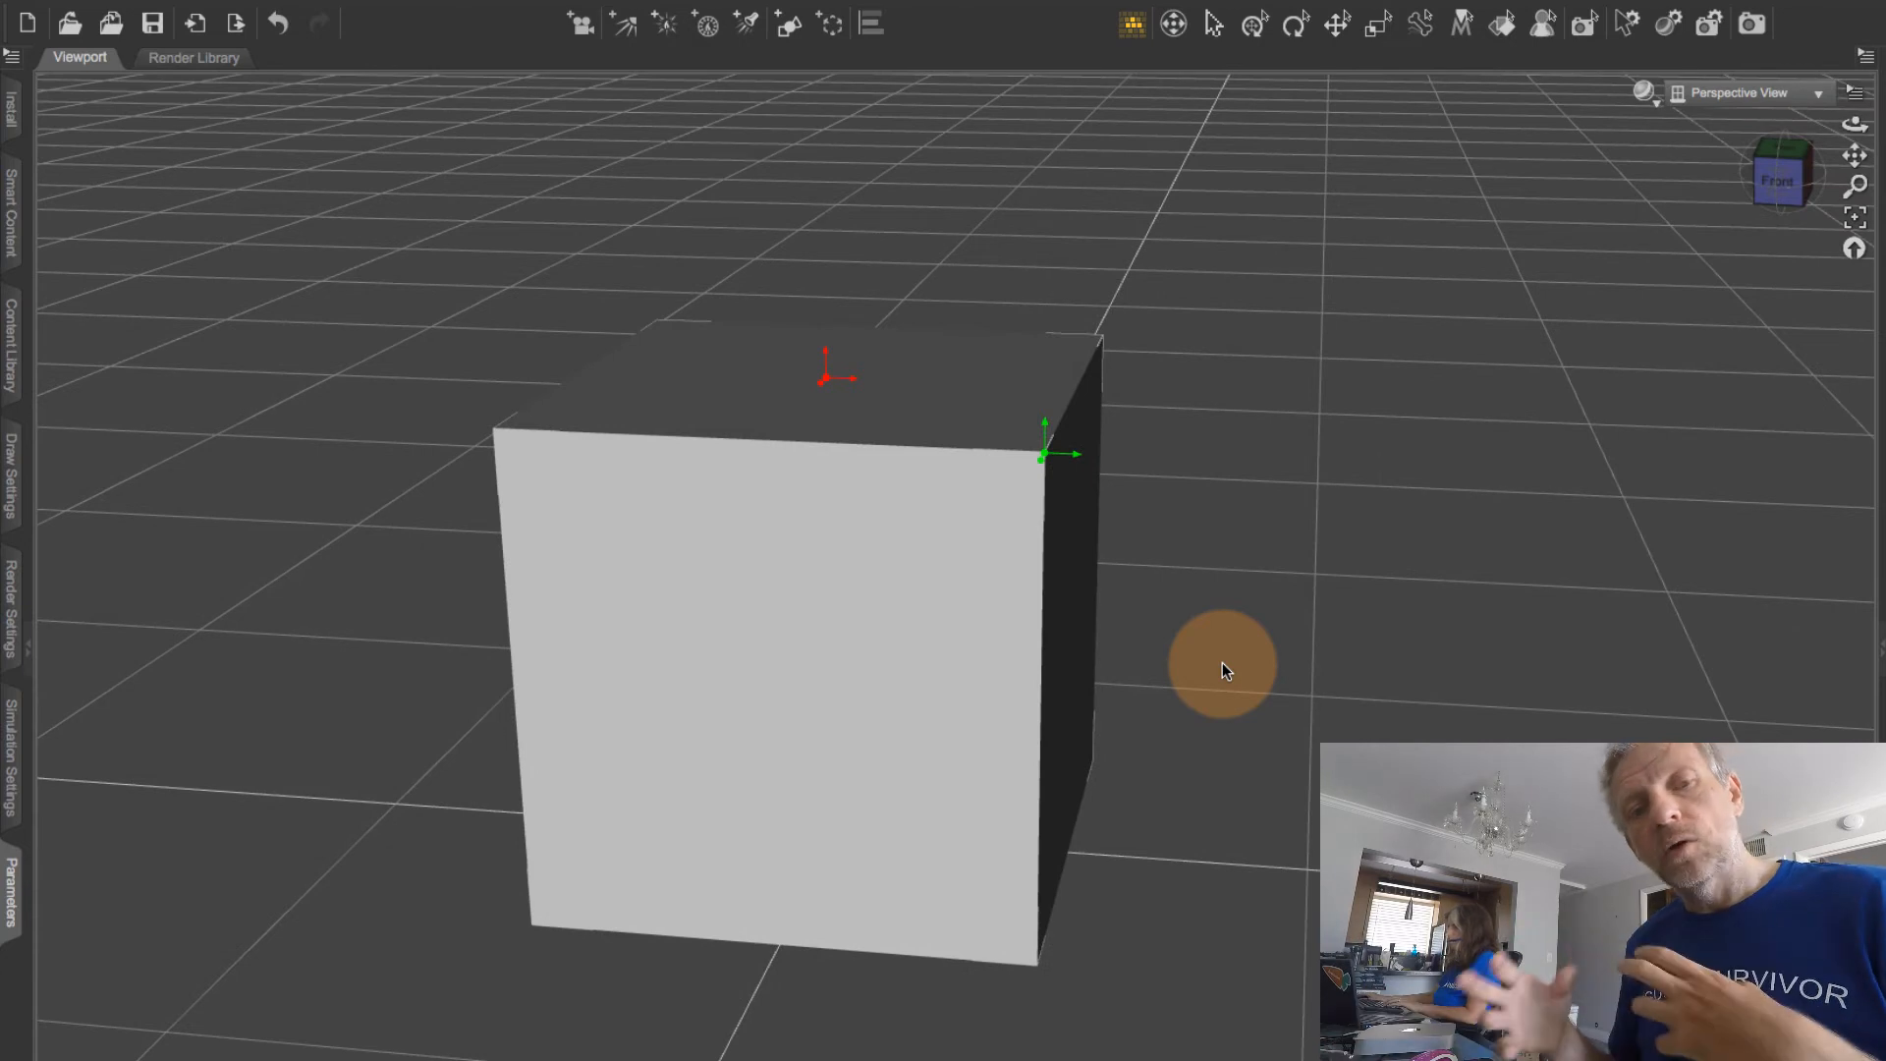
mouse_move(1577, 226)
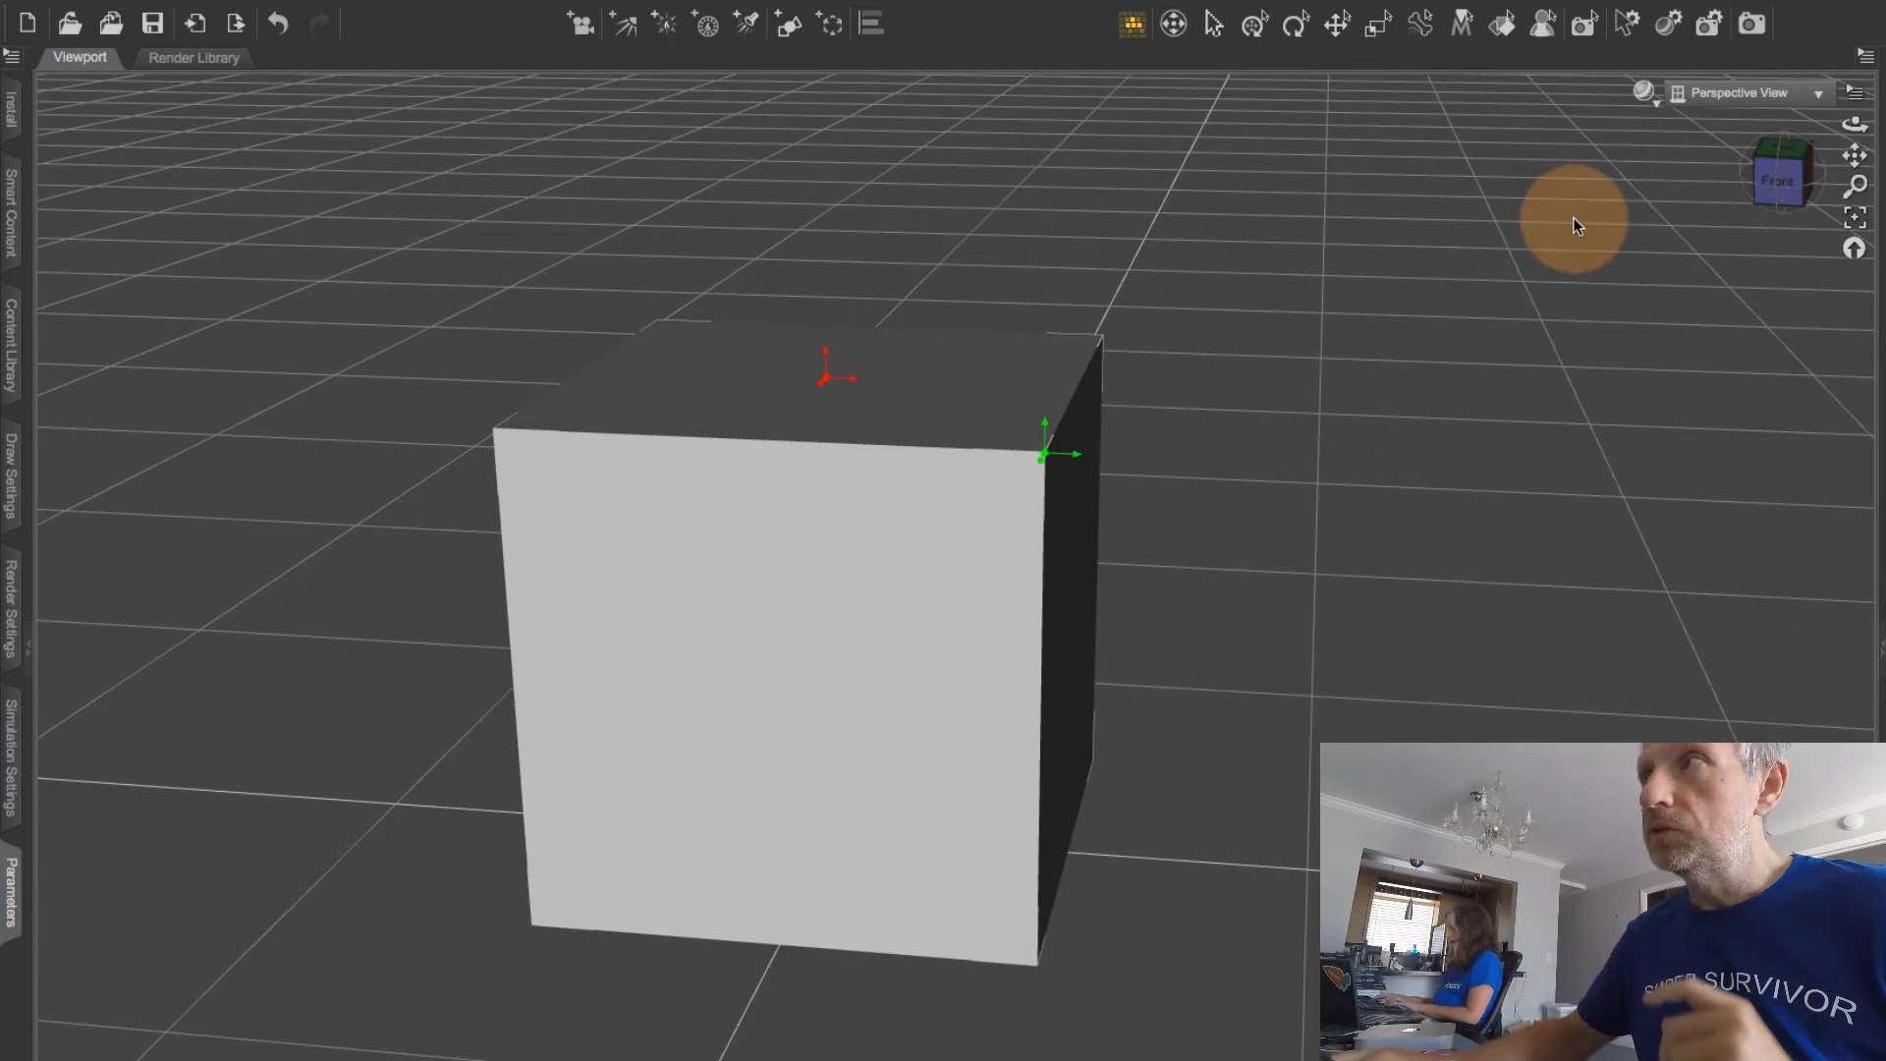
mouse_move(1254, 514)
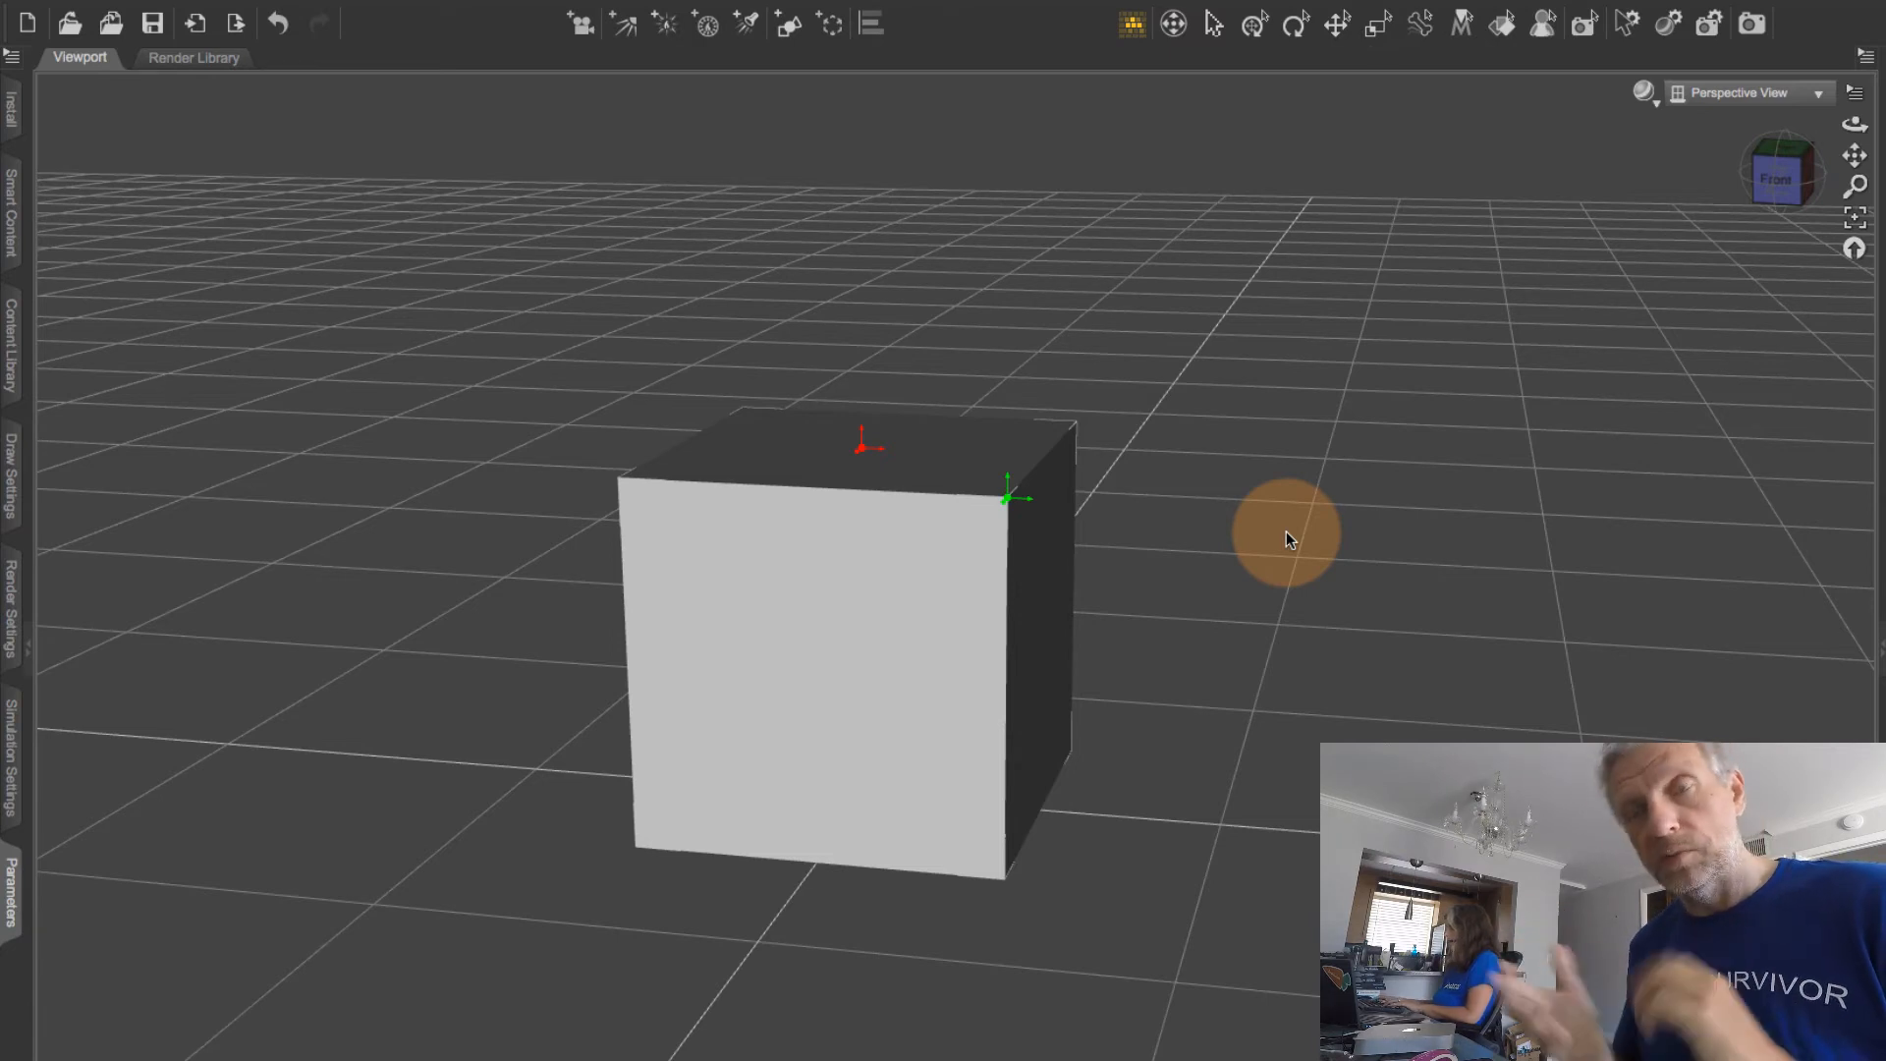
mouse_move(1269, 558)
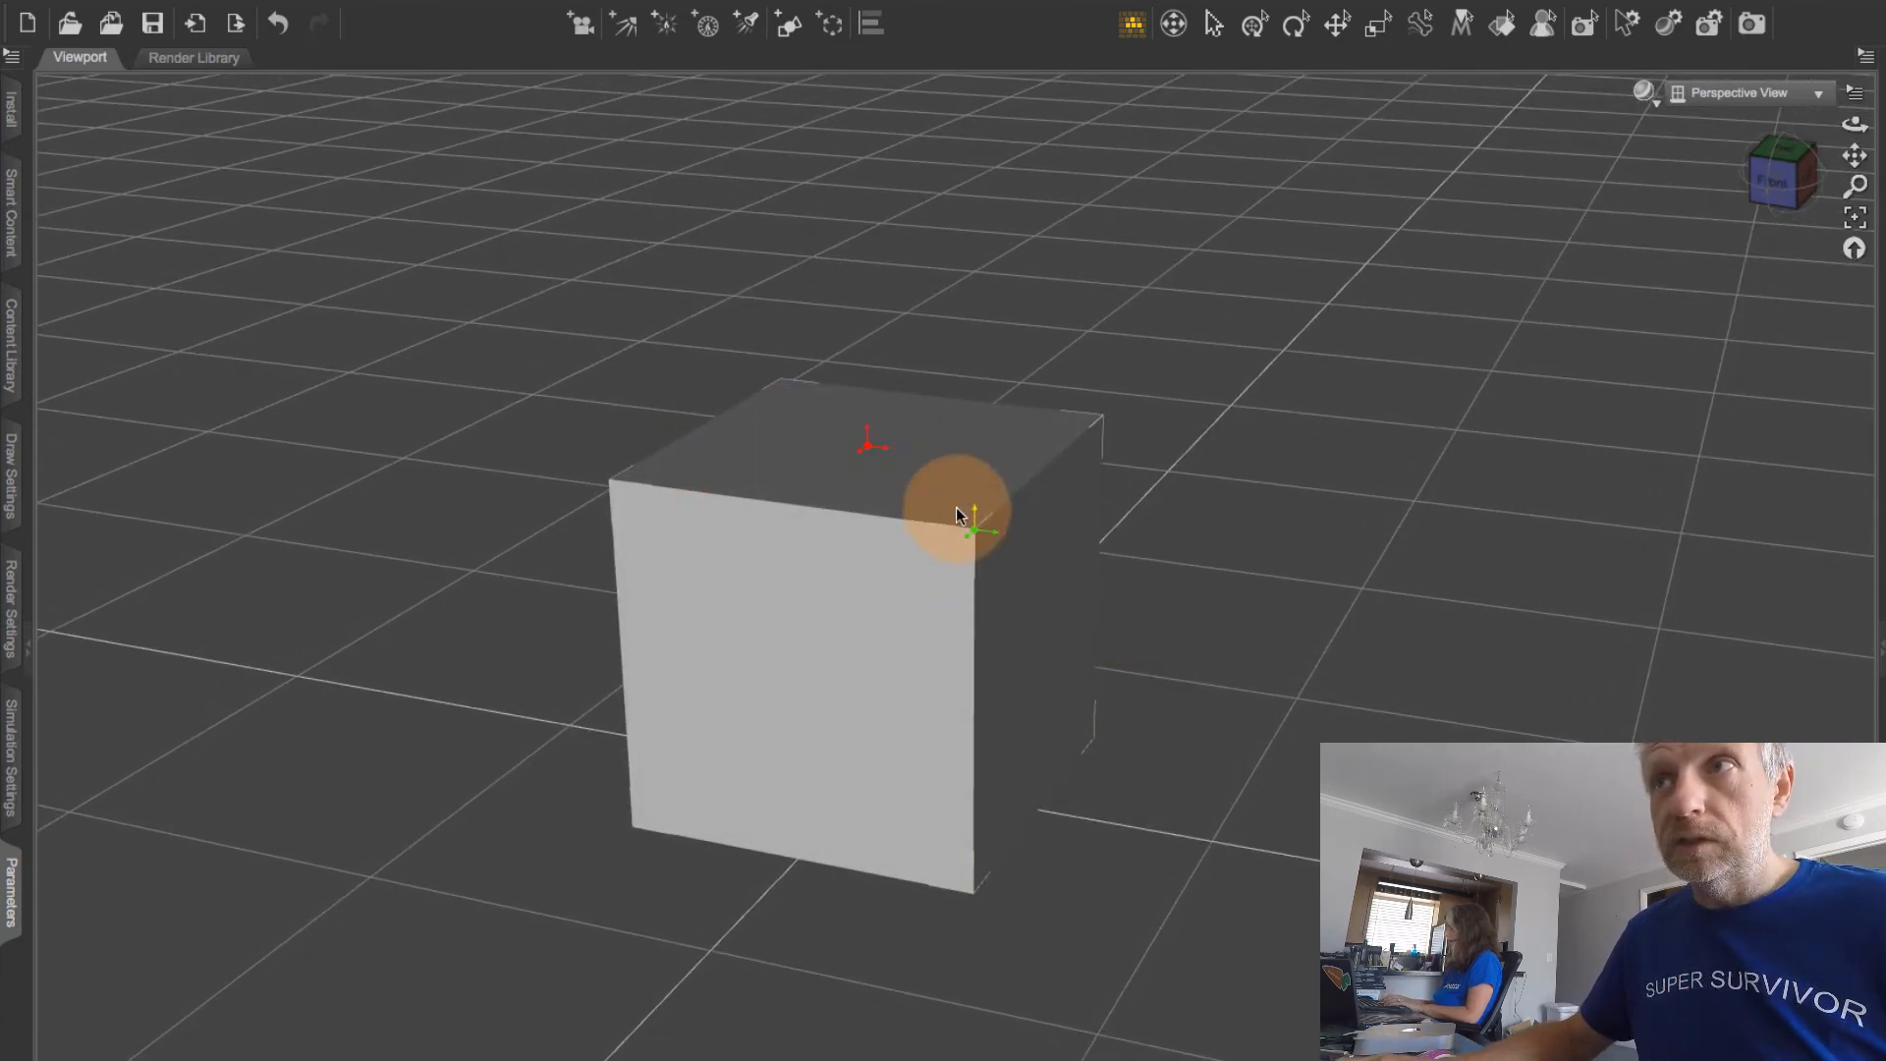
mouse_move(1070, 553)
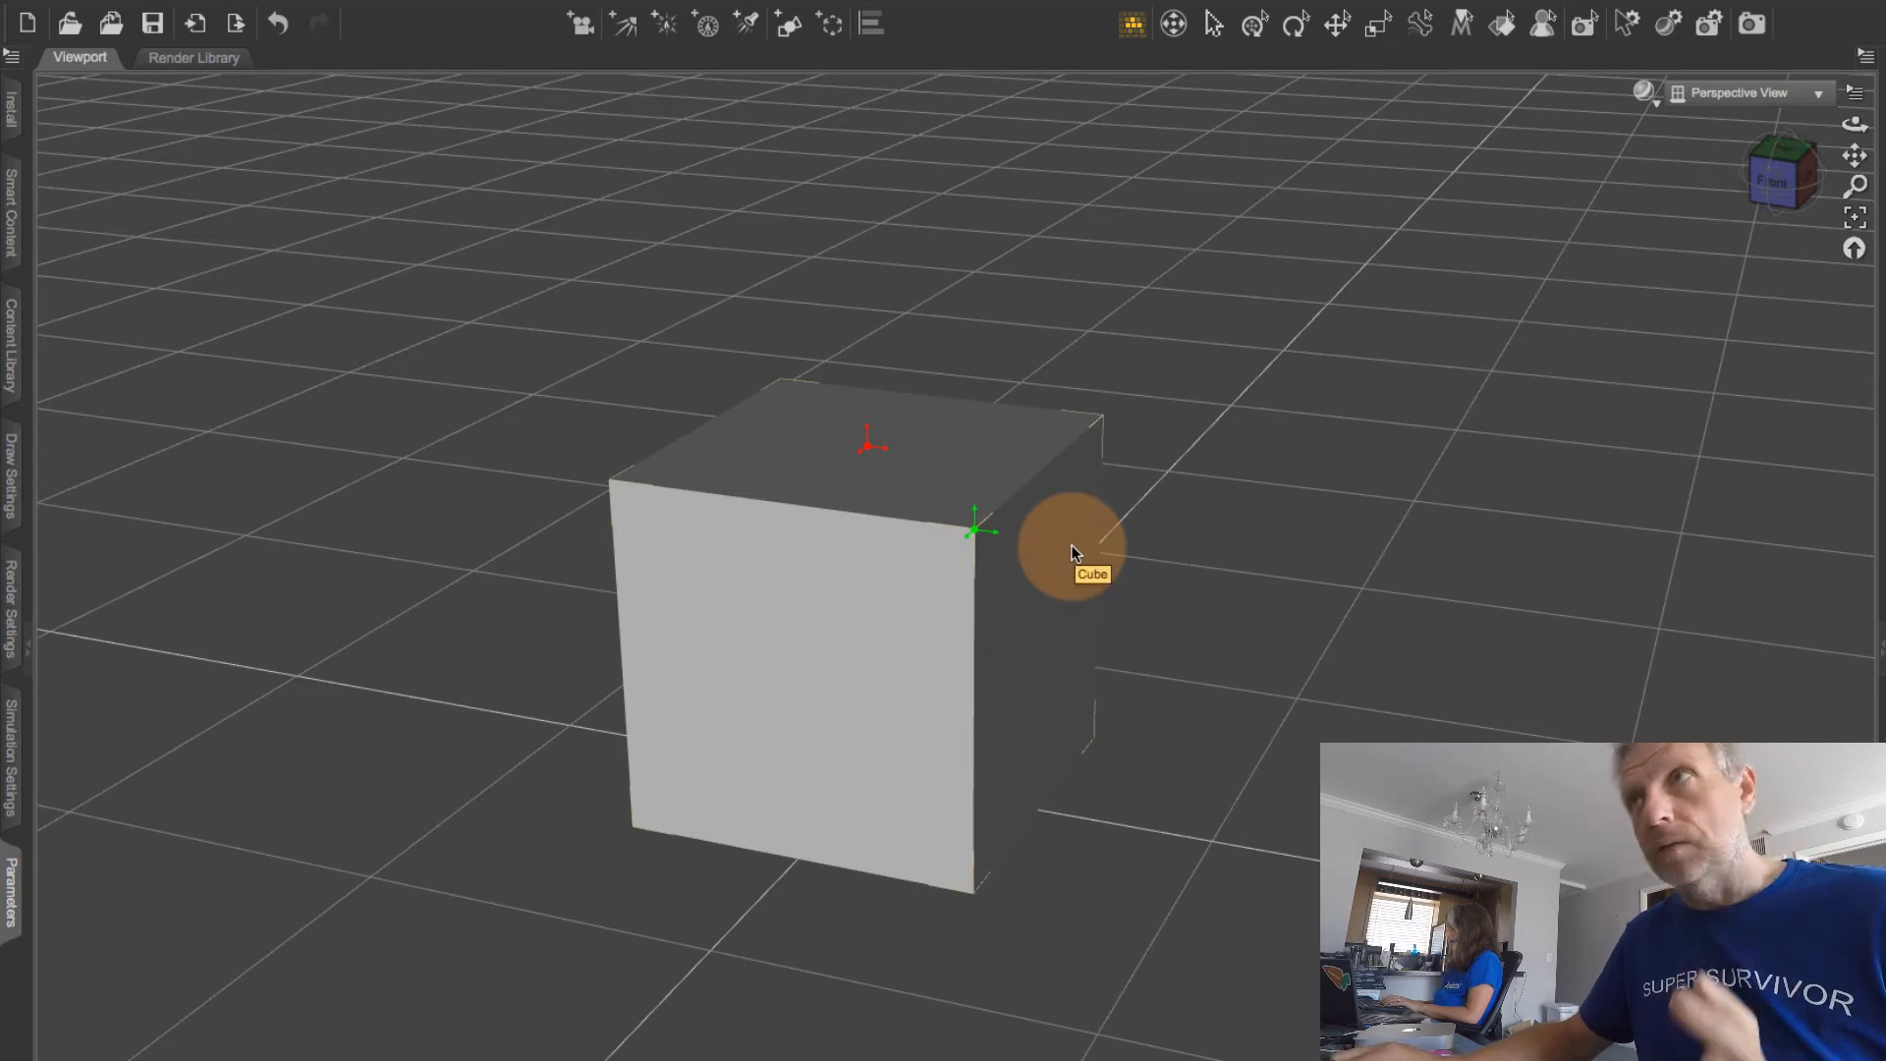
mouse_move(1298, 63)
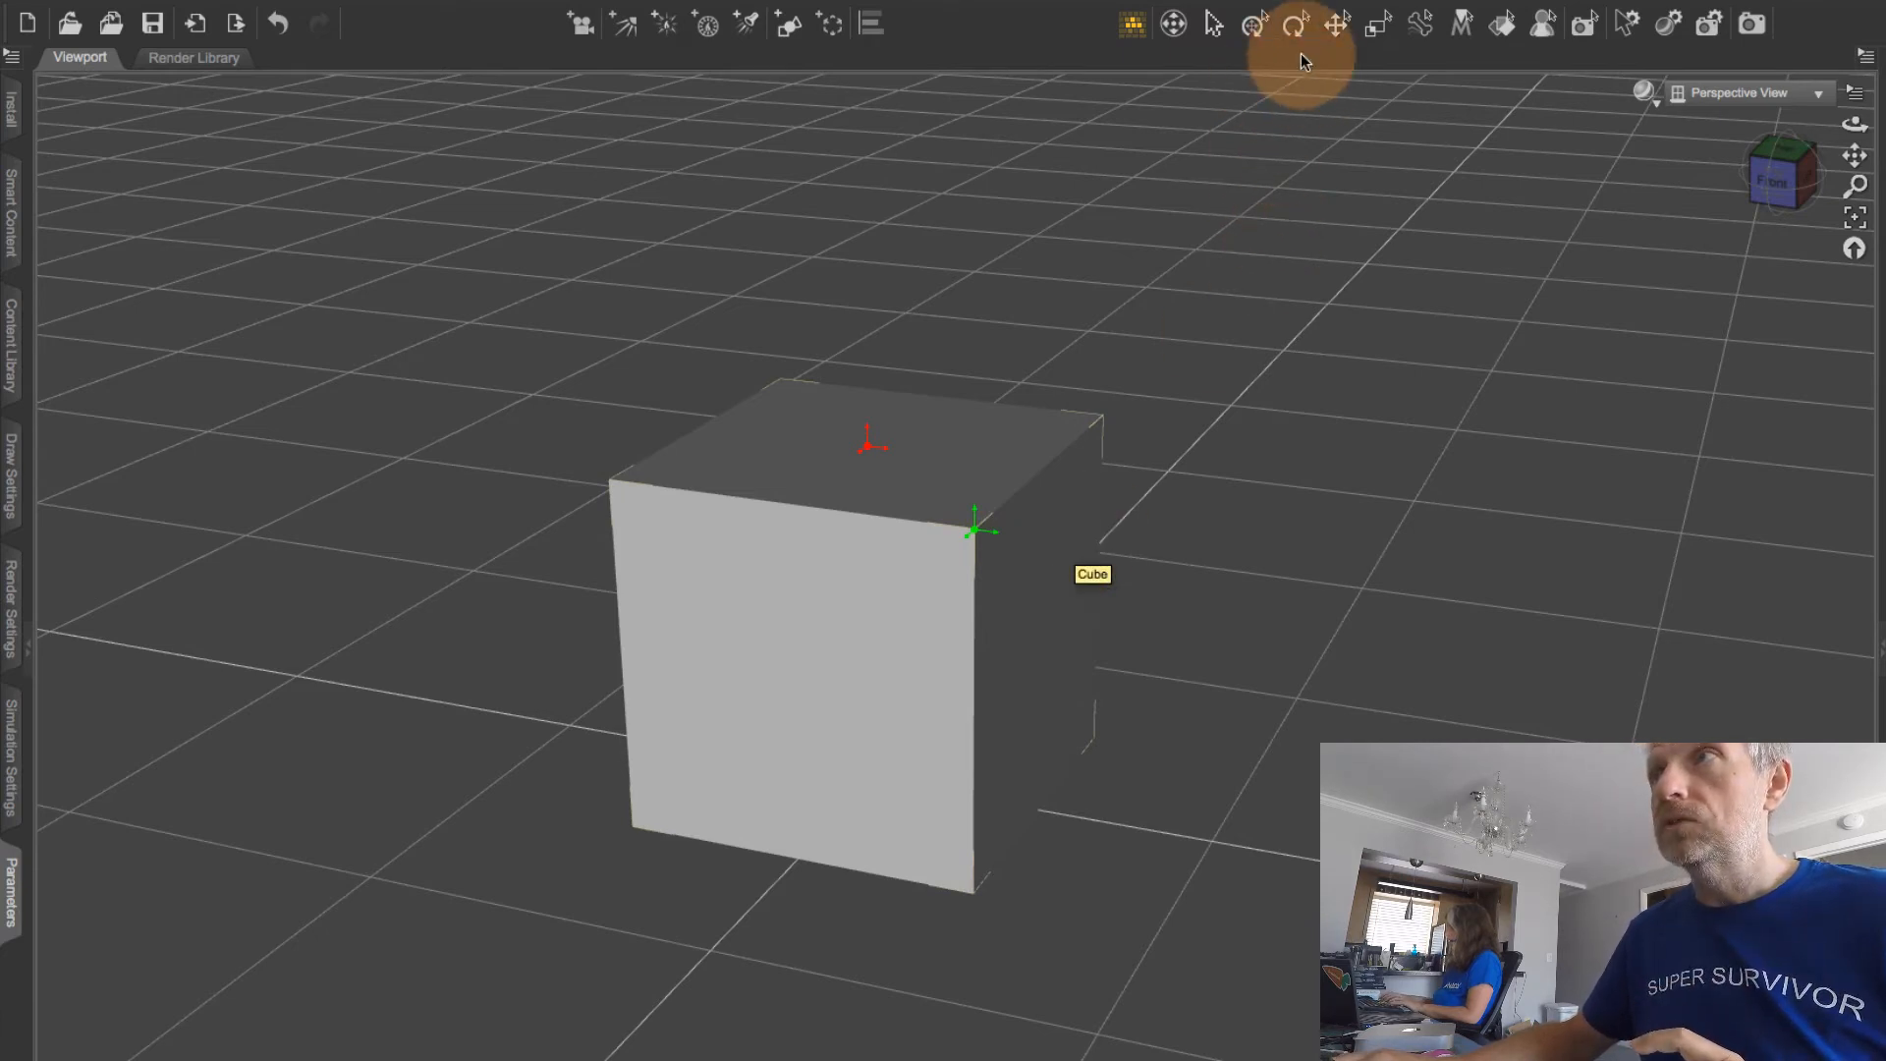
Step: Activate the Universal Tool so its gizmo sits at the corner pivot
click(1375, 22)
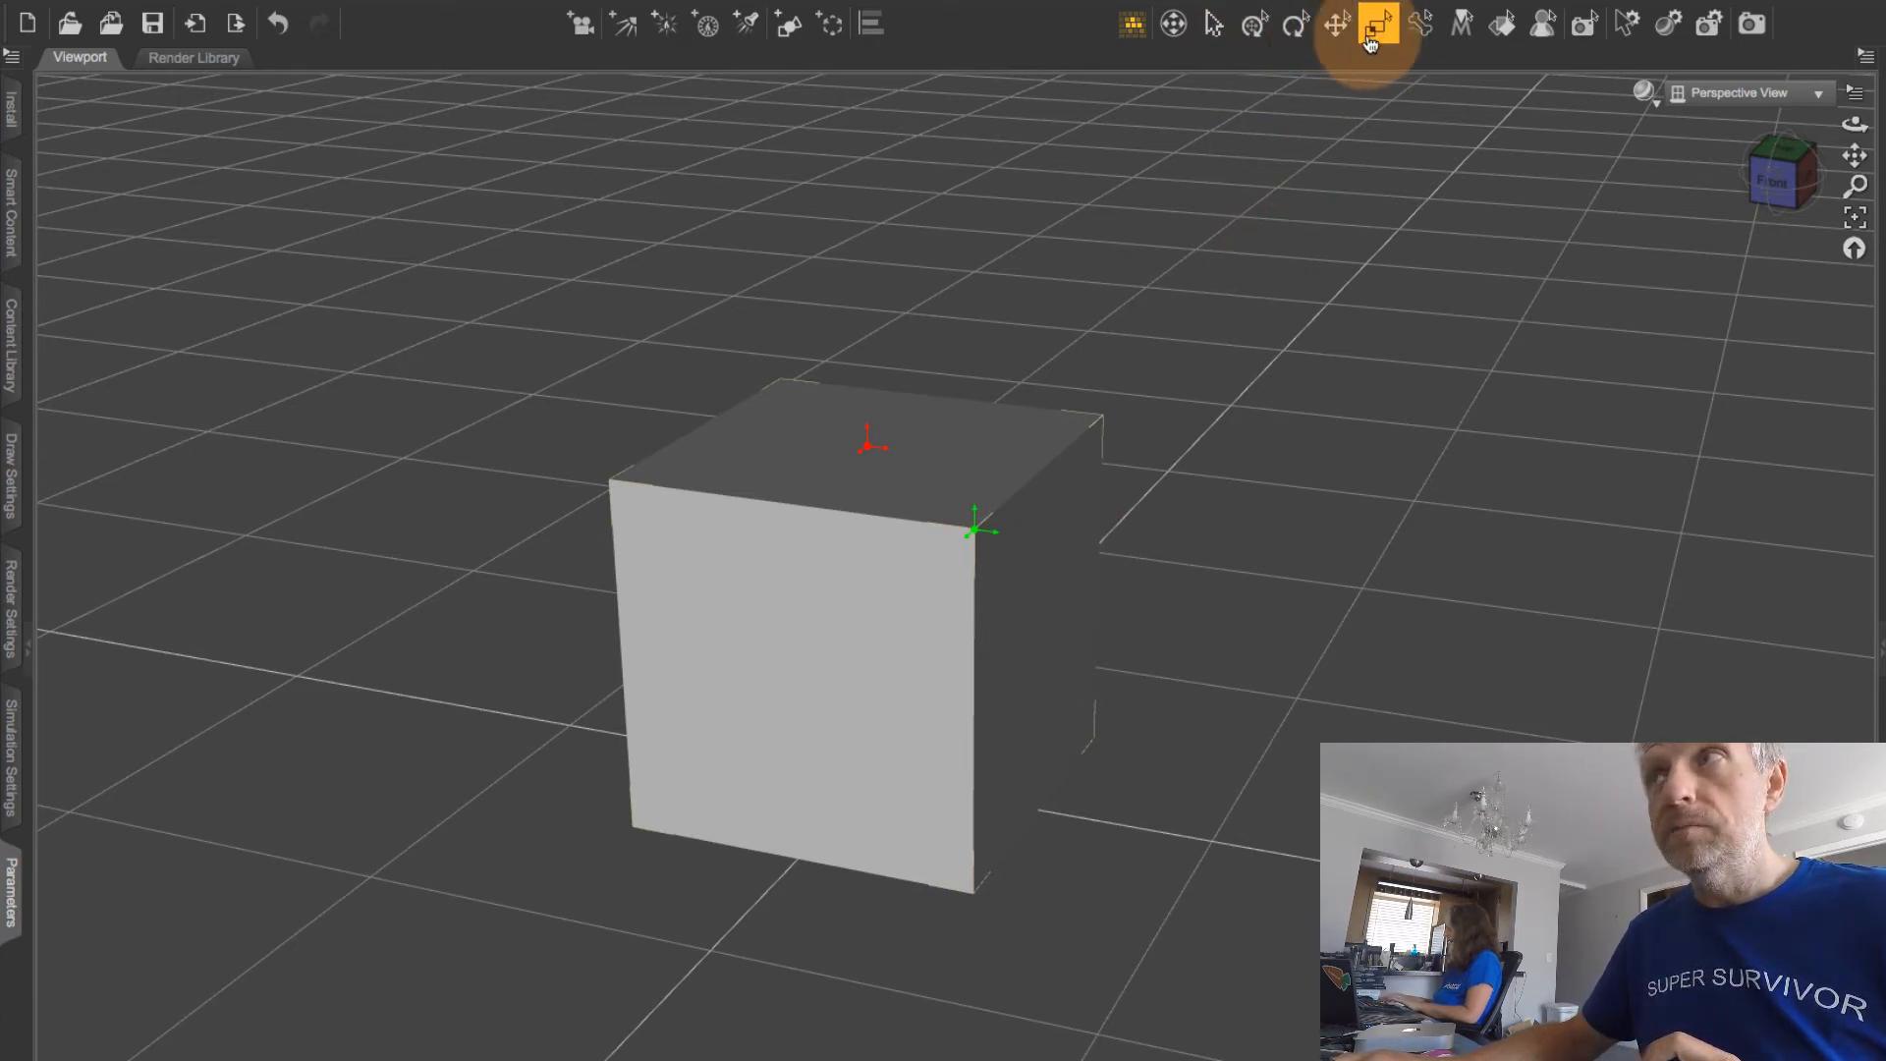
mouse_move(1255, 24)
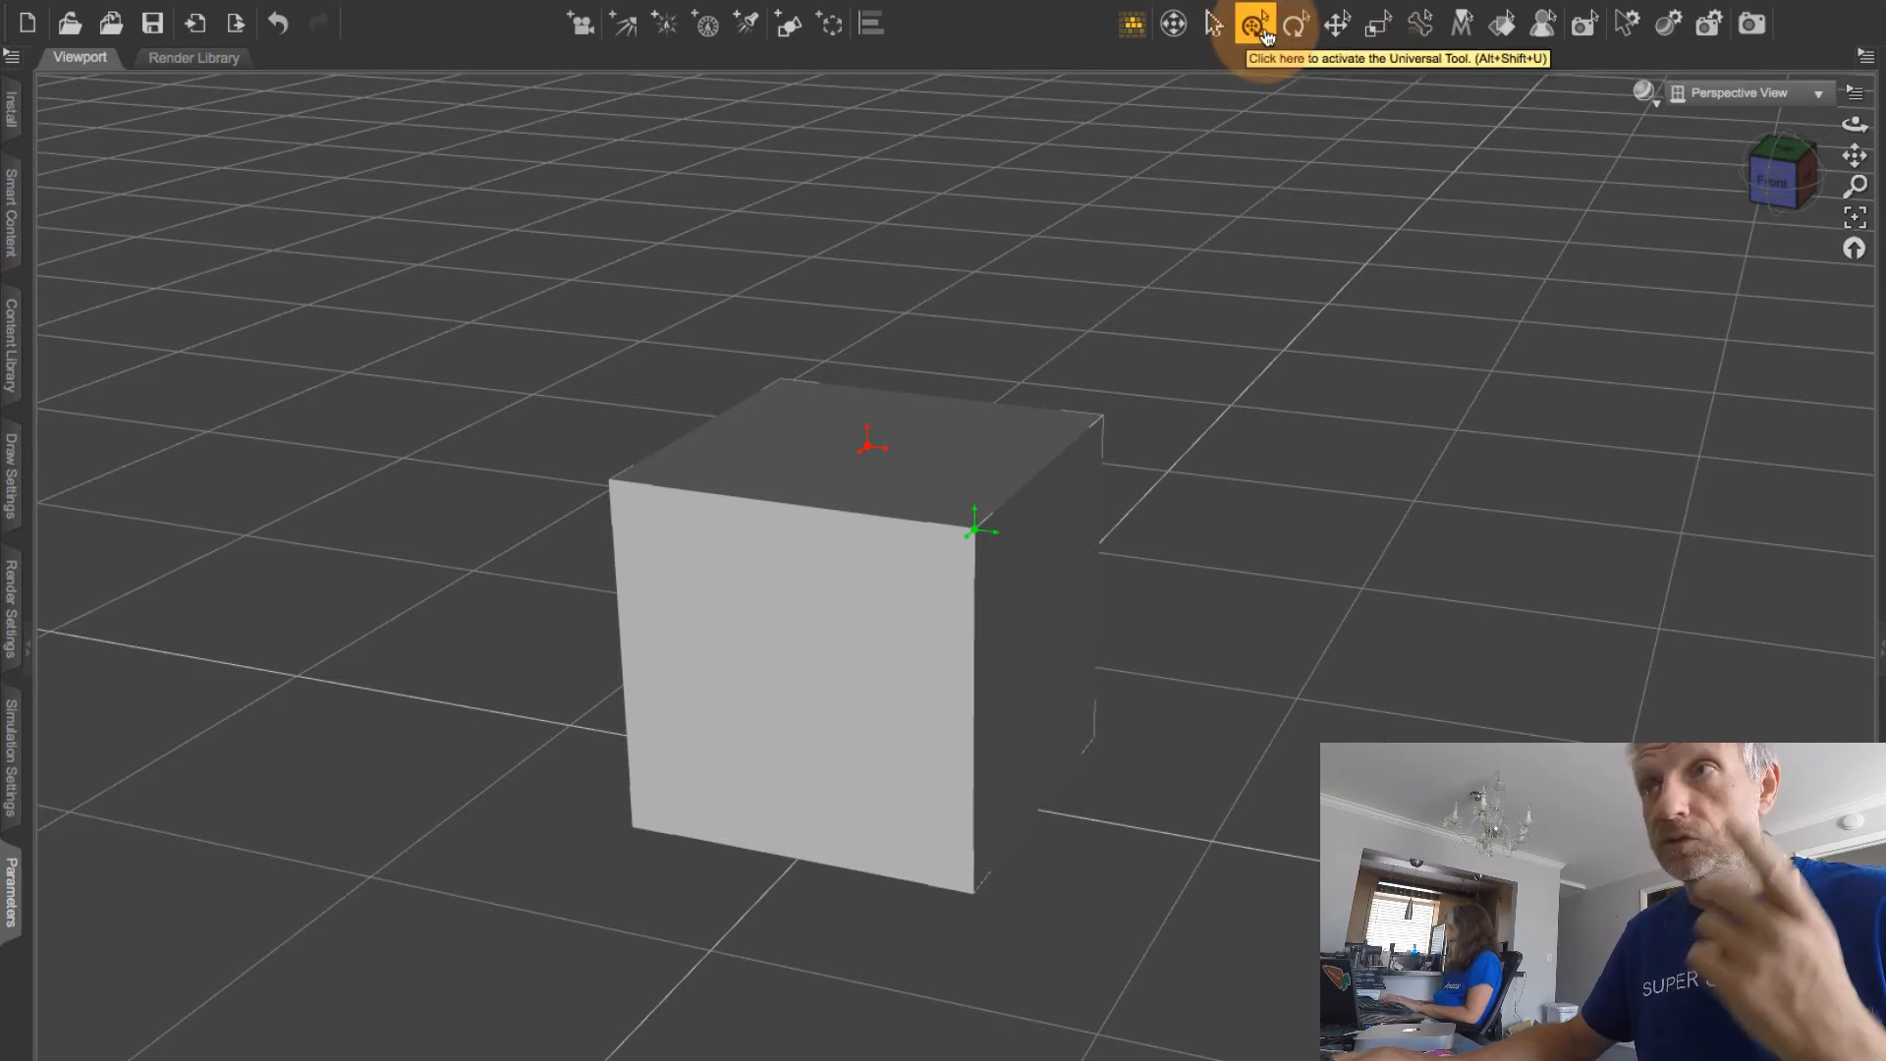
click(1257, 23)
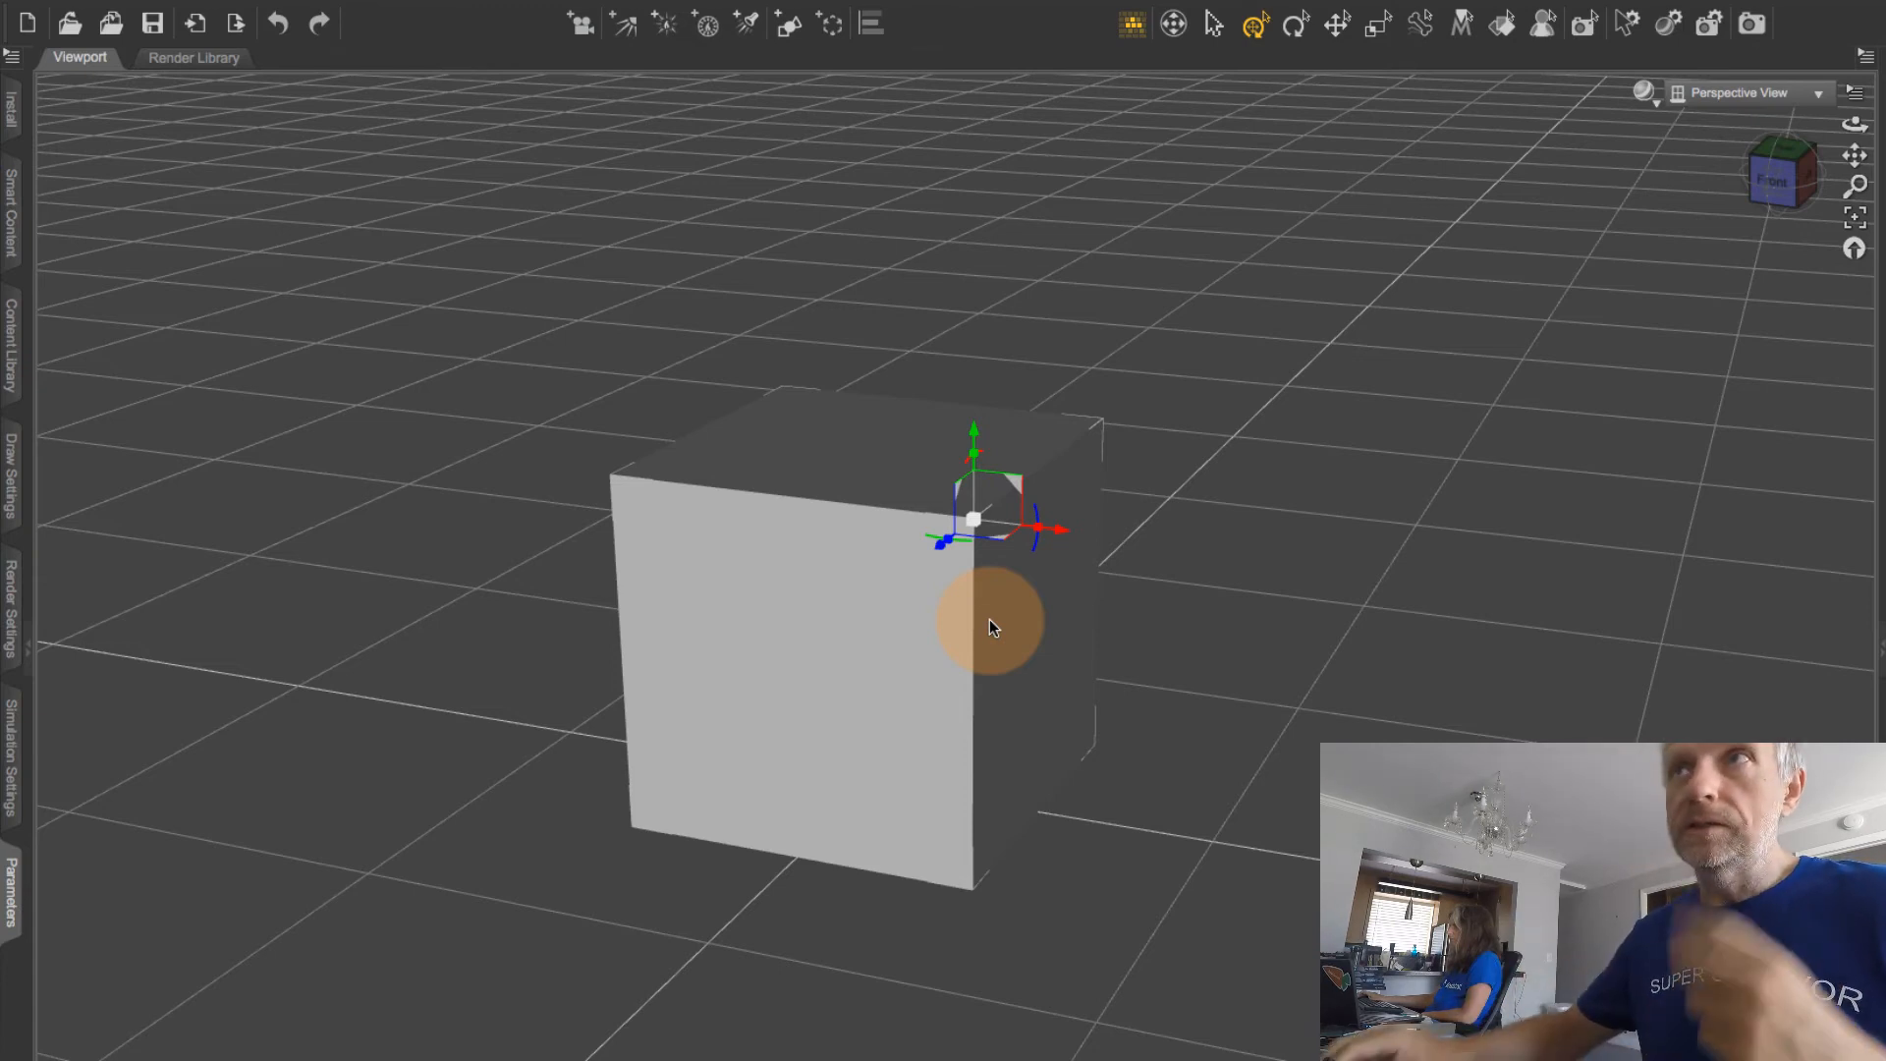
Step: Open the Window menu to reach the Viewports layout options
click(632, 15)
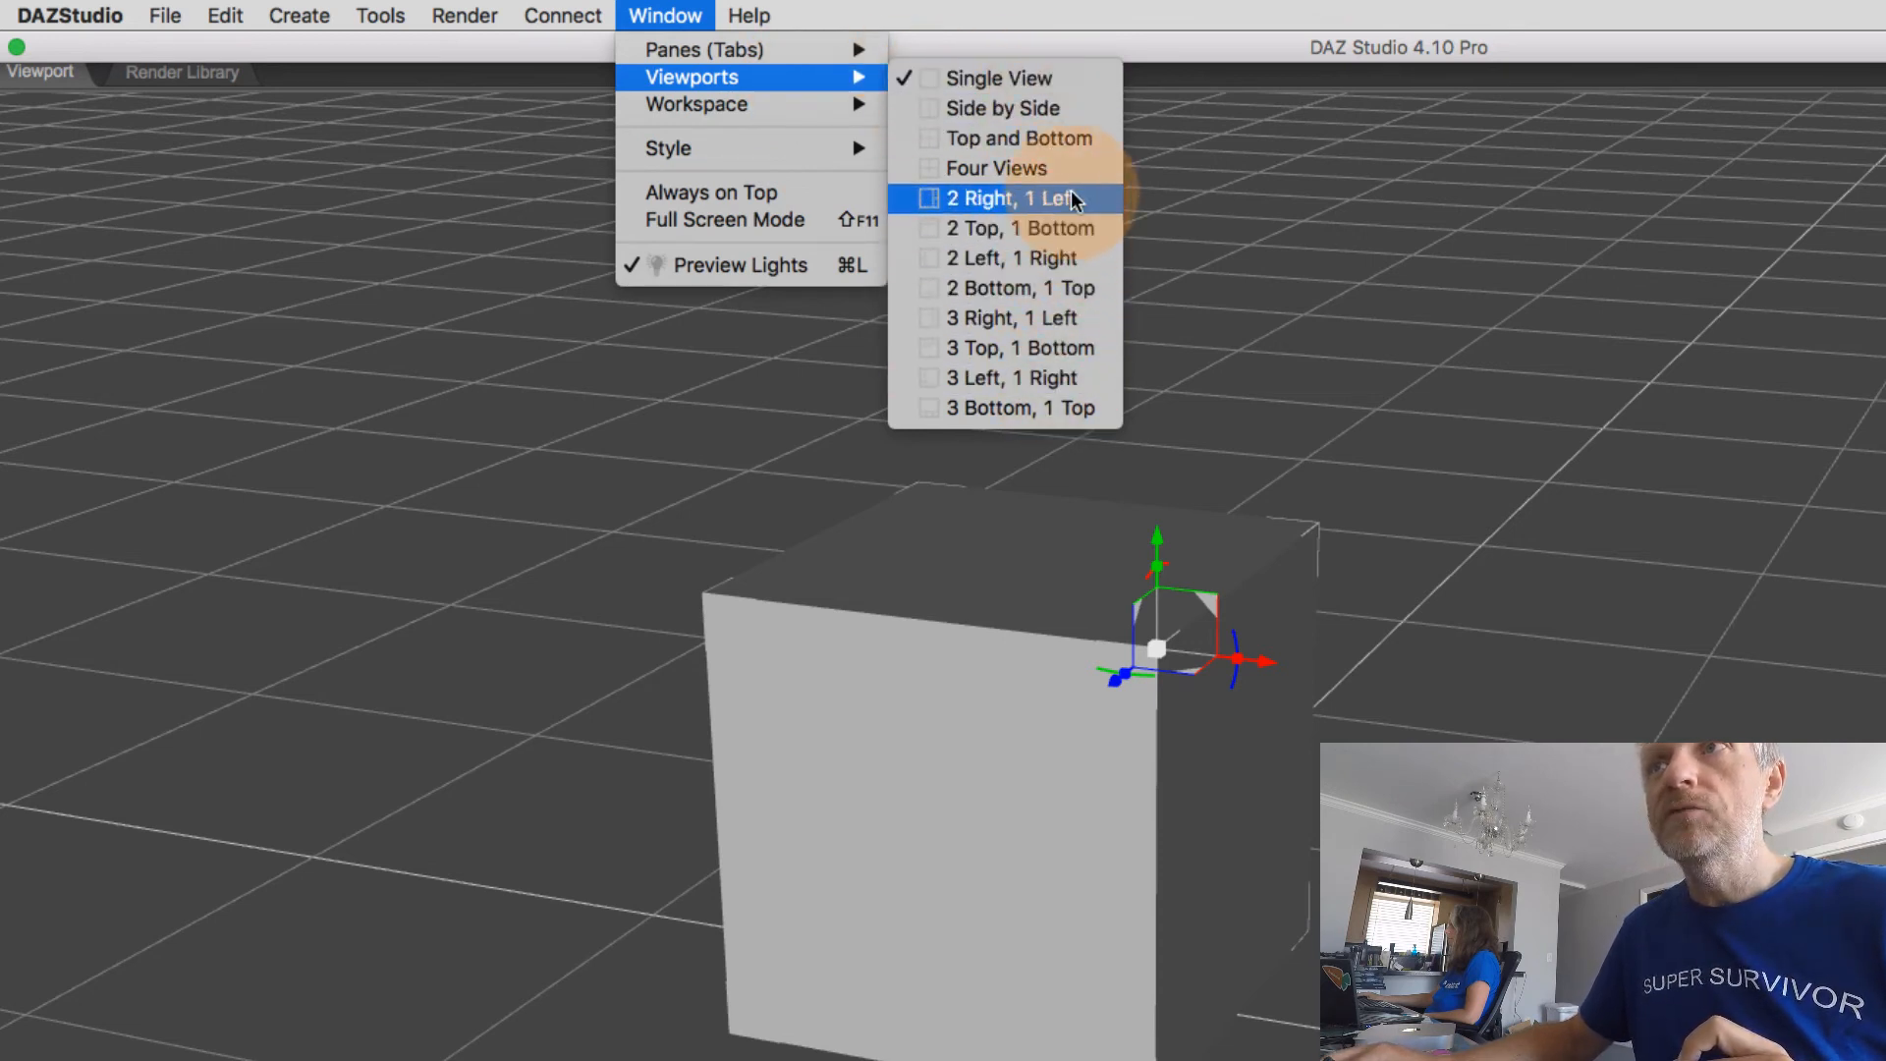
mouse_move(997, 79)
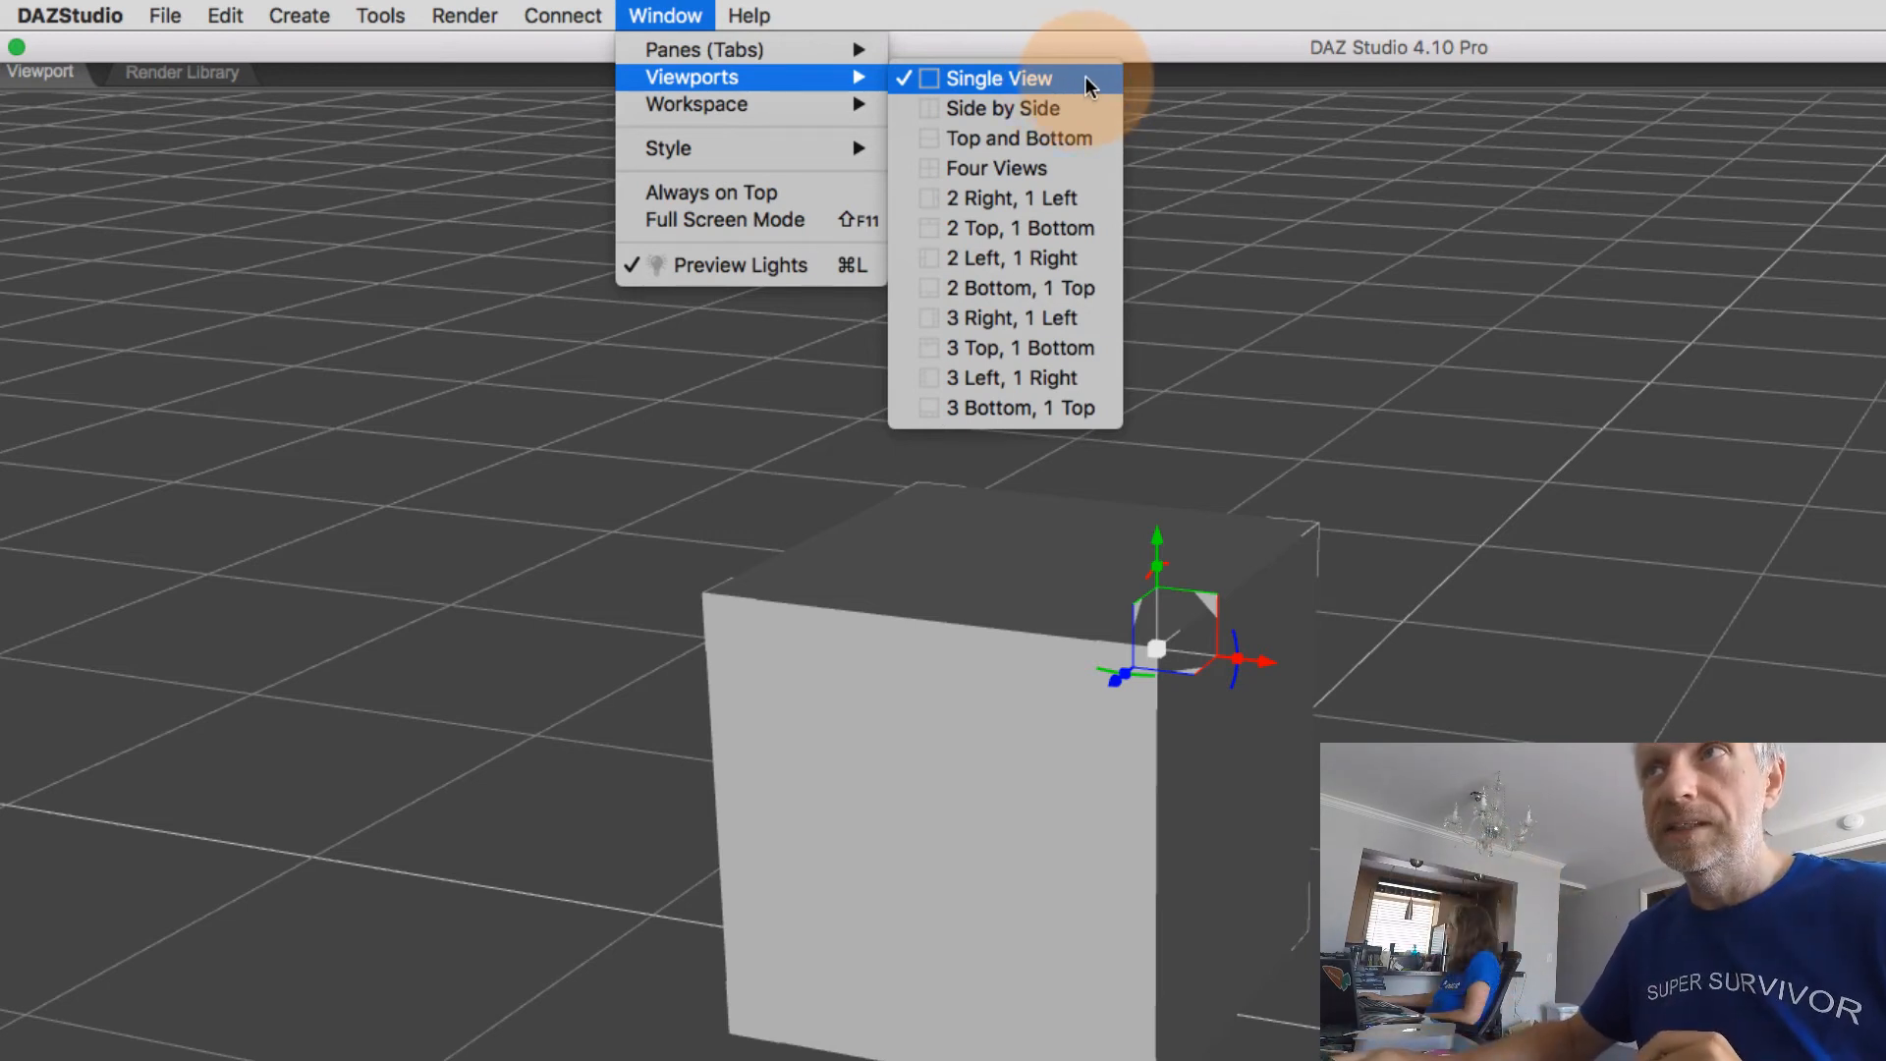
mouse_move(981, 97)
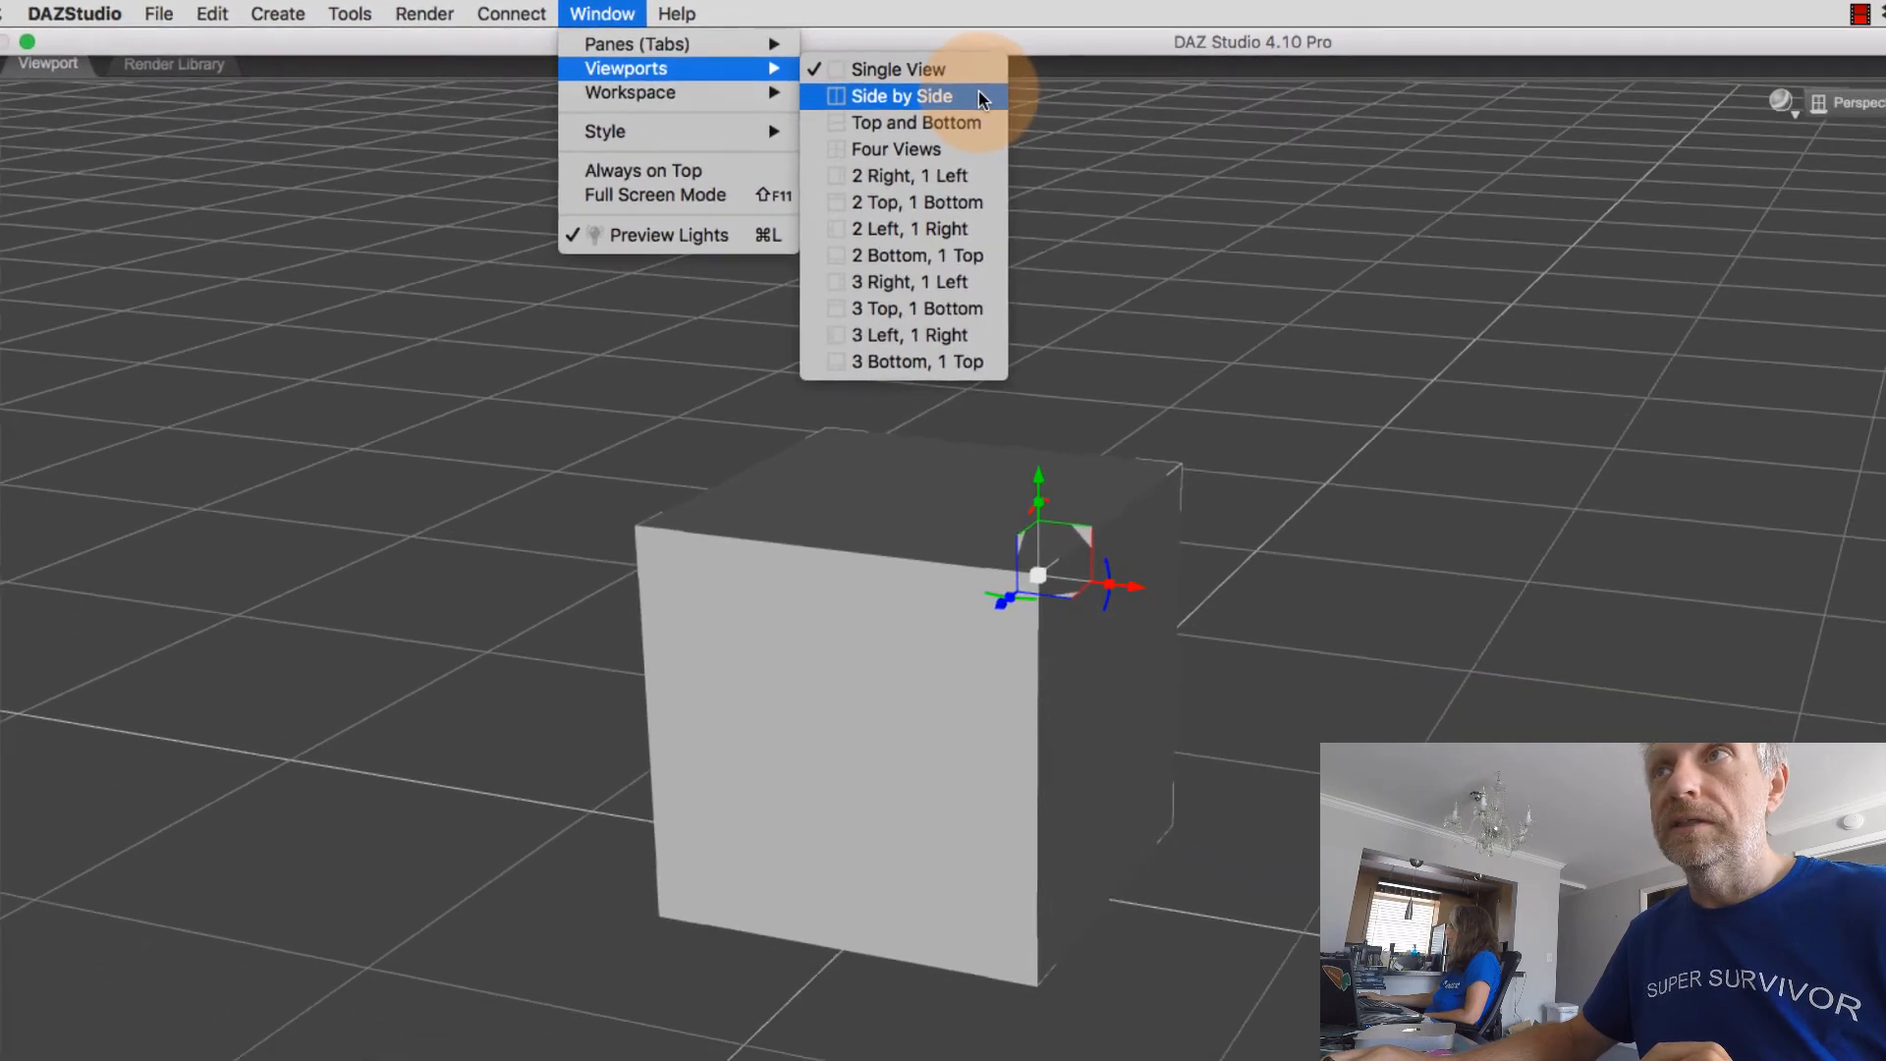
Step: Use the Side by Side layout with the right pane in Perspective View and Wireframe
click(900, 96)
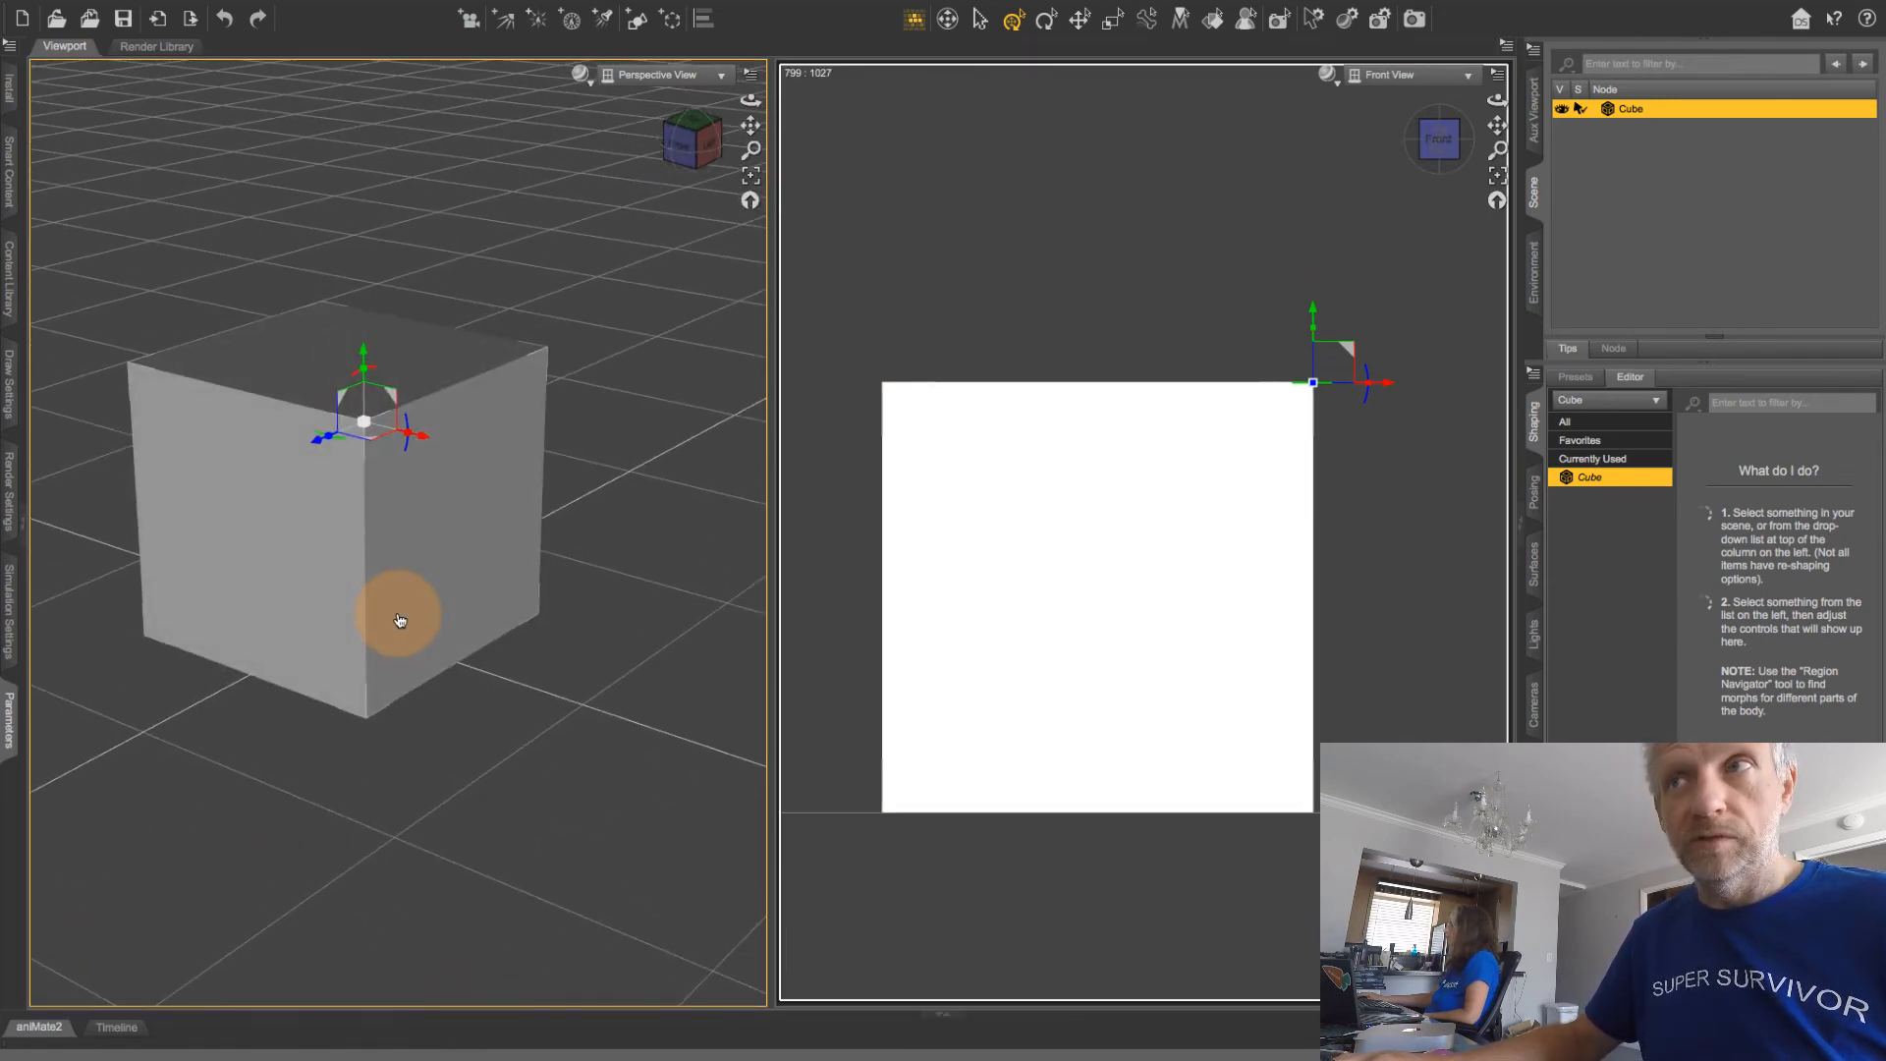
mouse_move(1121, 531)
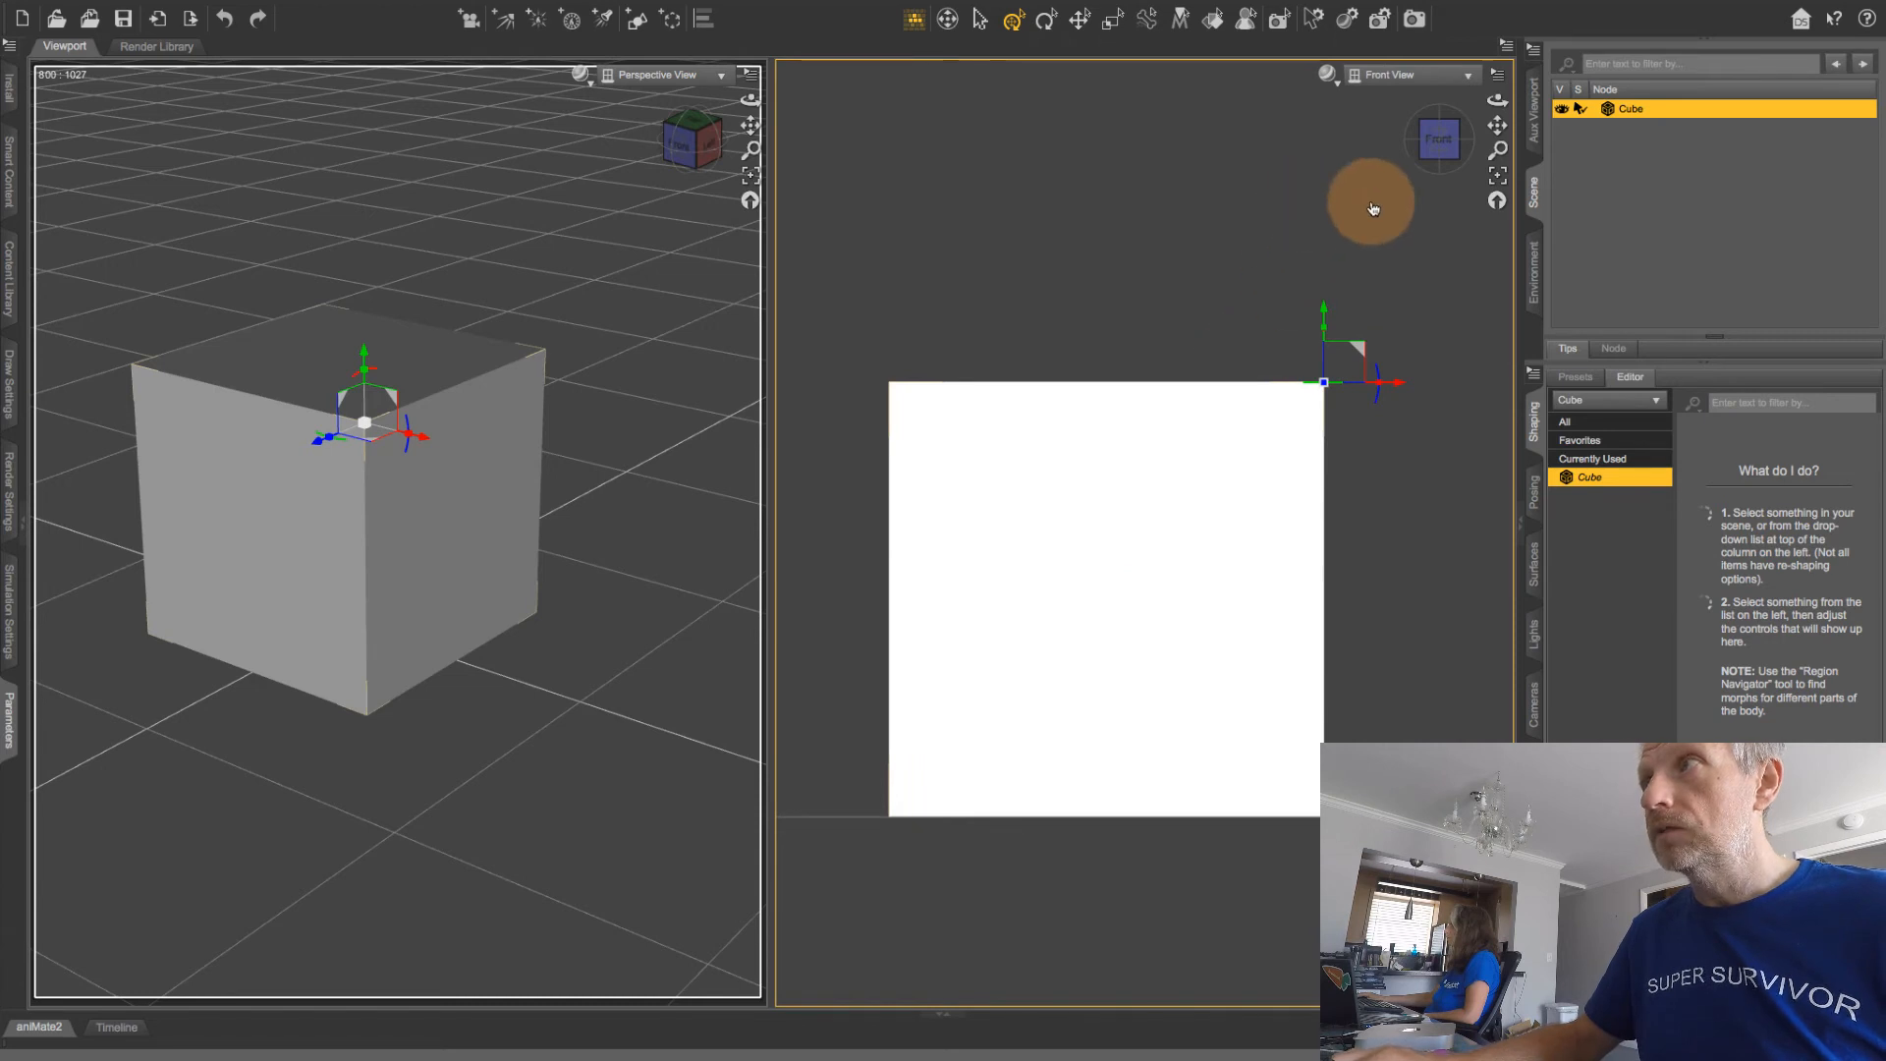
mouse_move(1328, 73)
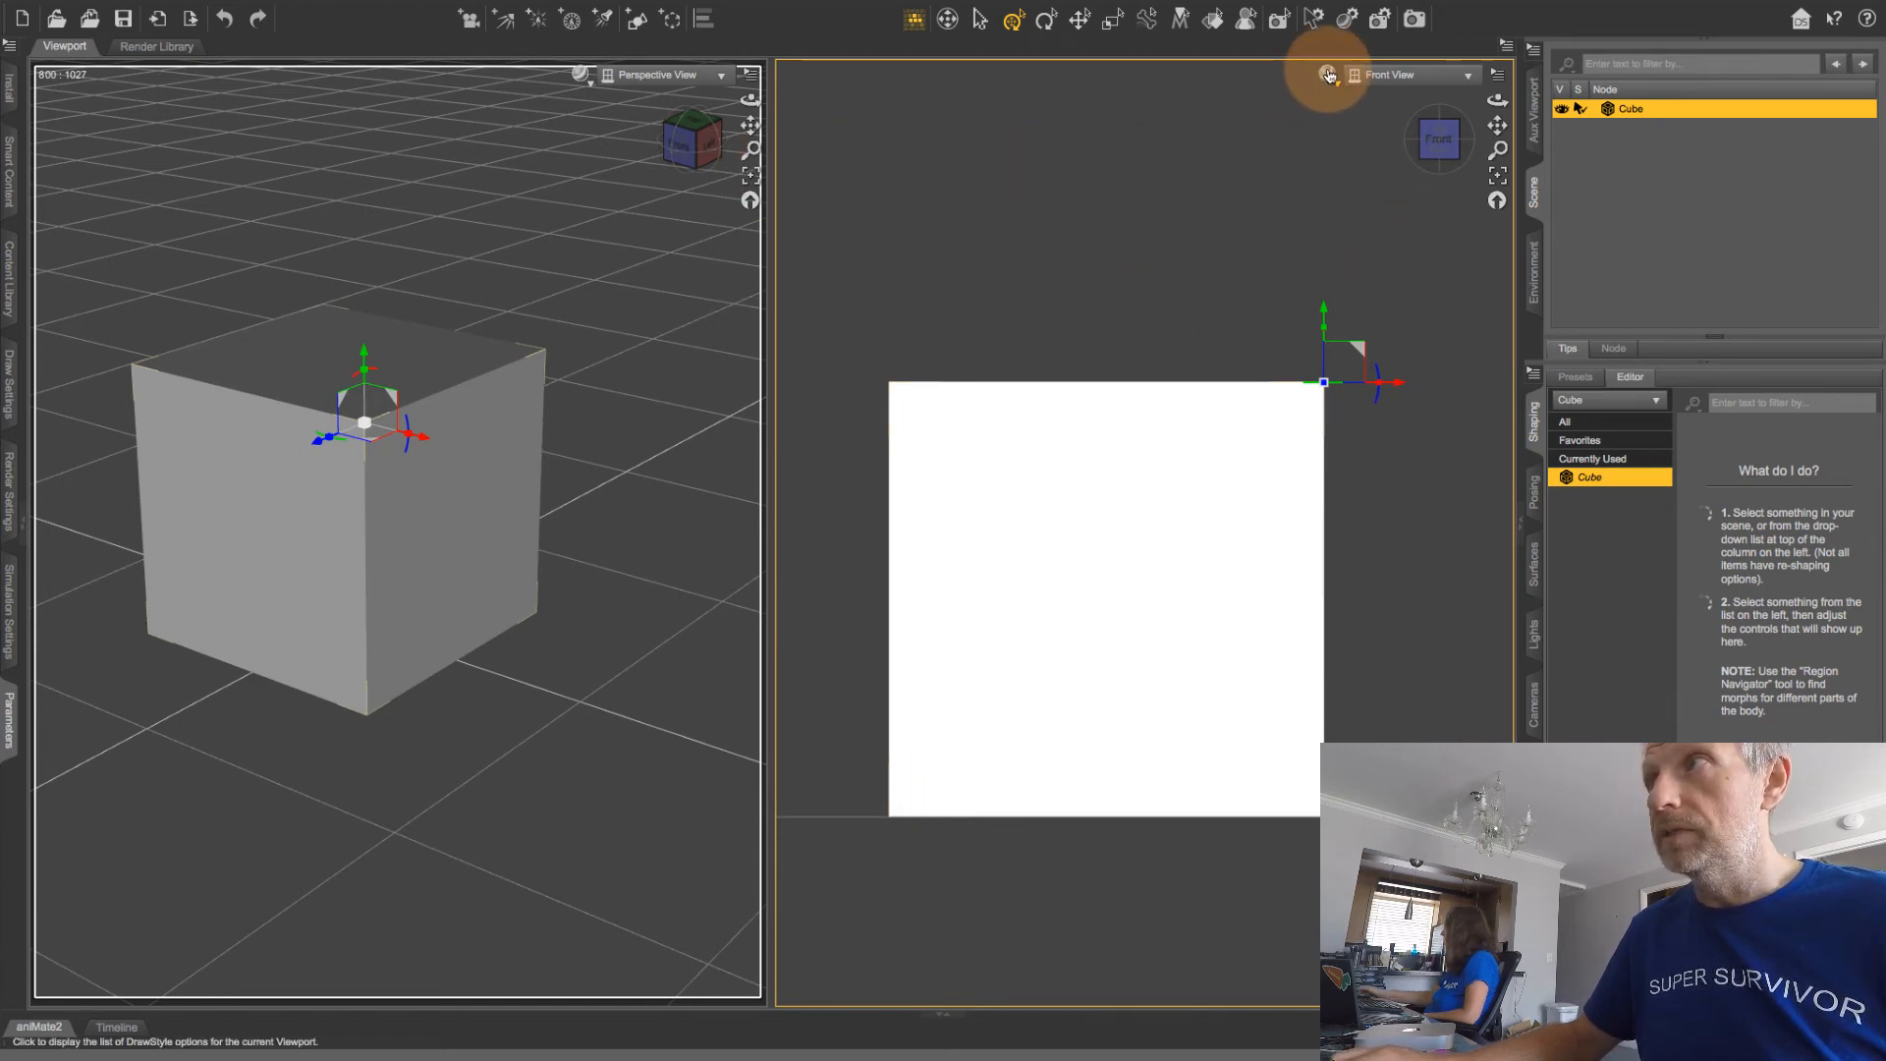
click(1328, 75)
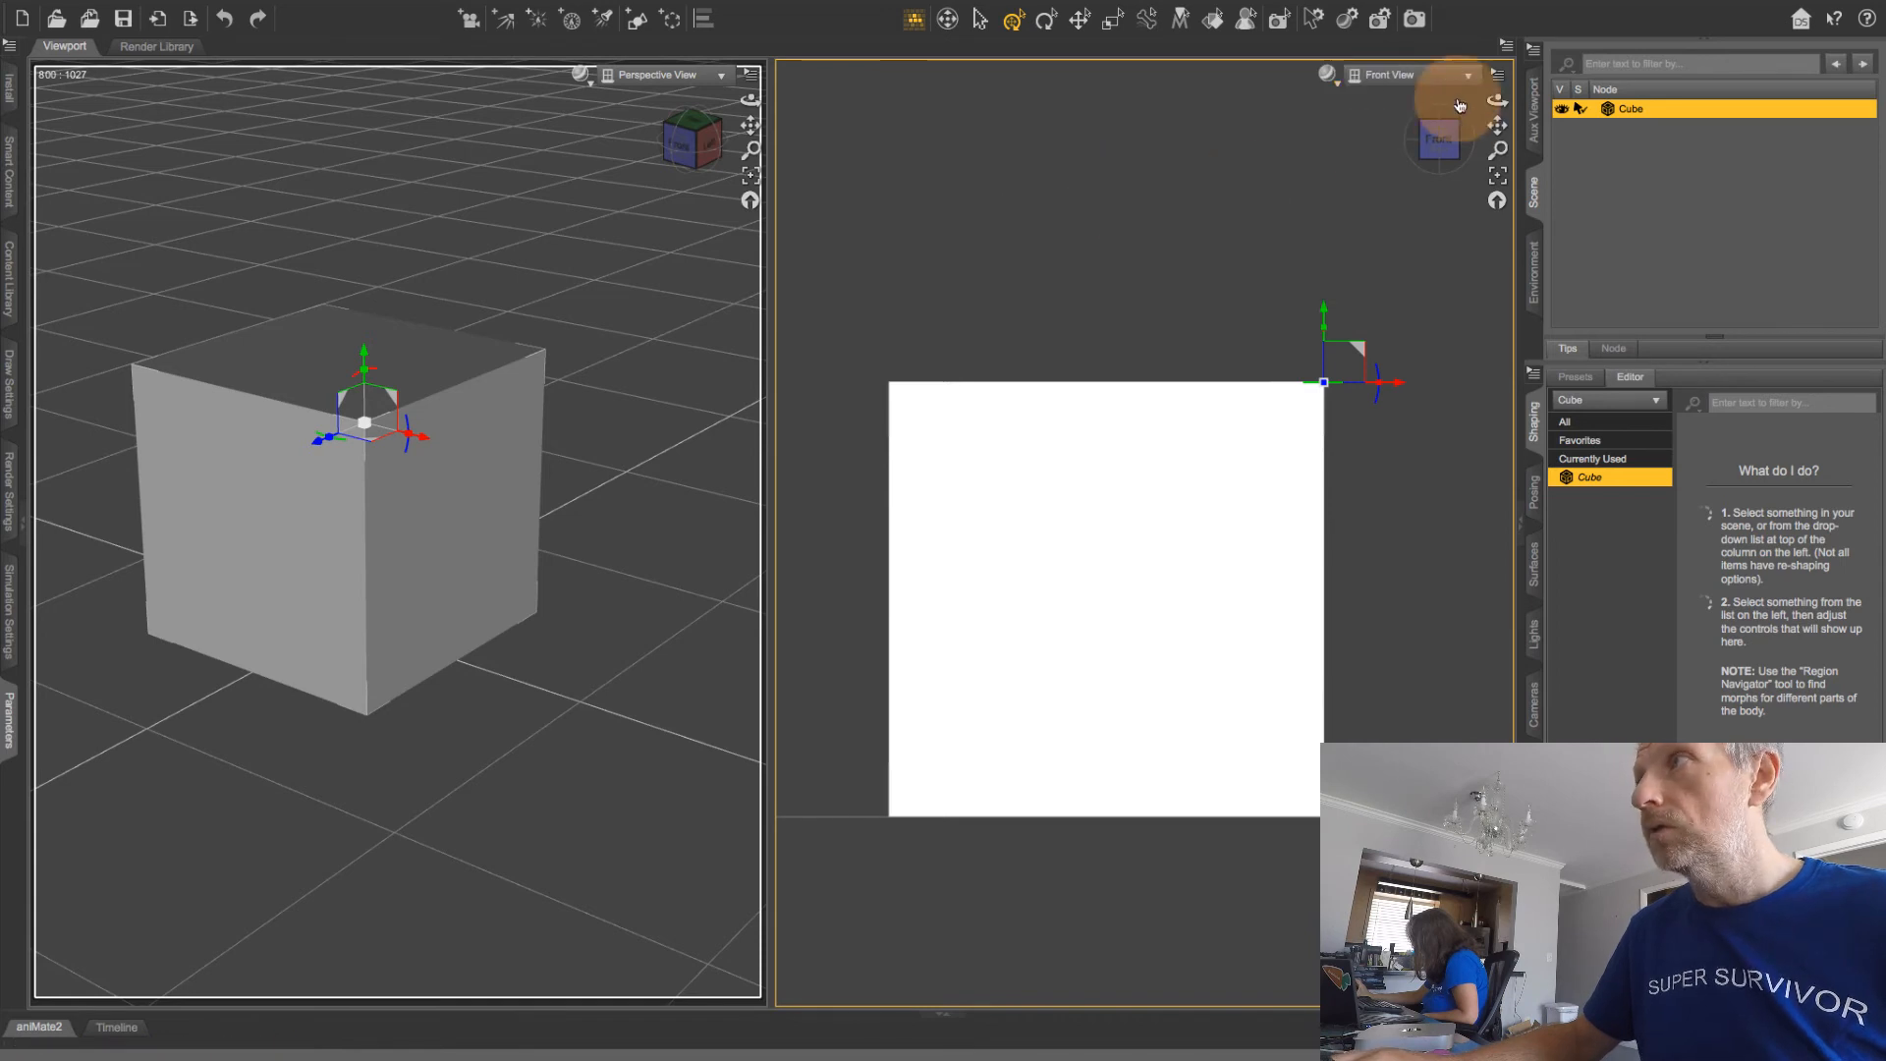
click(1459, 75)
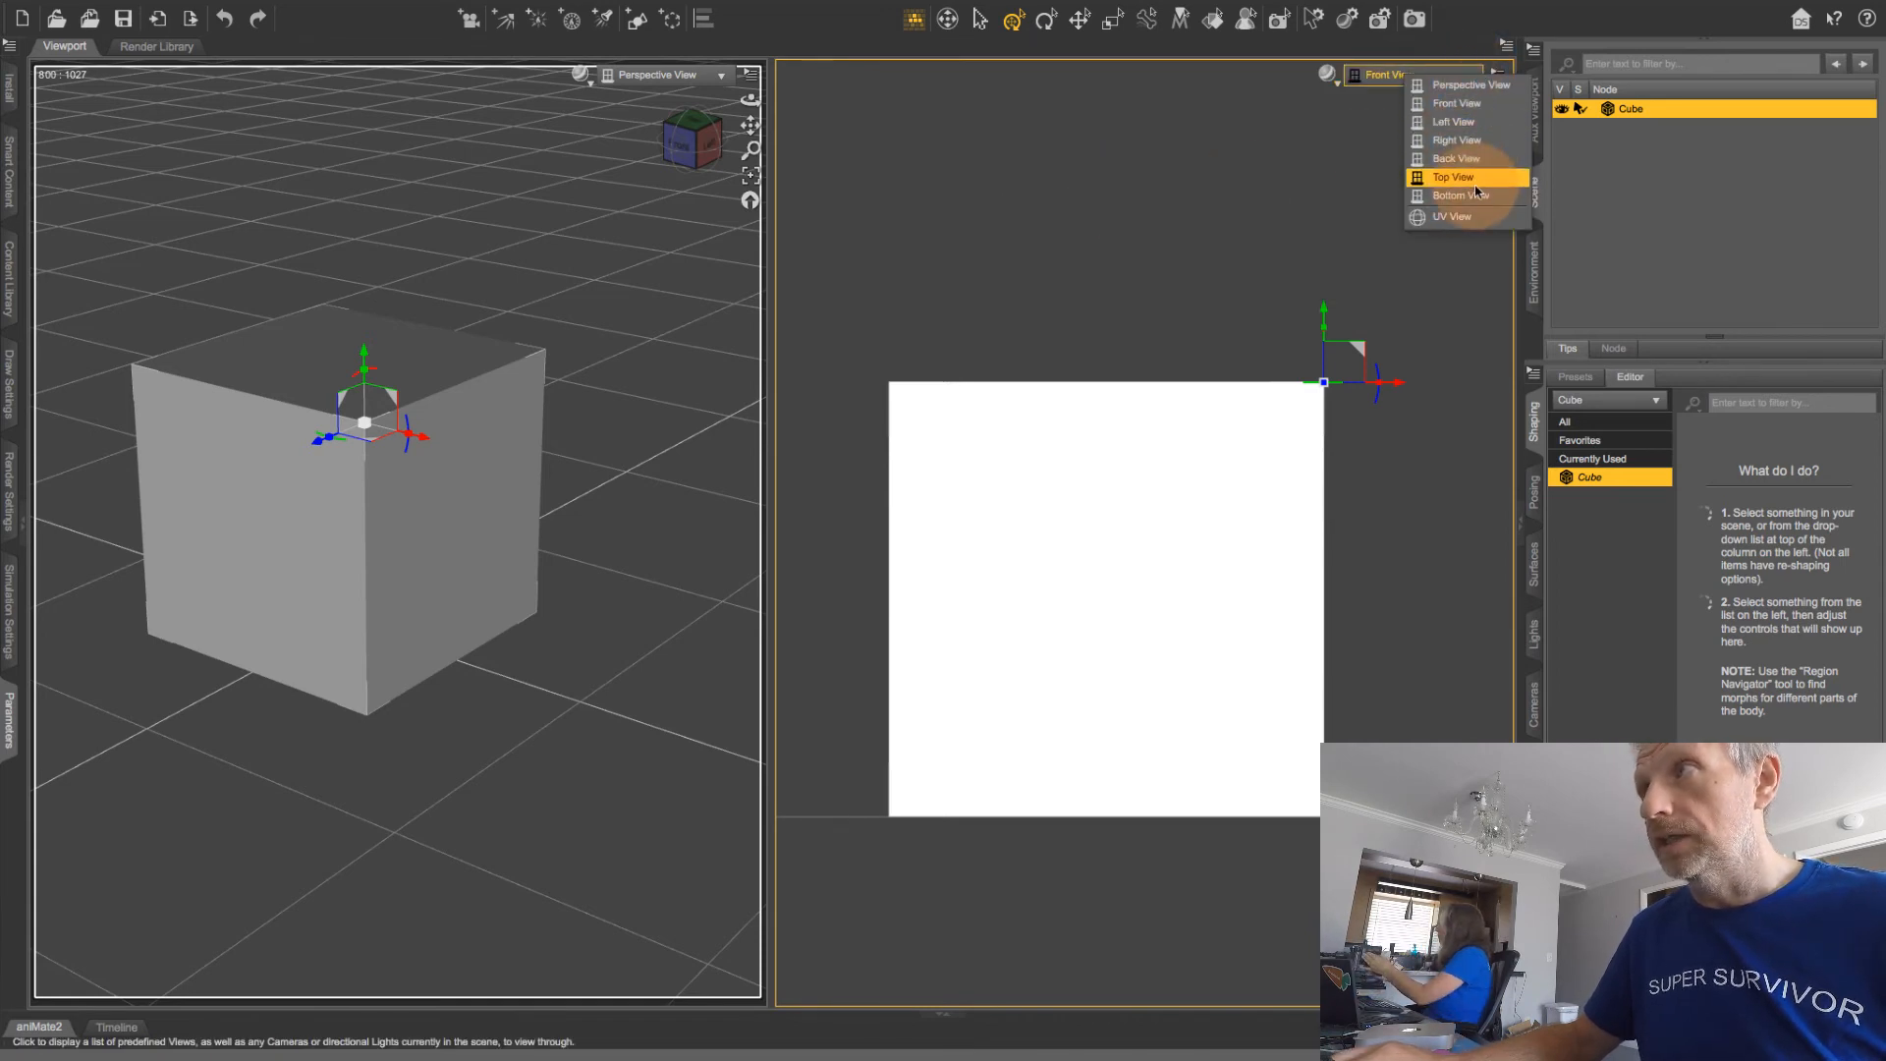
click(1472, 85)
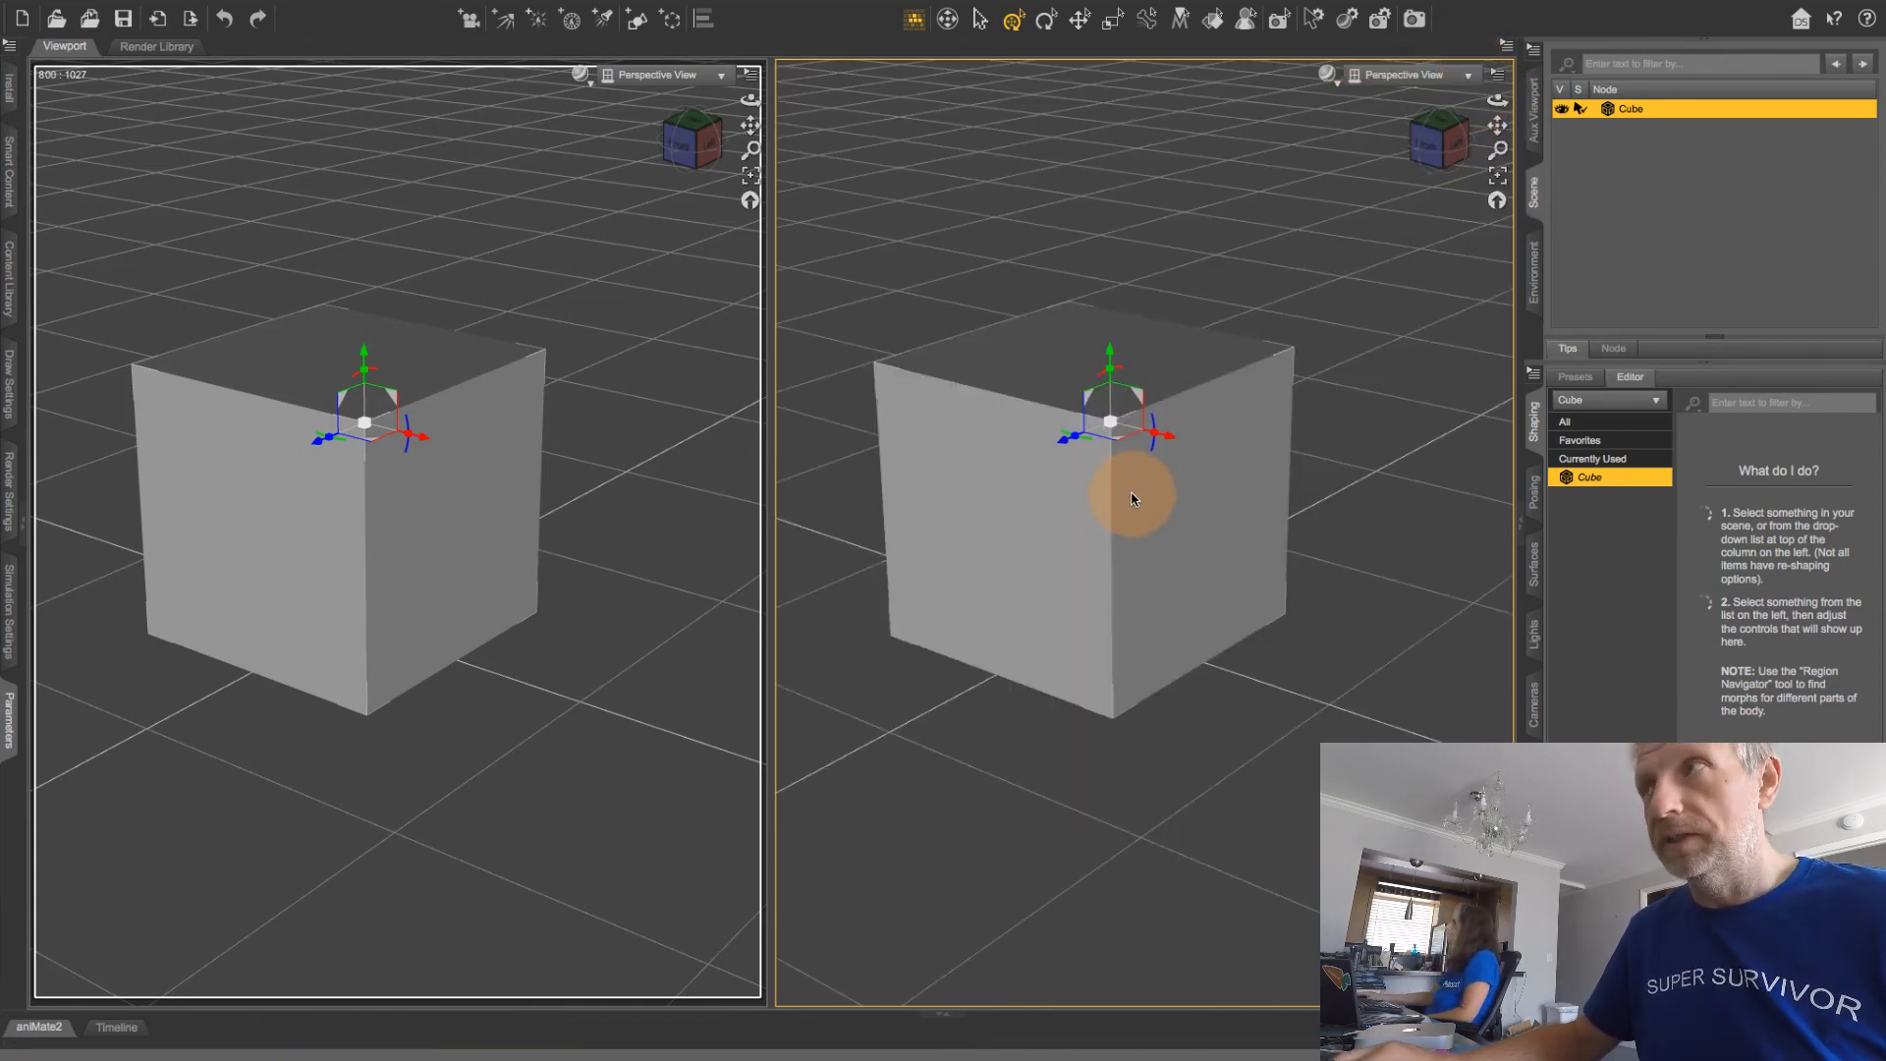
click(1325, 75)
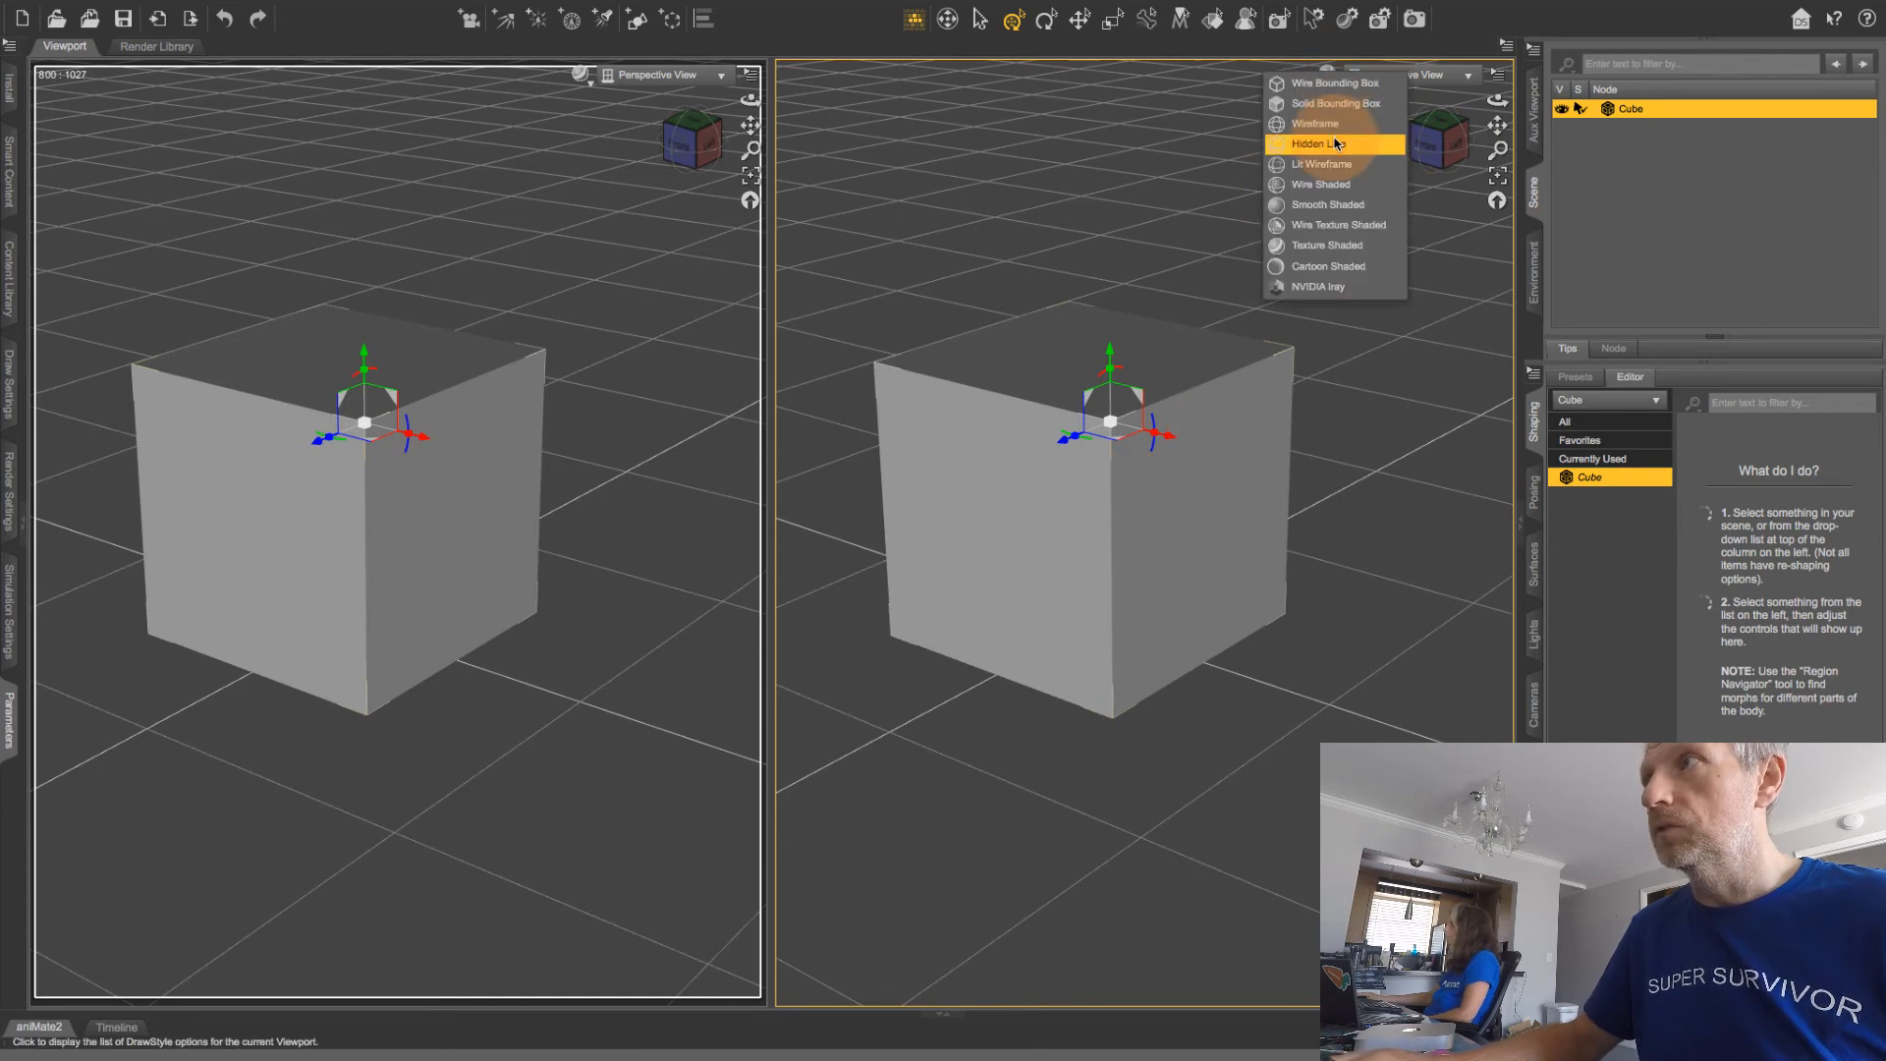
click(1320, 144)
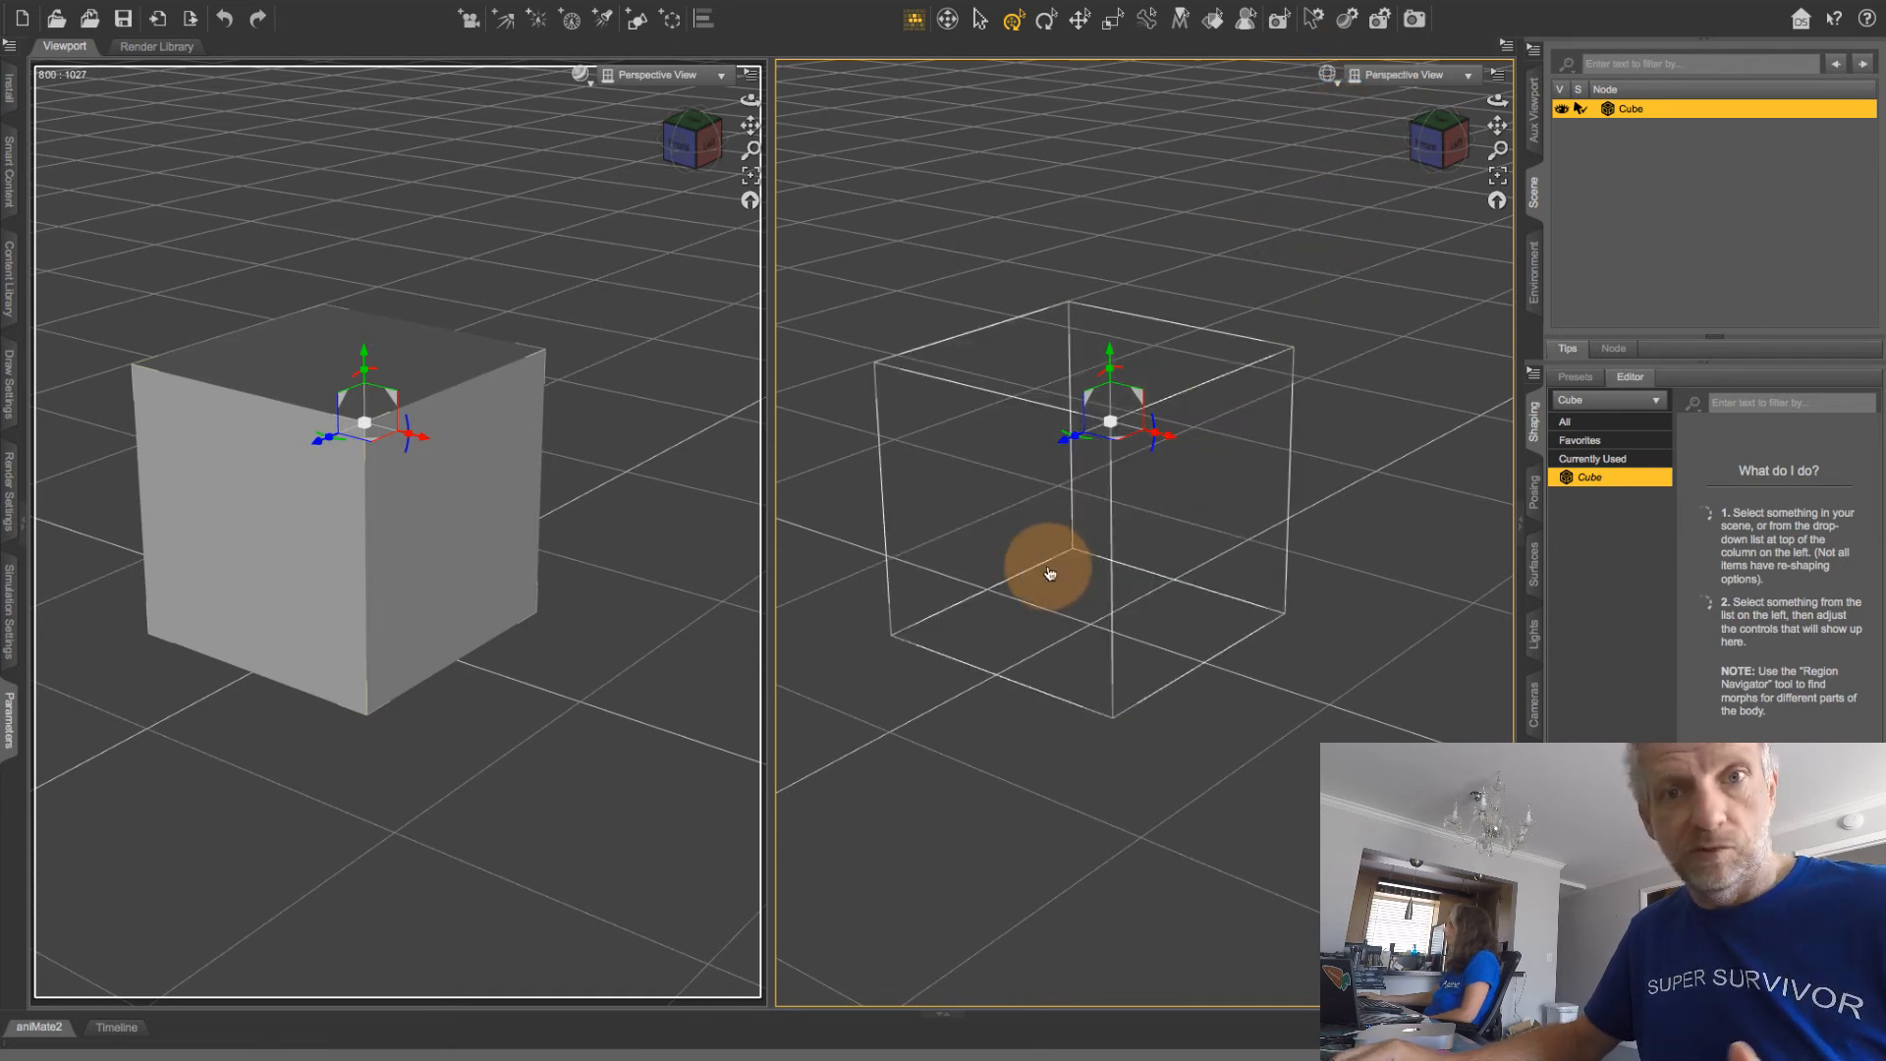
mouse_move(1048, 572)
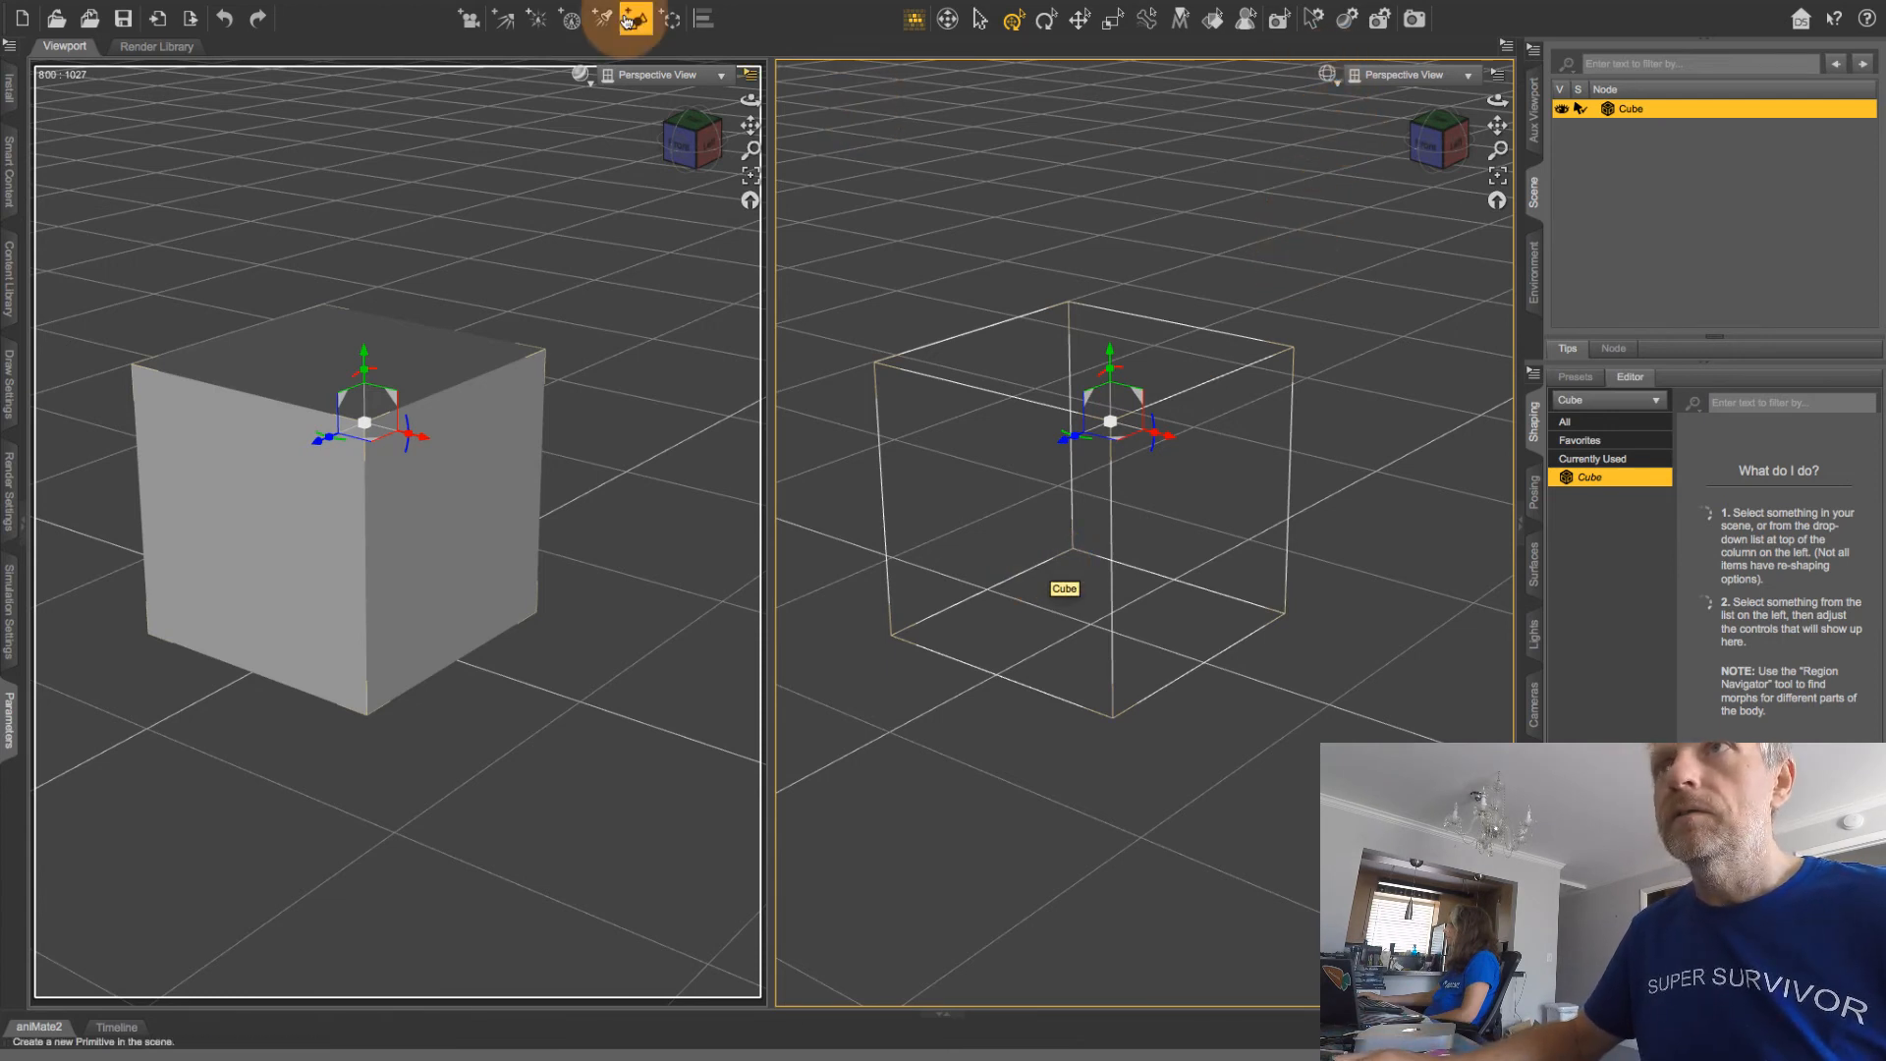
Step: Switch to the Top and Bottom viewport layout, then reopen the Window menu
click(468, 10)
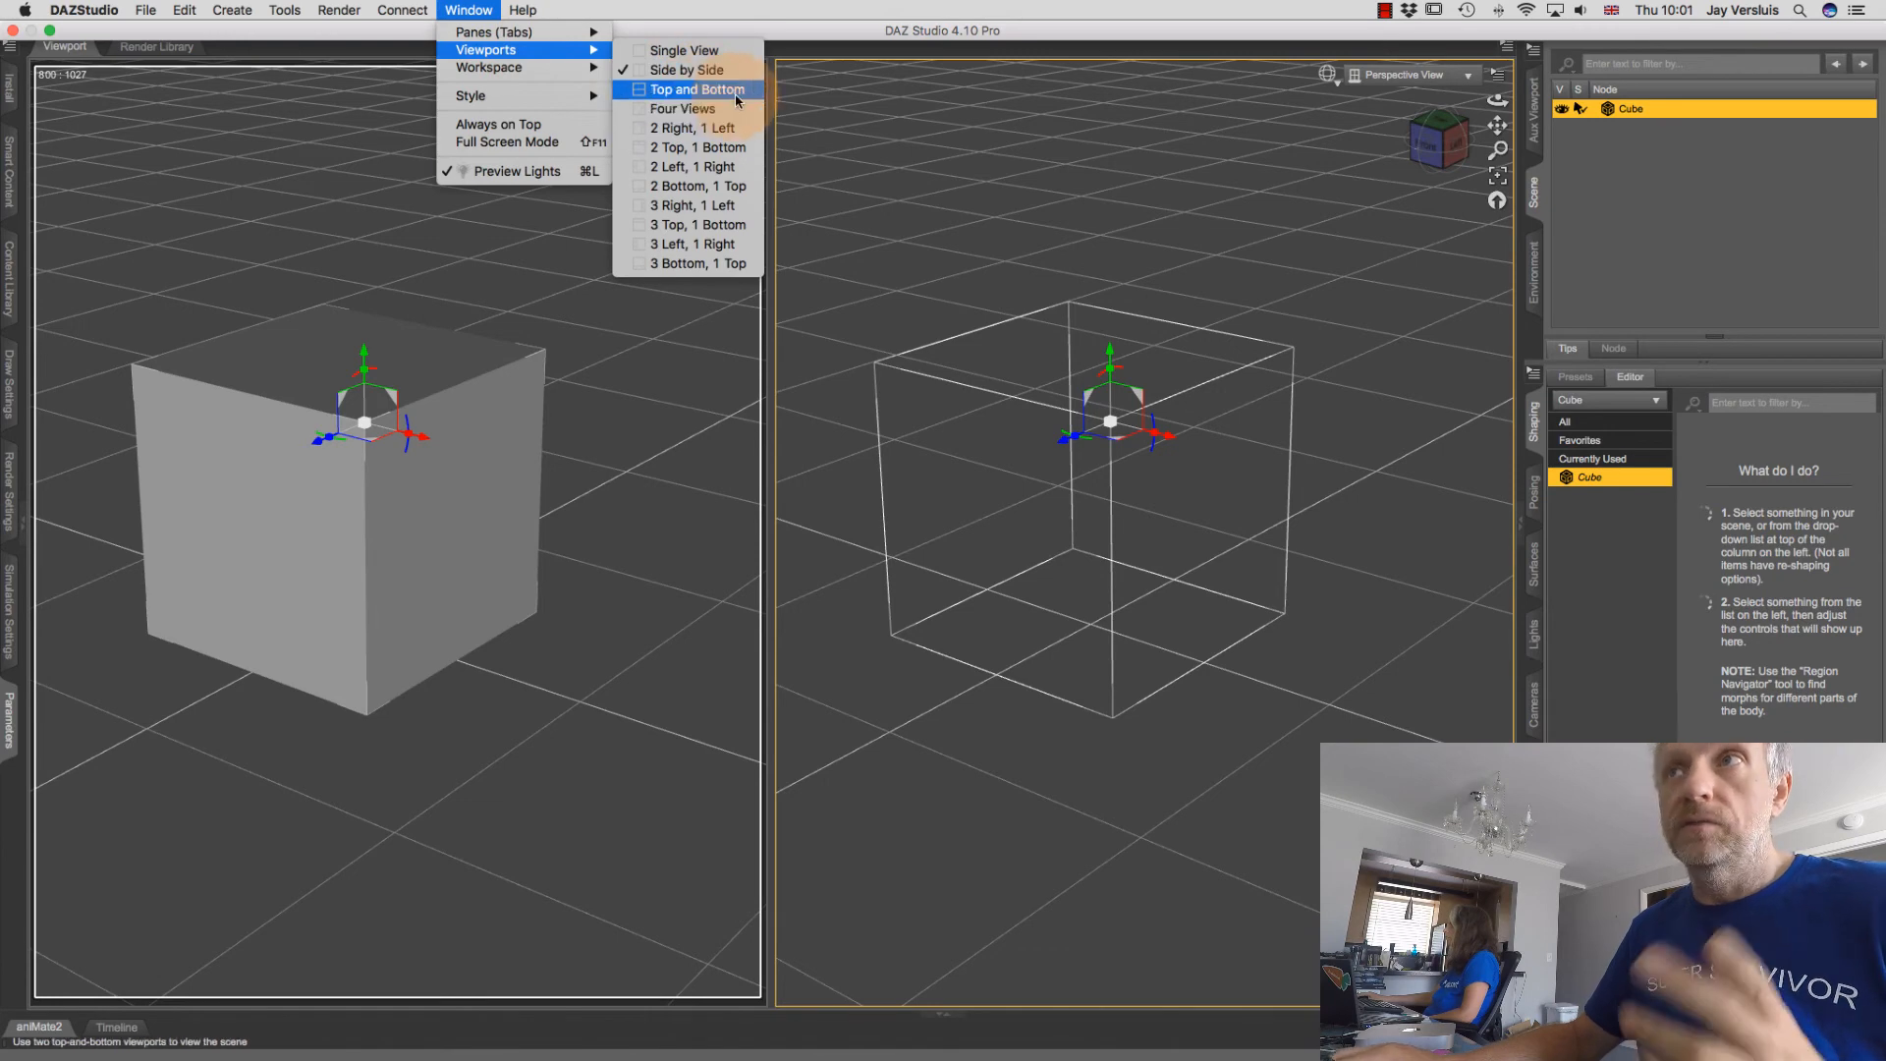
click(695, 90)
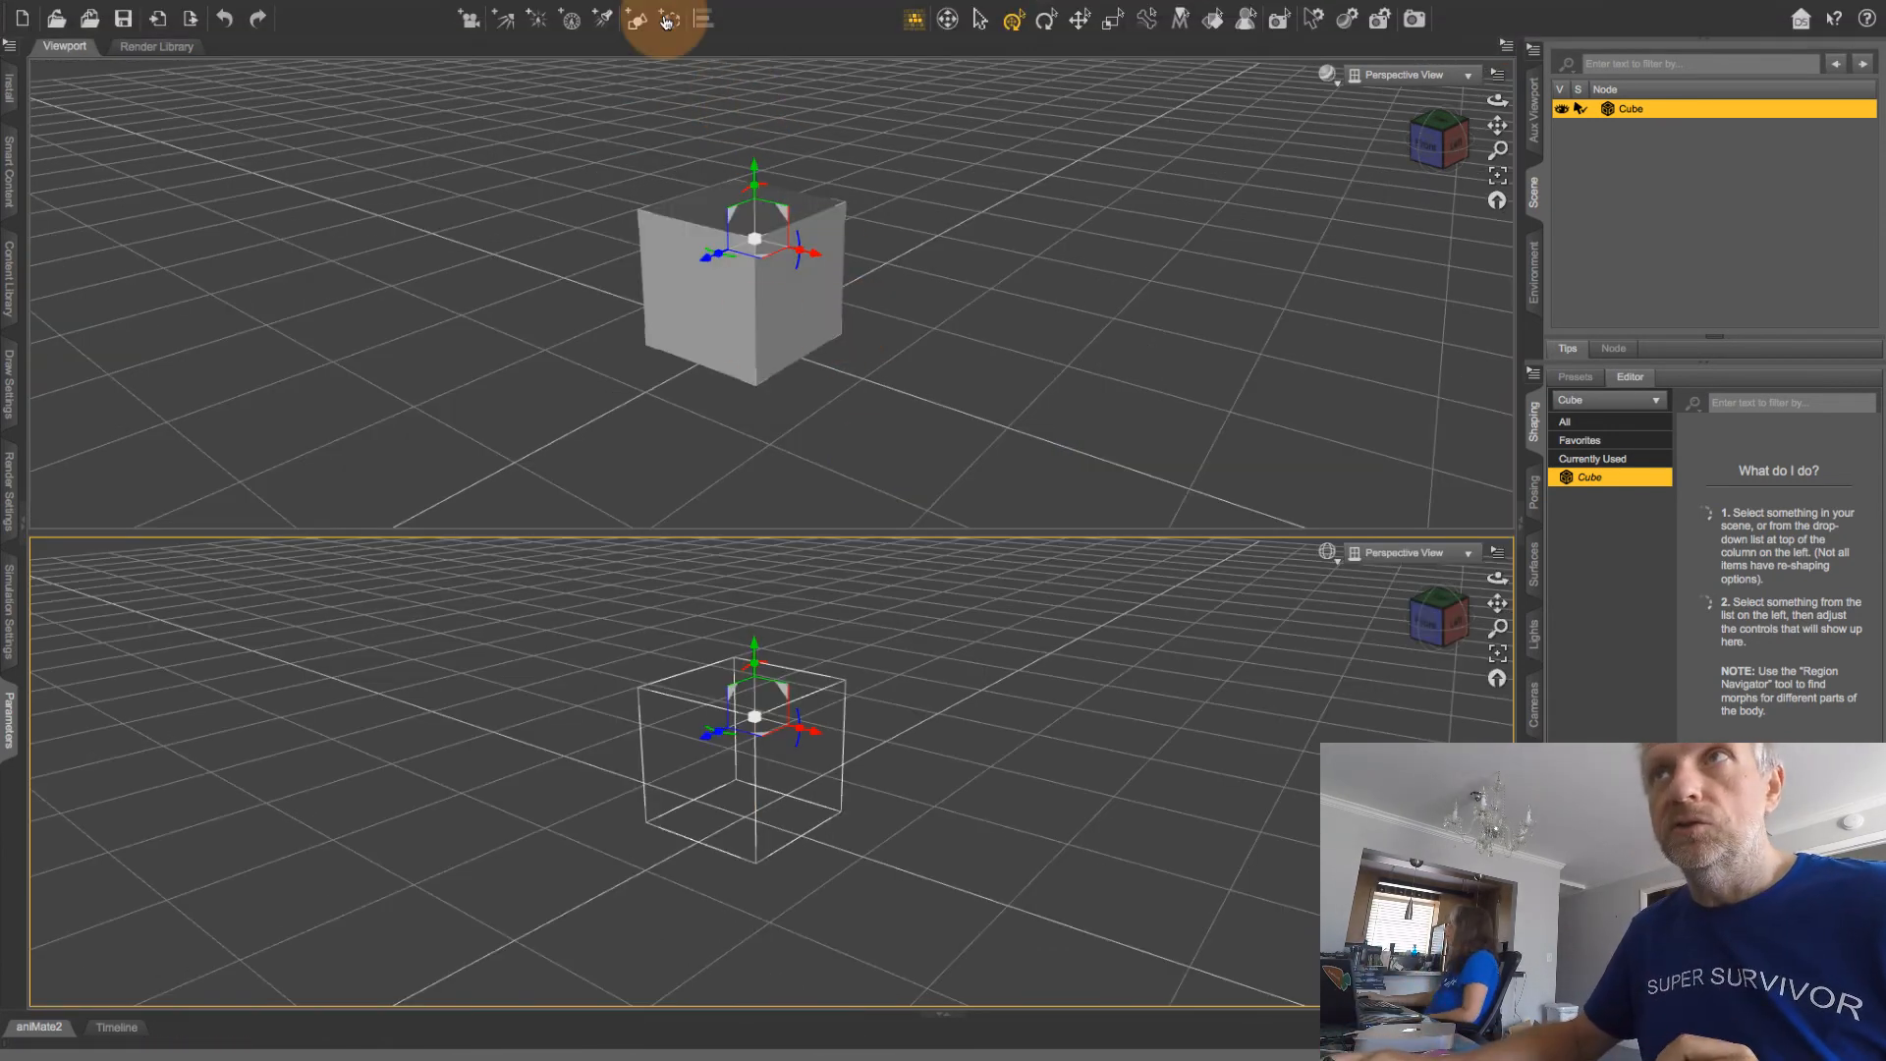
click(470, 10)
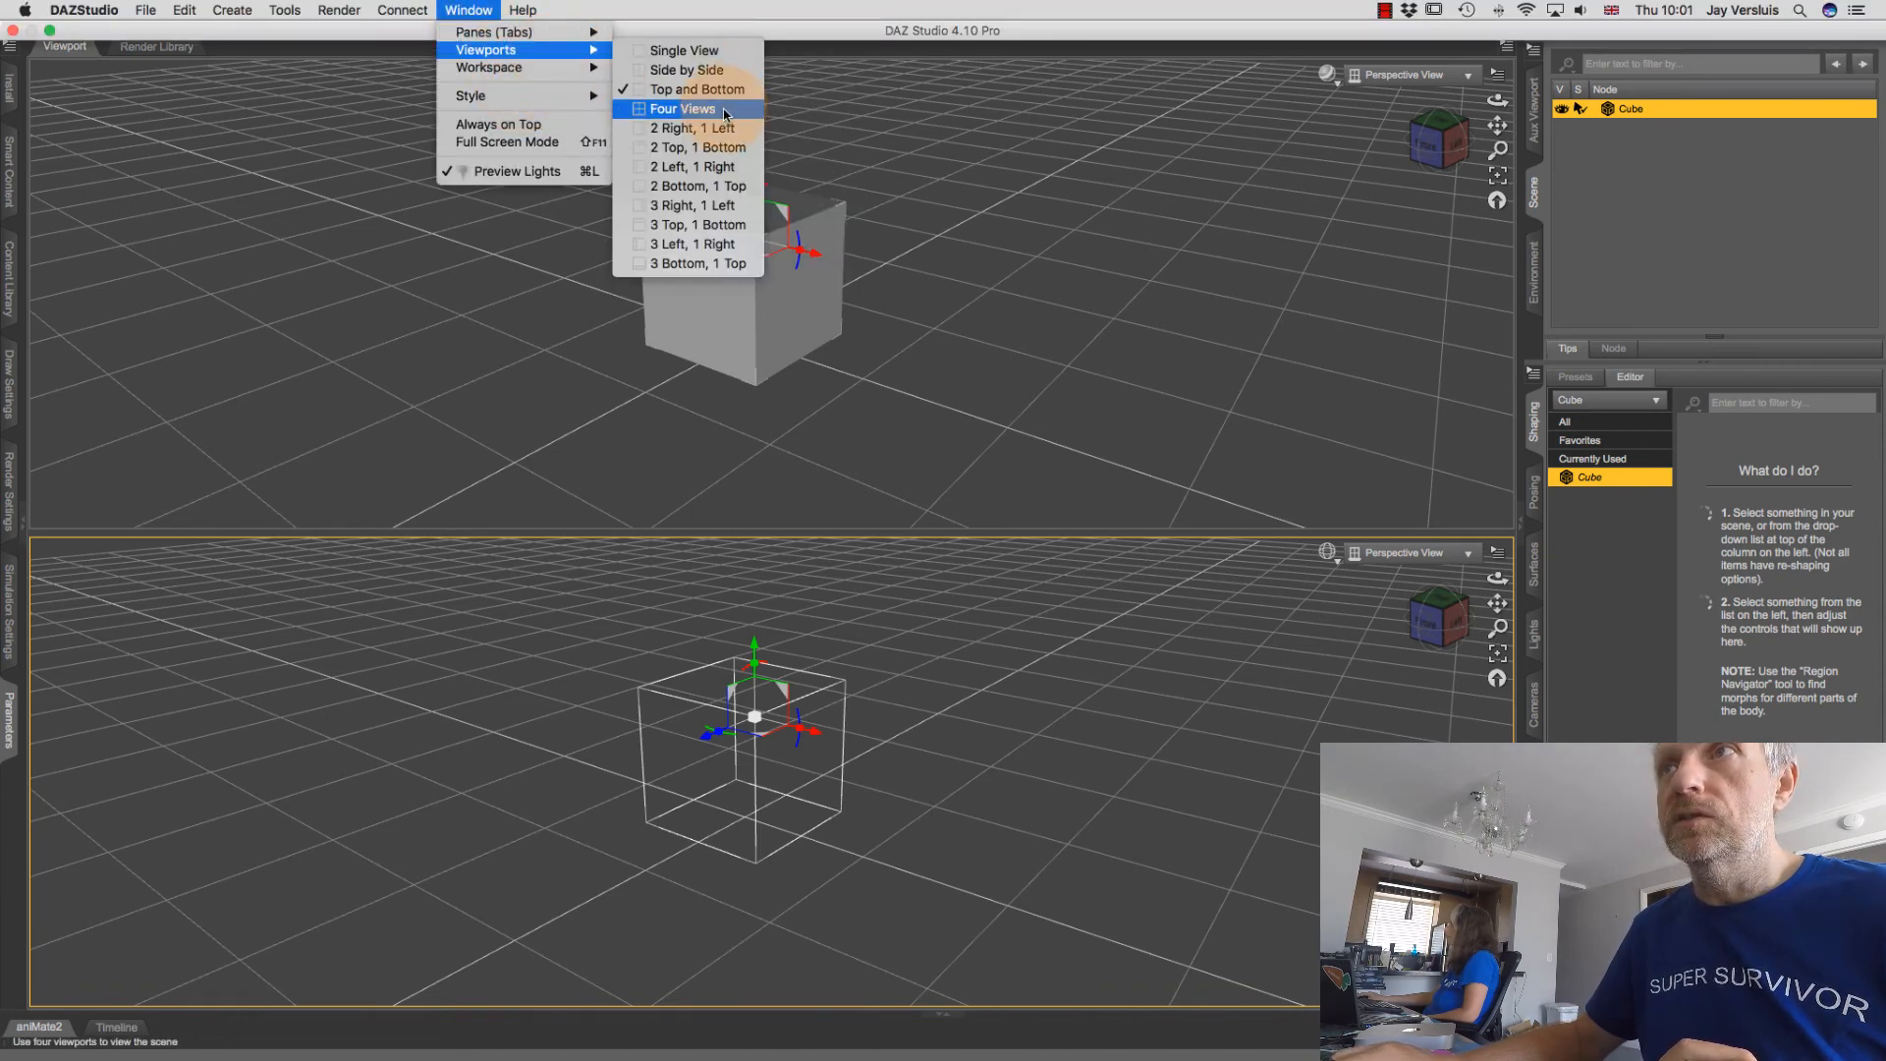
Step: Choose Four Views to show perspective, front, left and top panes
click(681, 108)
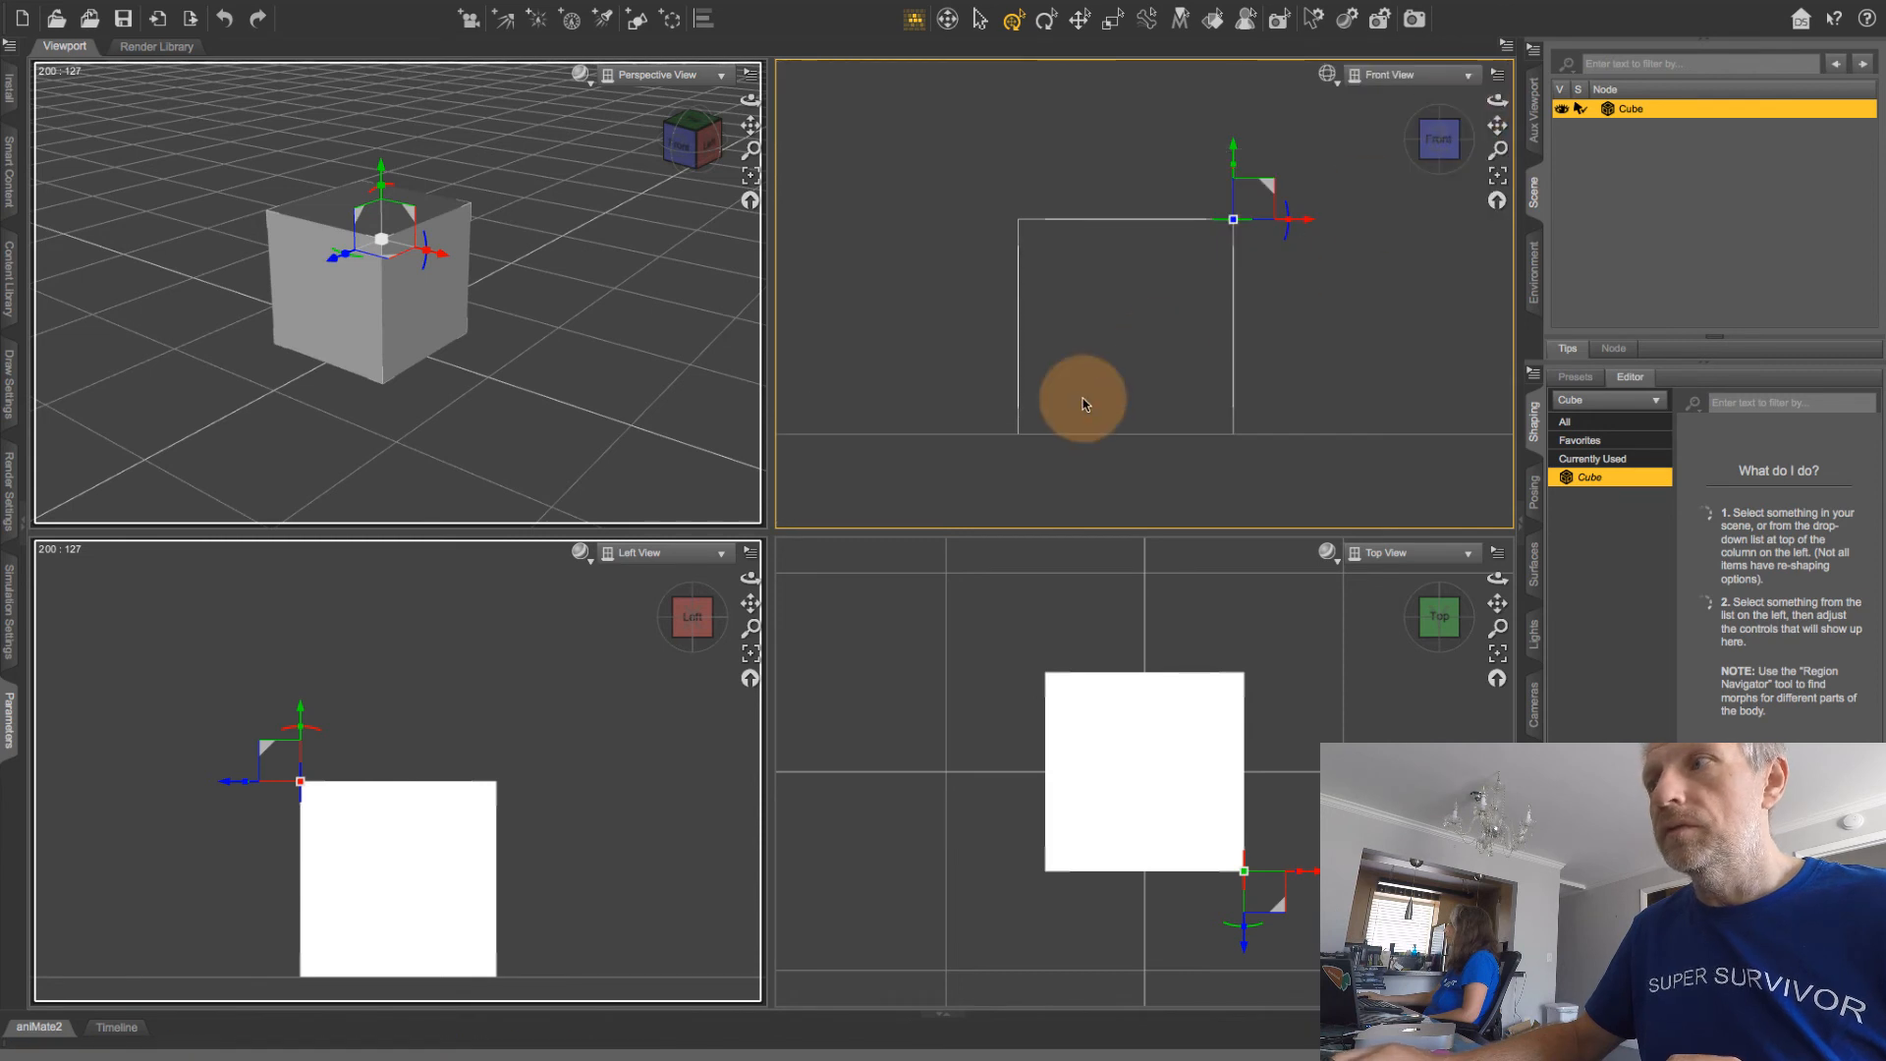
mouse_move(505, 825)
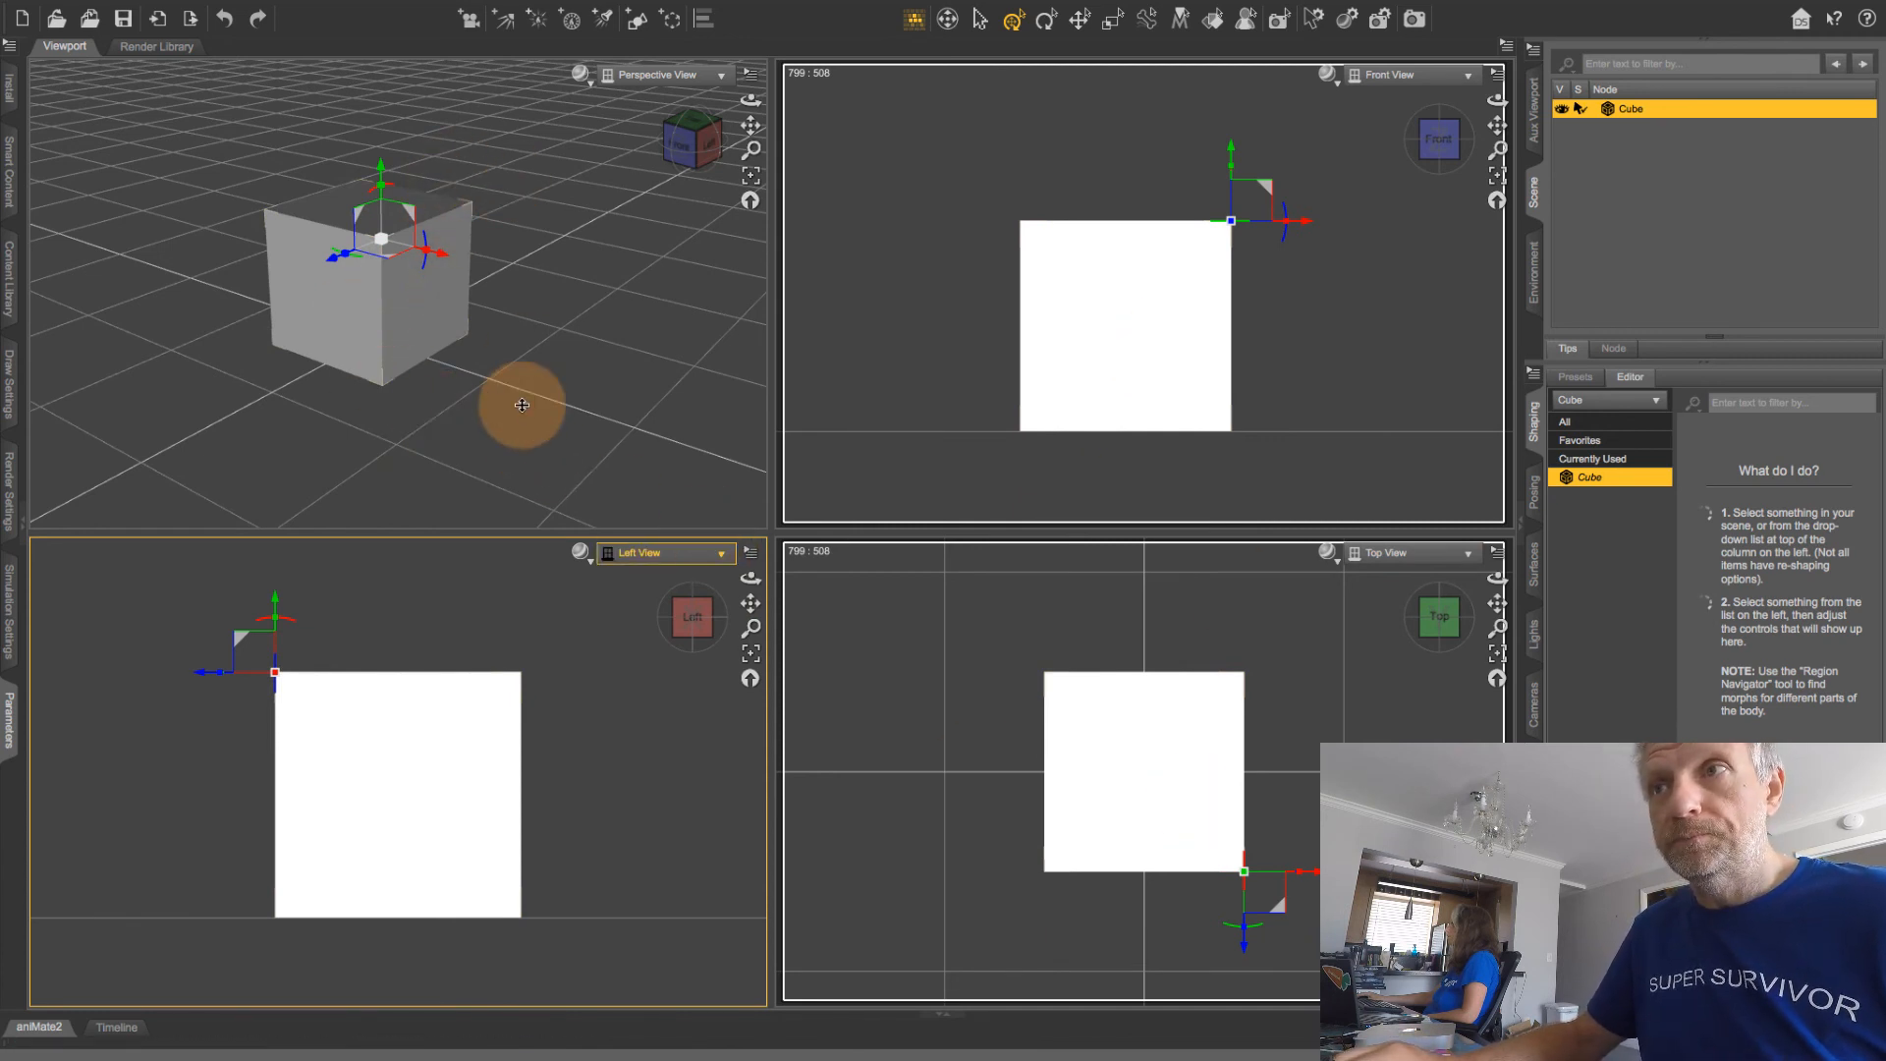
mouse_move(520, 408)
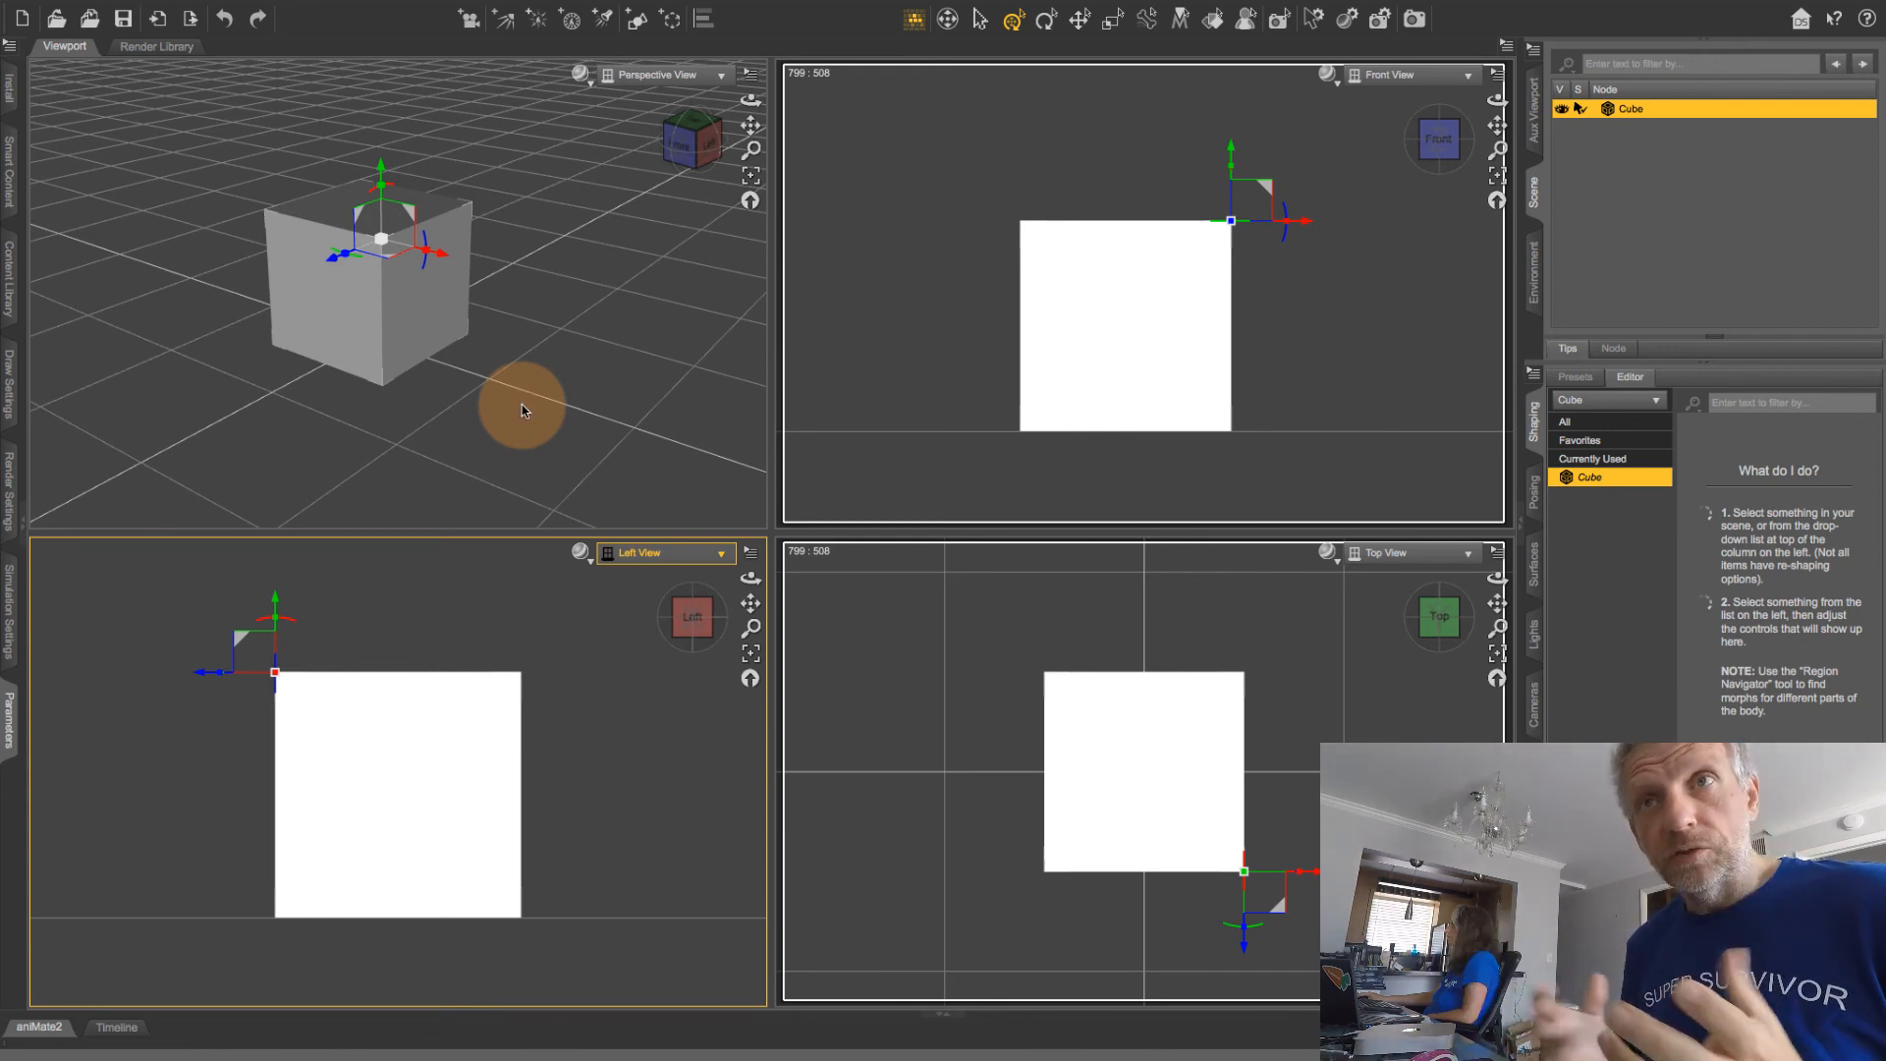